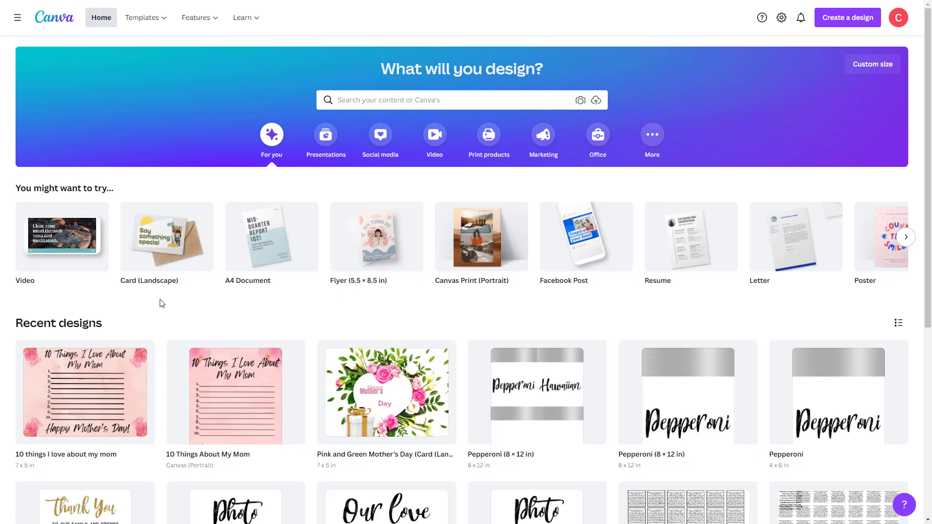
Browse Canva's Templates menu, open the Cards gallery and scroll through the card designs.
click(197, 18)
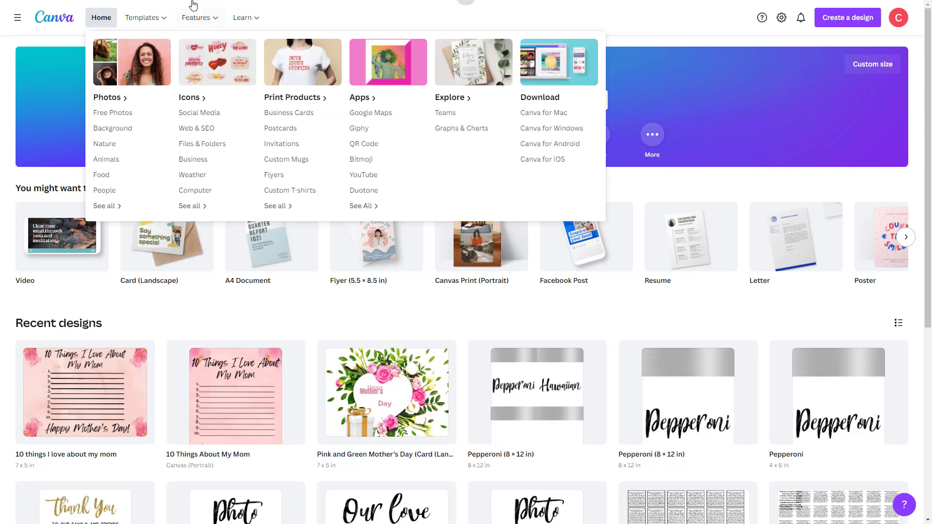
click(142, 17)
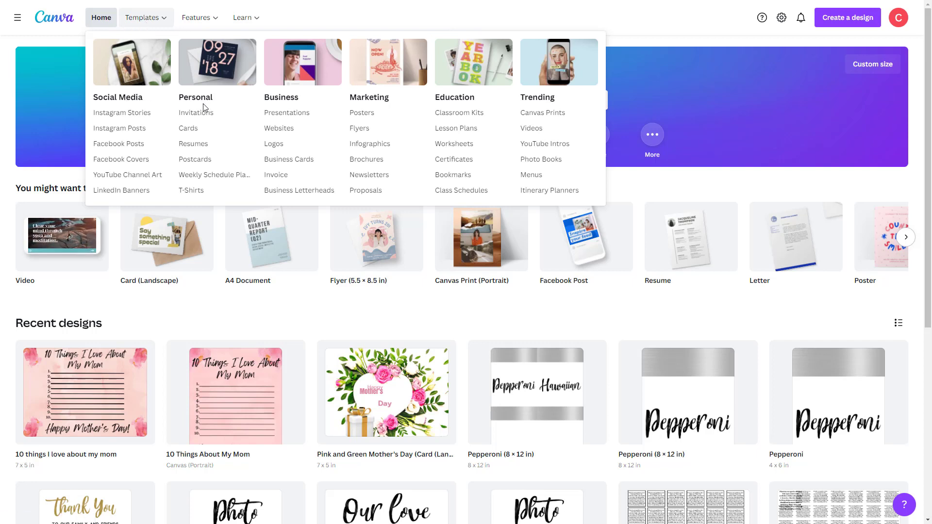
mouse_move(189, 127)
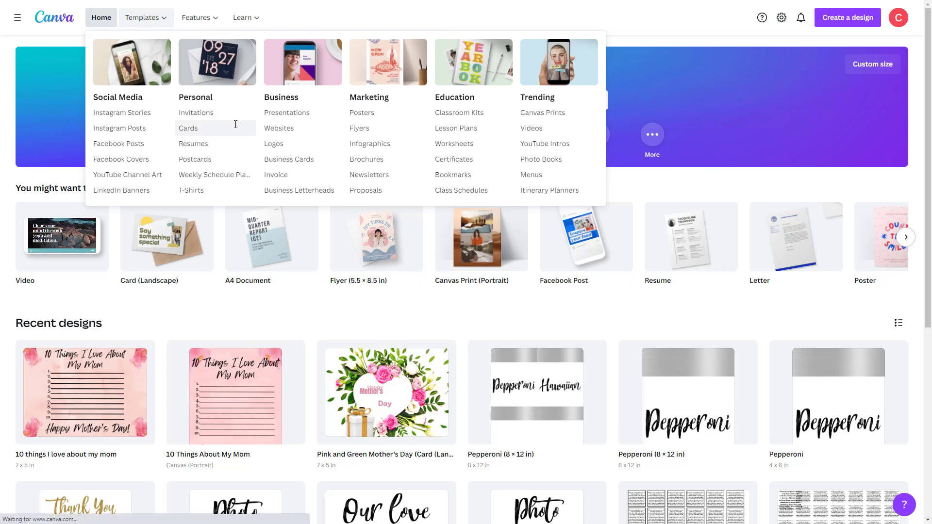
click(188, 128)
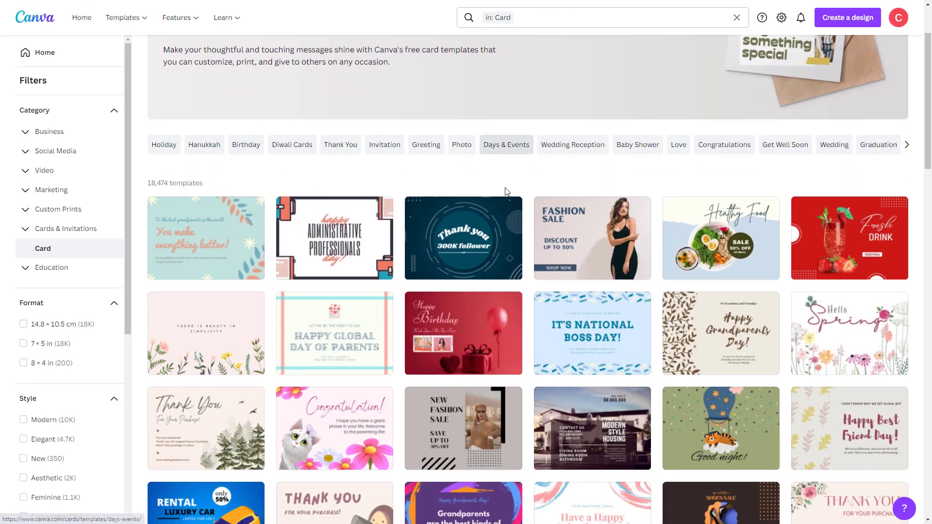
scroll(down, 3)
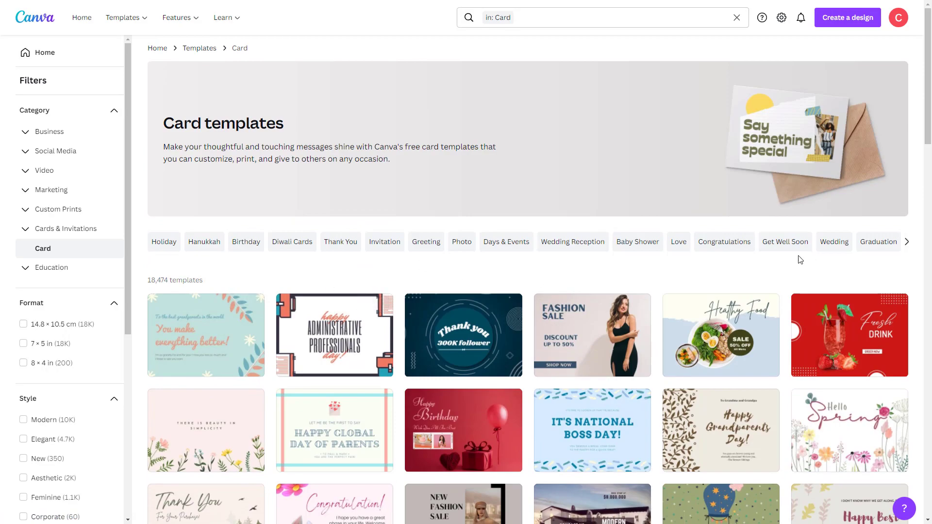
scroll(down, 3)
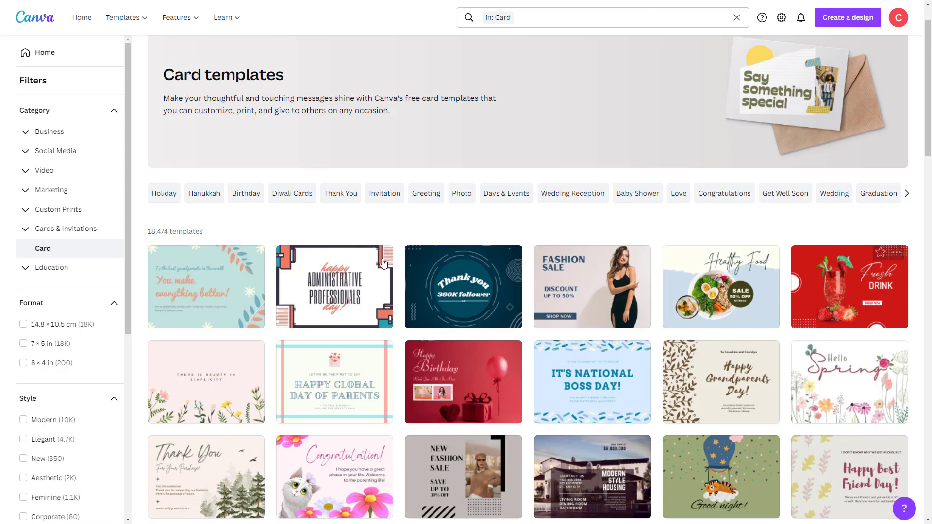
Start a design from the Administrative Professionals Day card, with a photo background and a new heading.
click(334, 285)
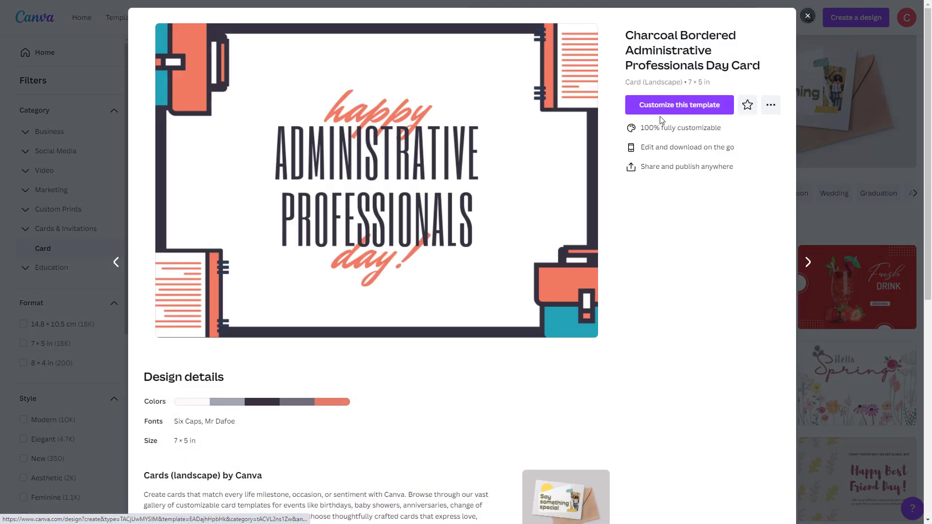
click(677, 105)
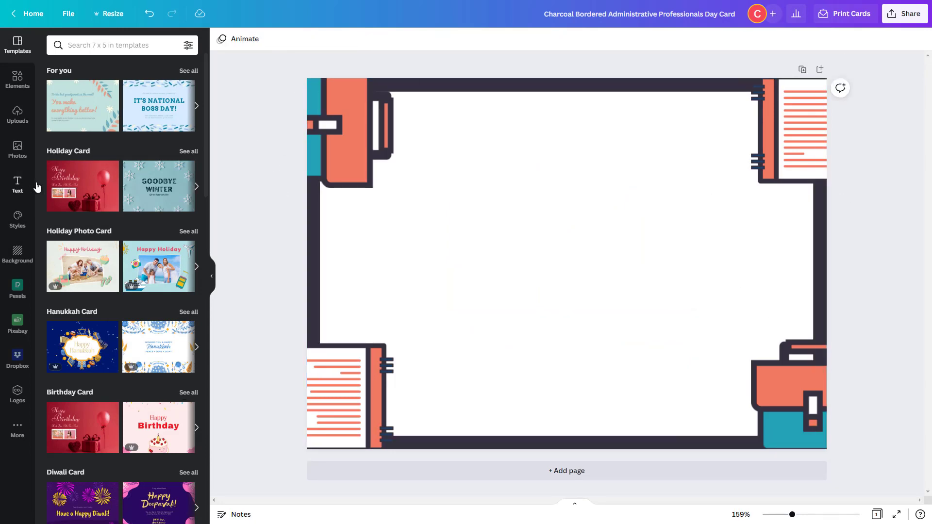
click(17, 184)
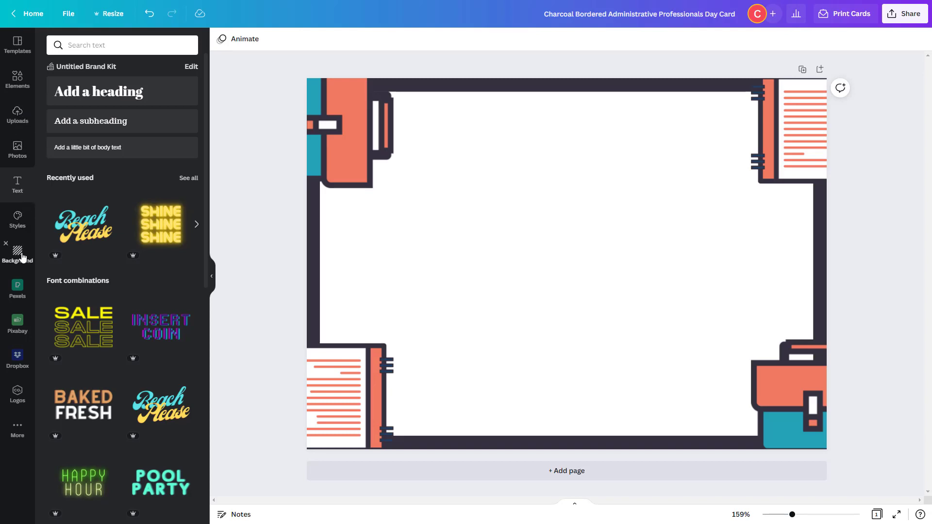
click(17, 256)
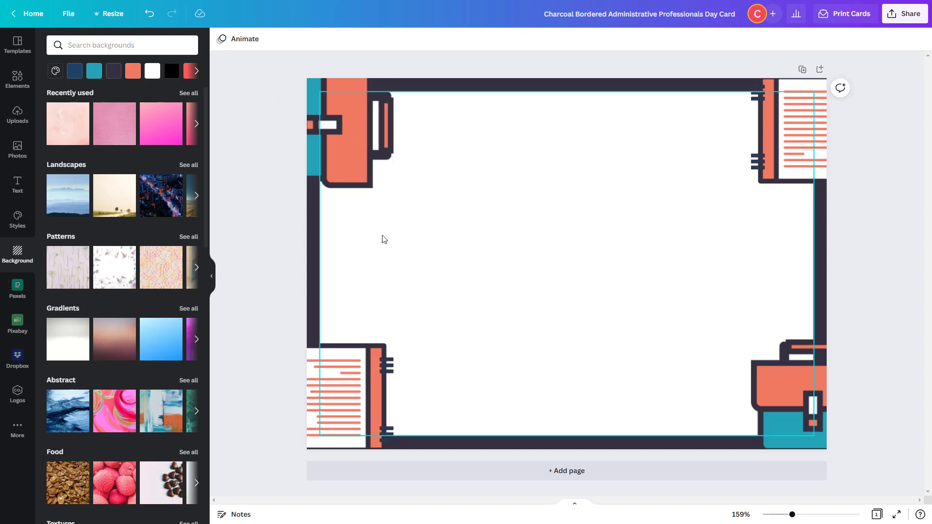
mouse_move(740, 268)
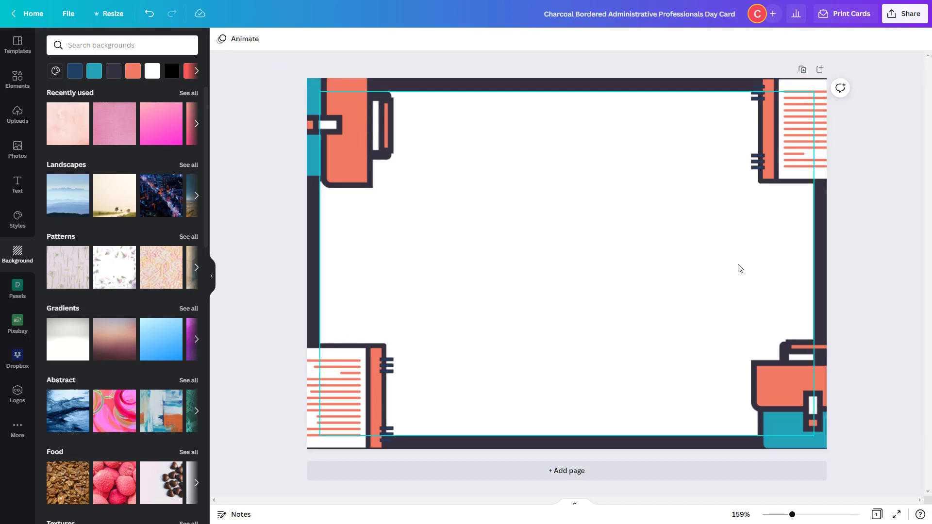
mouse_move(555, 188)
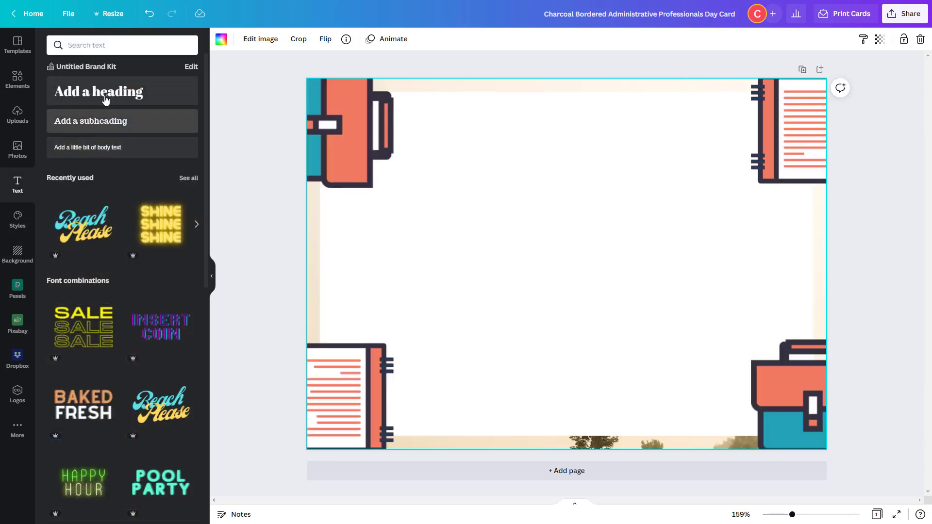
click(98, 92)
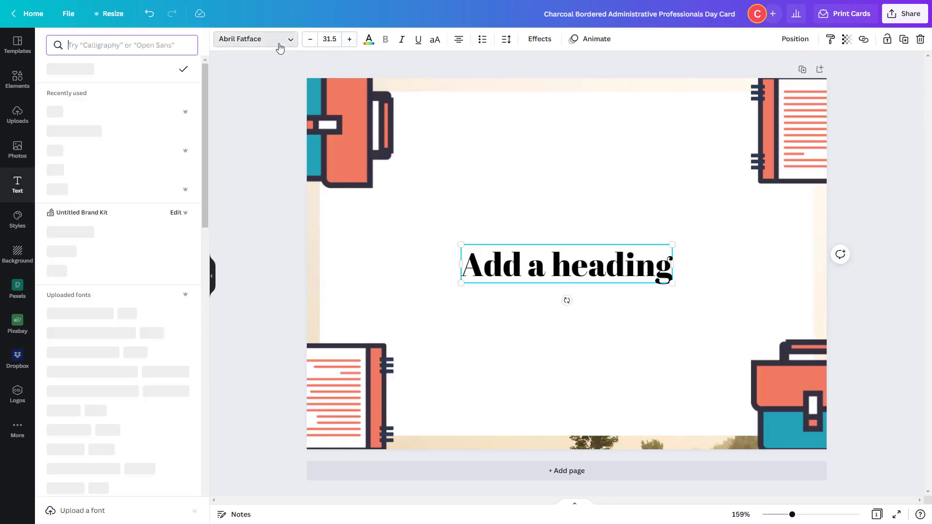
click(254, 39)
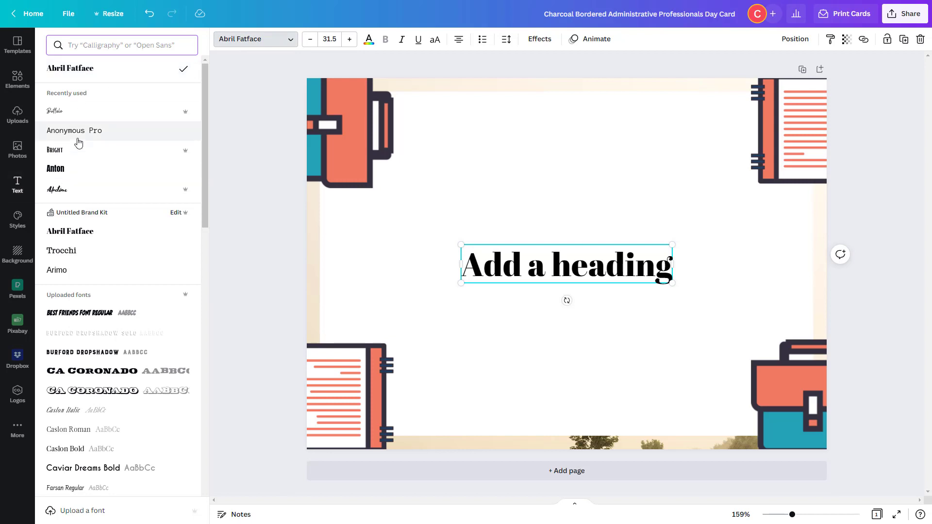
mouse_move(456, 241)
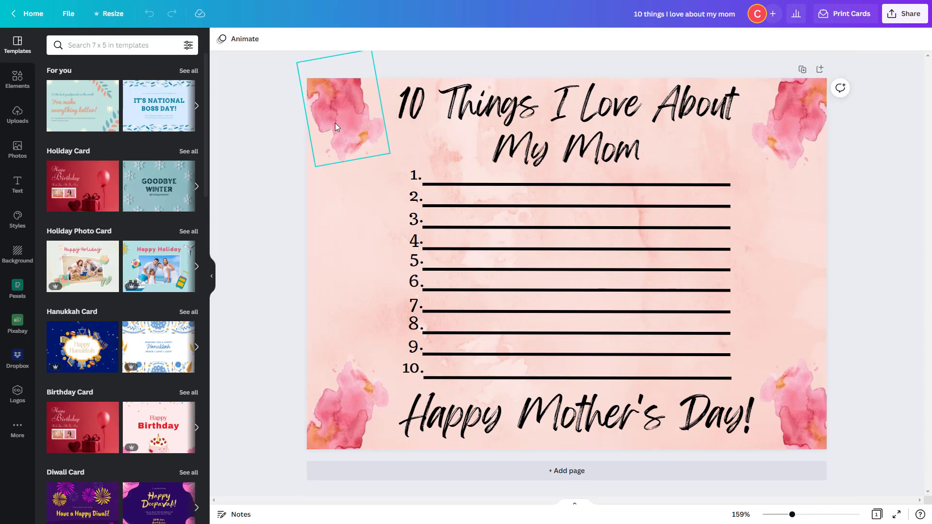
Clear the selections on the pink '10 things I love about my mom' card.
click(293, 150)
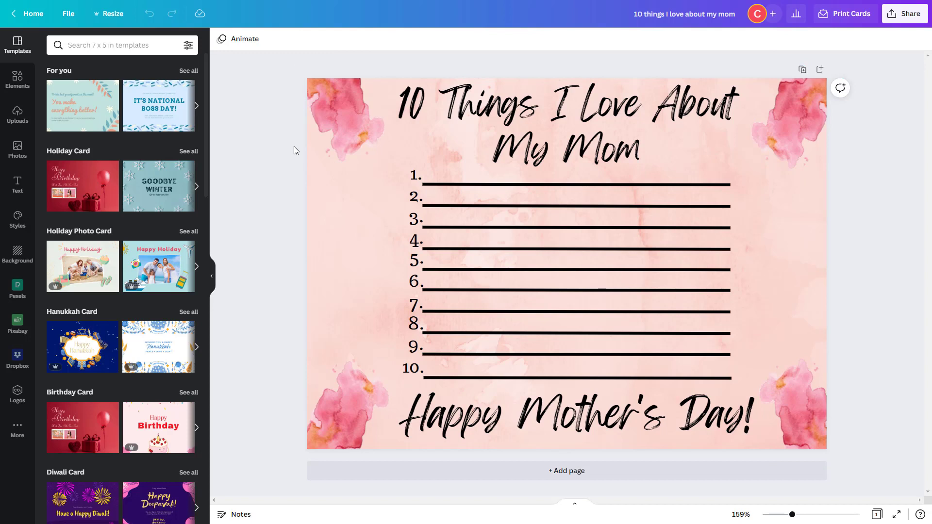
click(398, 114)
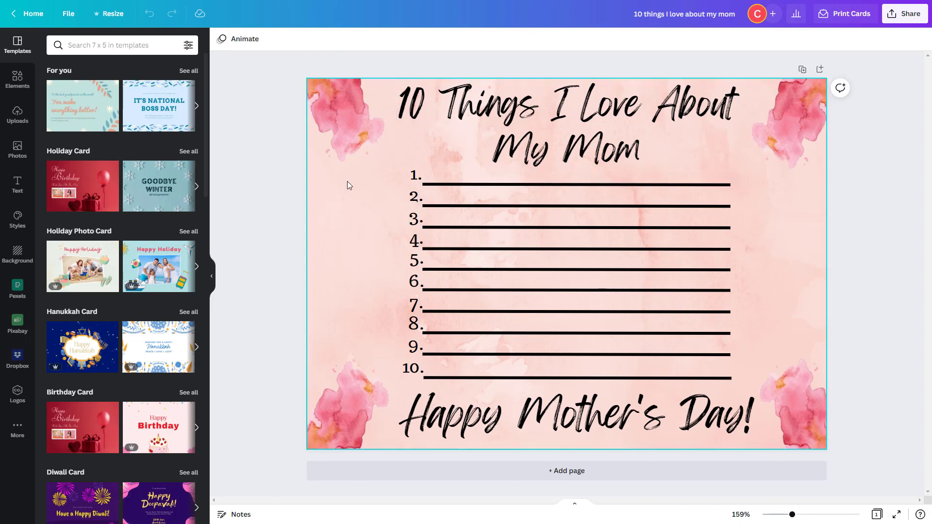
mouse_move(470, 201)
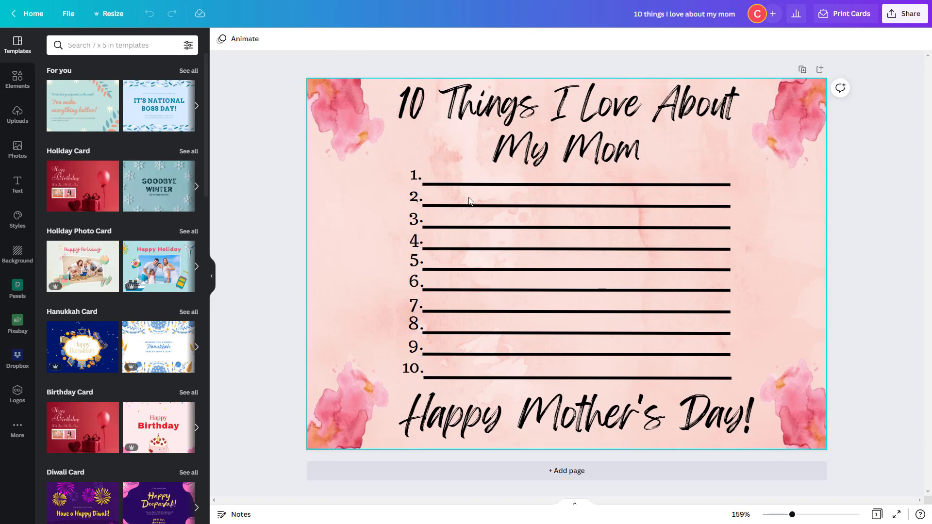
click(575, 414)
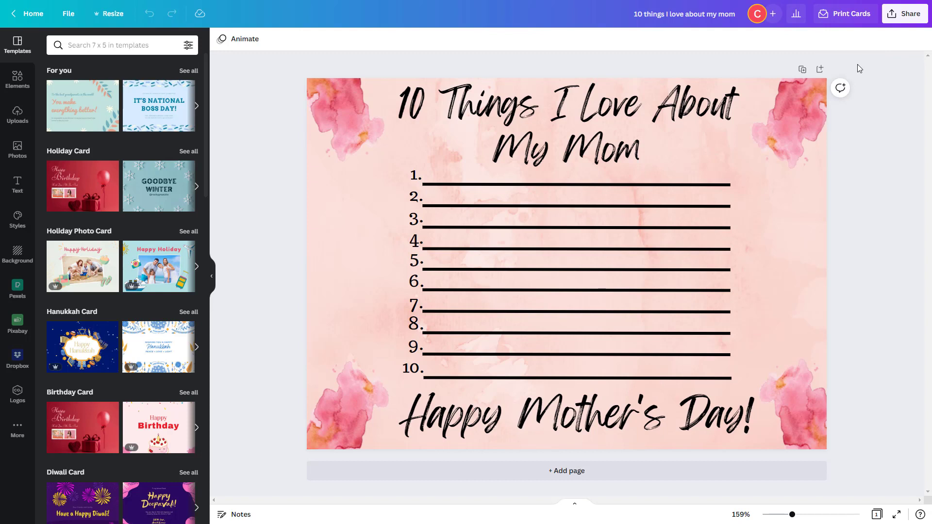
mouse_move(856, 69)
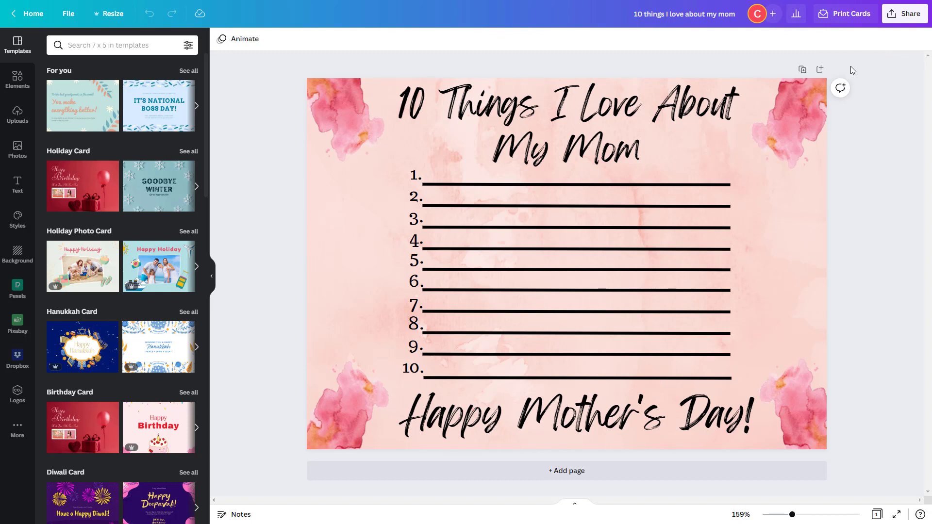
mouse_move(858, 80)
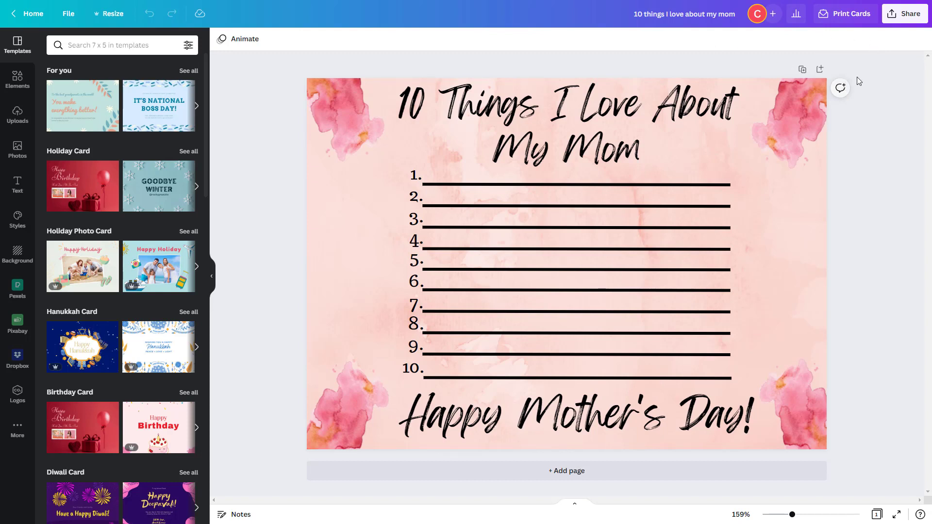
click(904, 13)
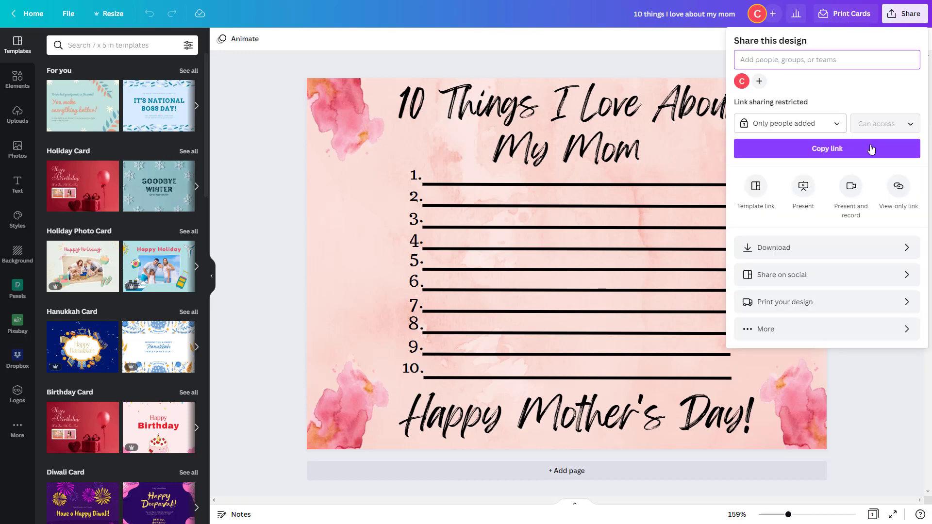
click(775, 247)
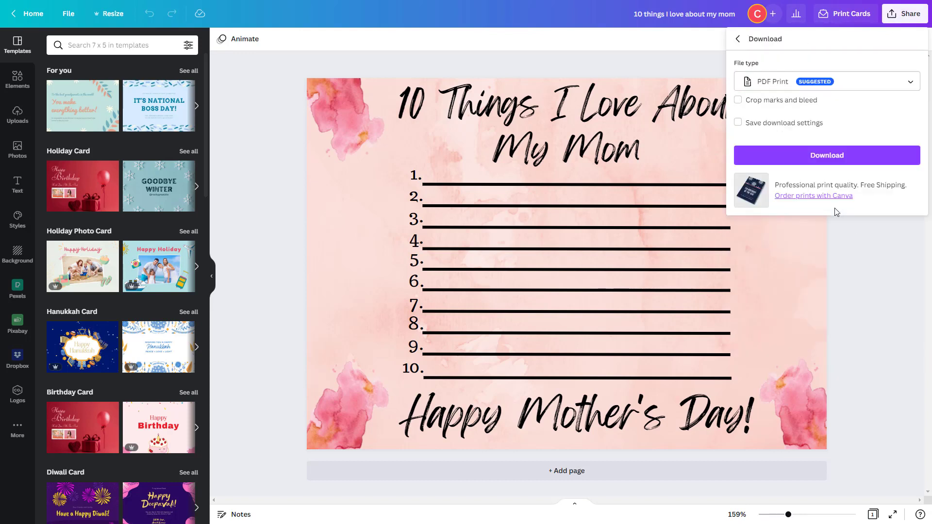
click(825, 82)
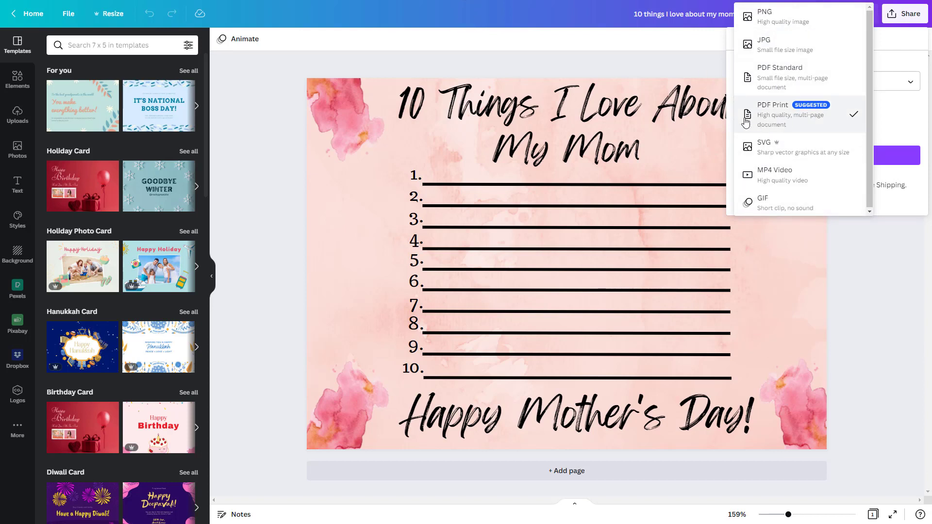
mouse_move(789, 13)
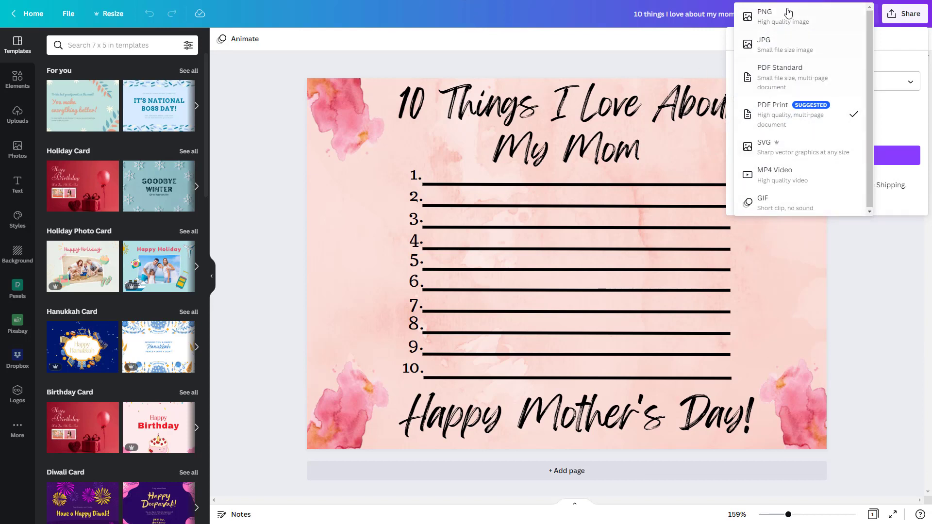
mouse_move(783, 44)
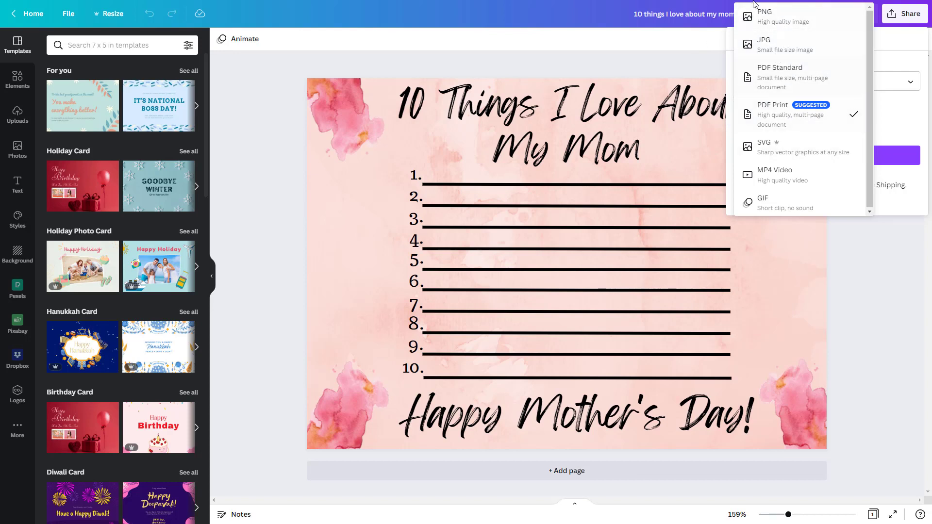
mouse_move(799, 18)
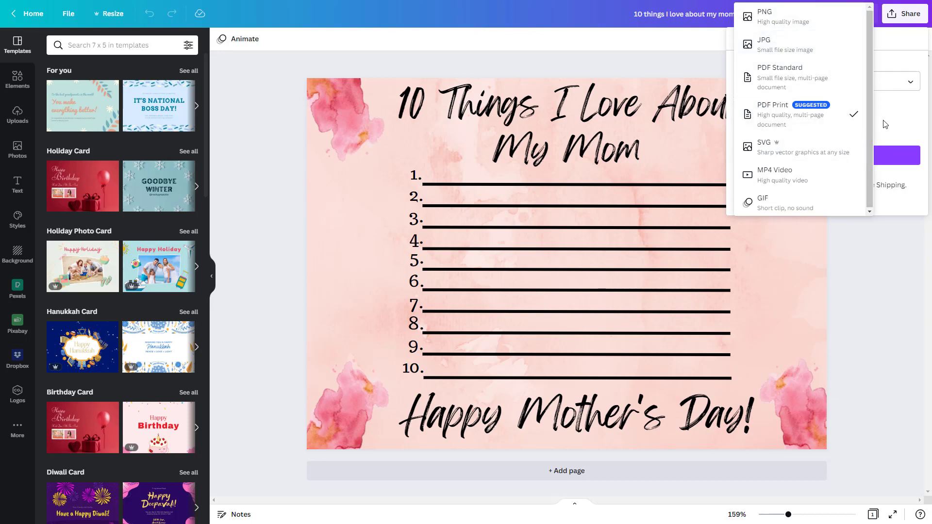
mouse_move(893, 127)
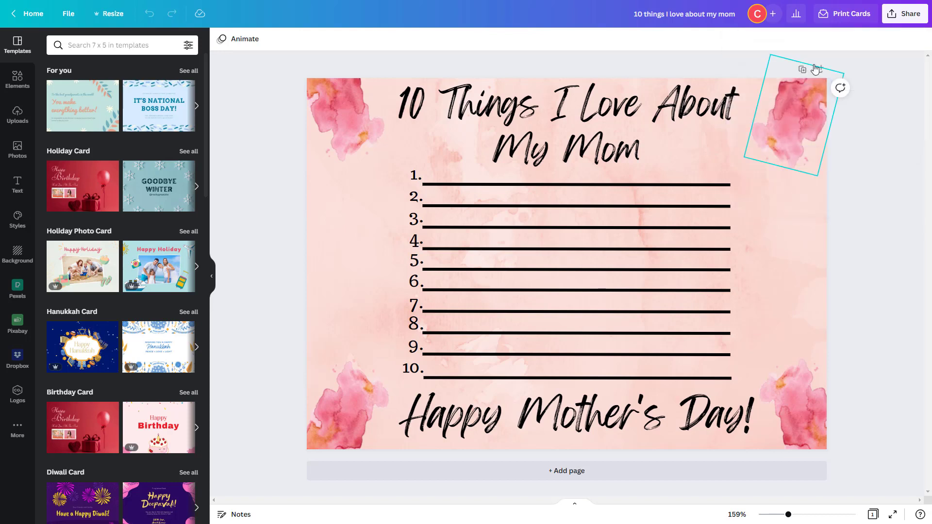
click(573, 249)
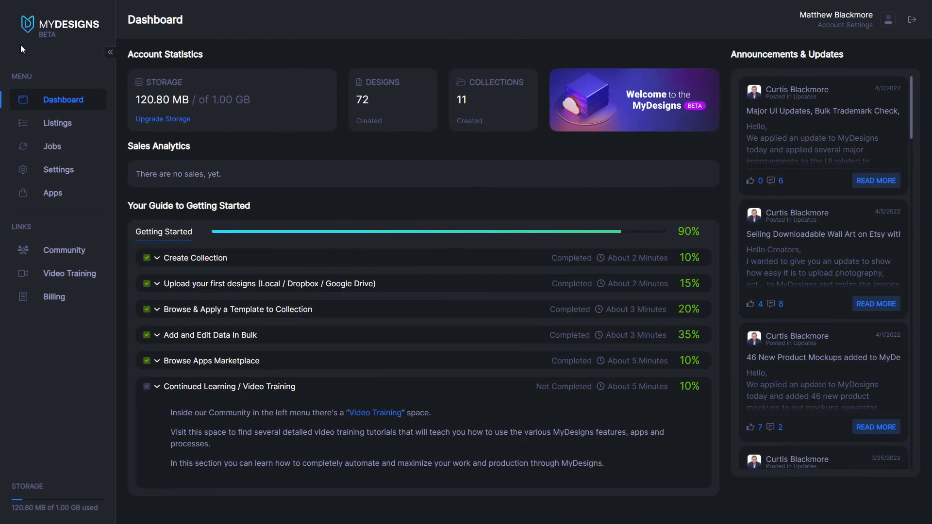
mouse_move(78, 37)
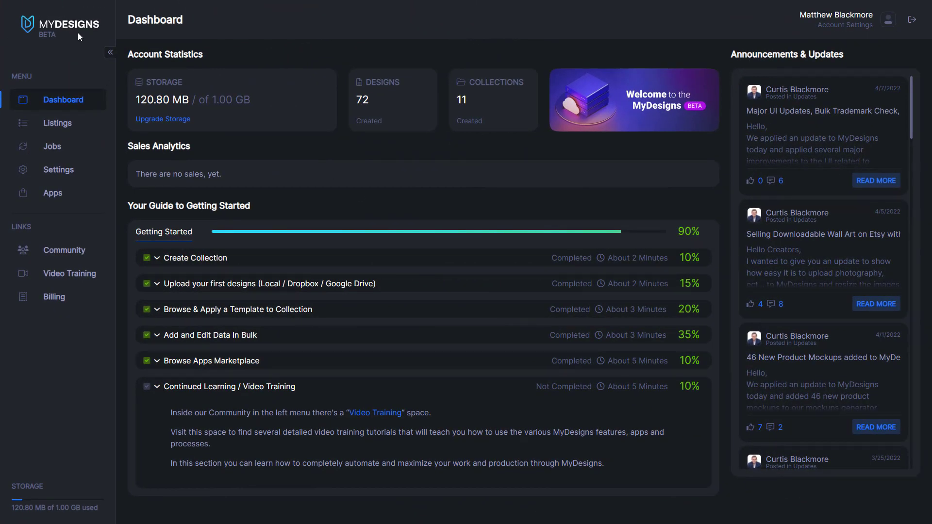
mouse_move(59, 125)
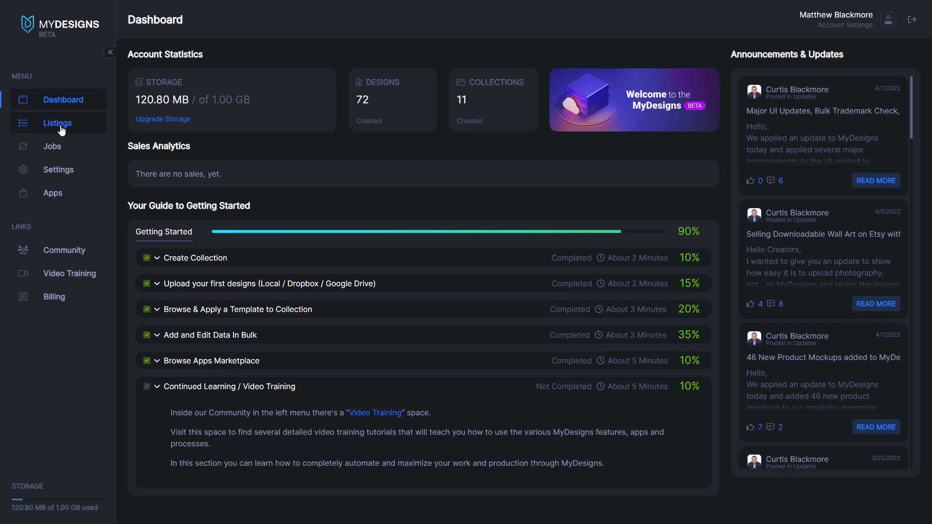
Show Listings for the Mother's Day / Cards collection and dismiss the Collections overview.
click(57, 122)
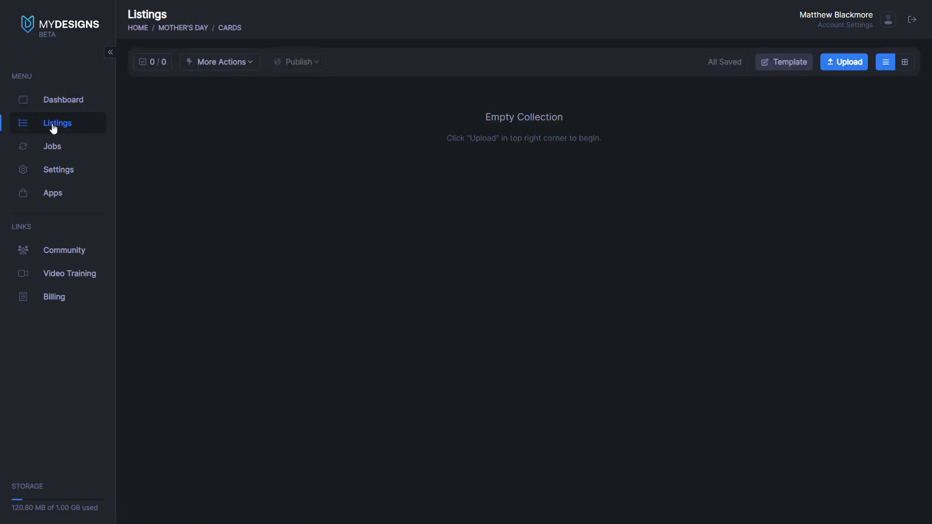
mouse_move(636, 127)
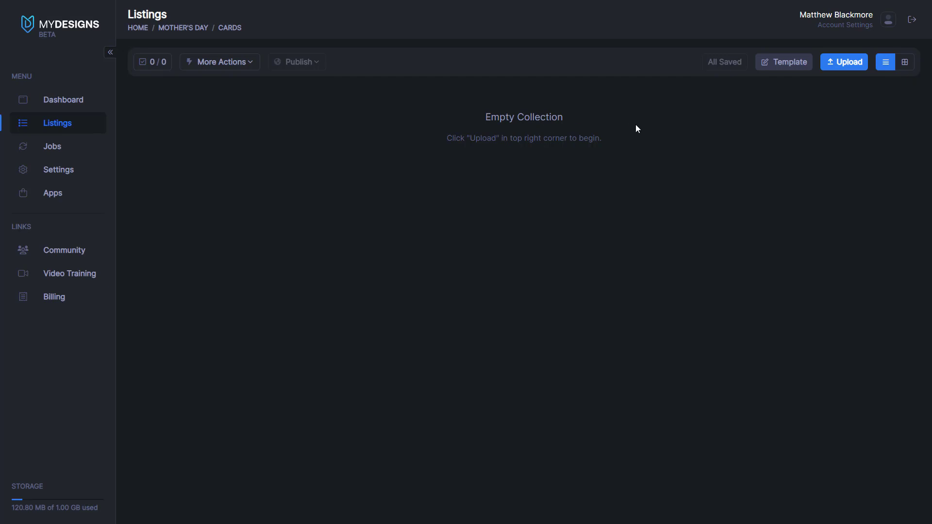
mouse_move(136, 41)
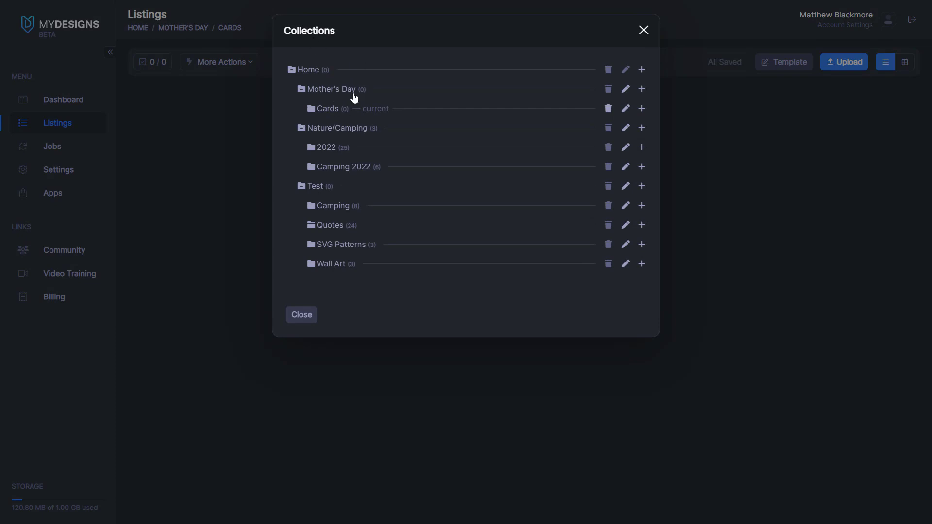
mouse_move(287, 59)
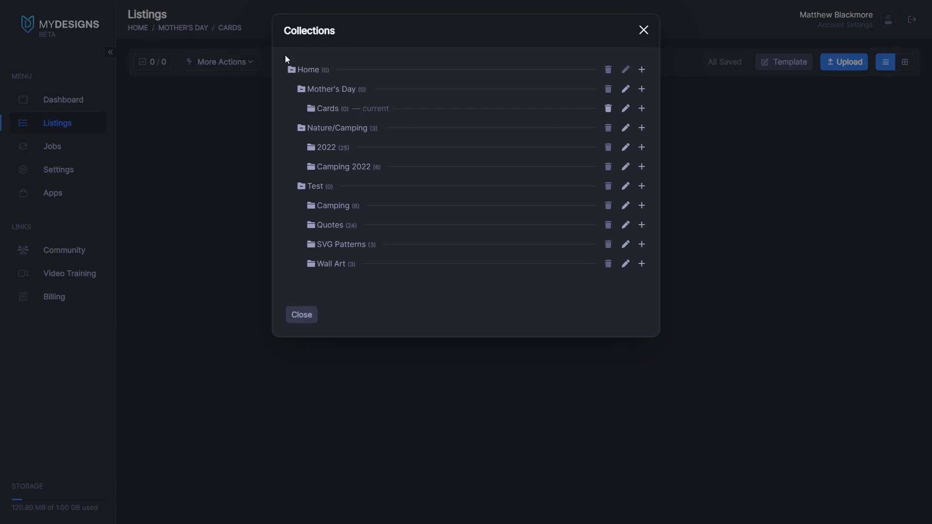
mouse_move(334, 96)
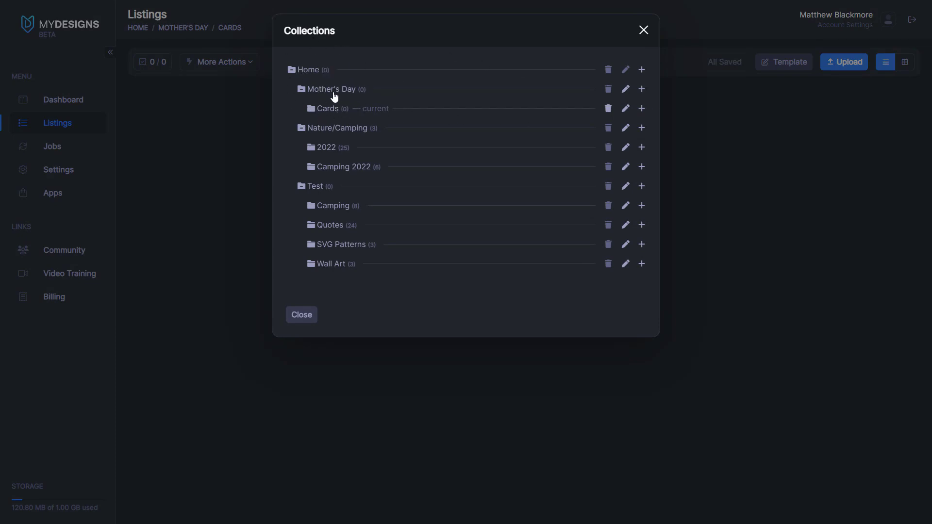
mouse_move(323, 121)
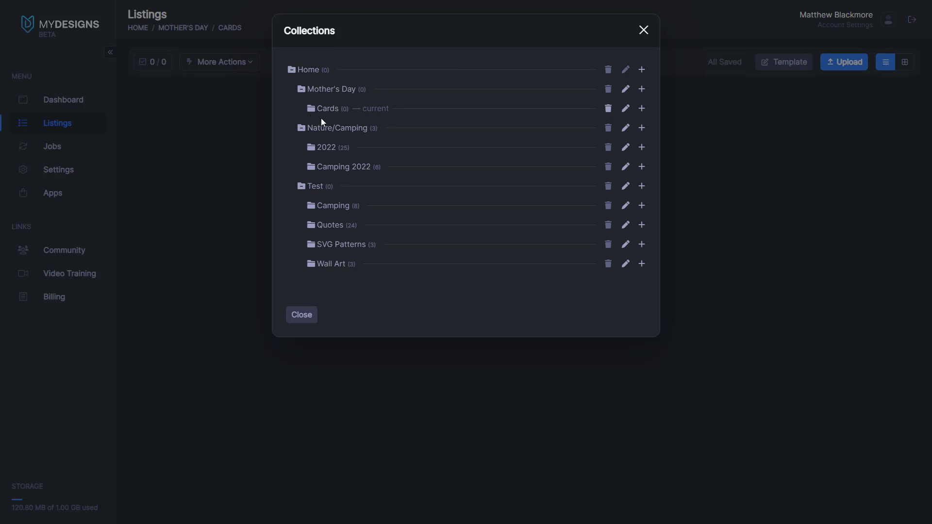
click(302, 315)
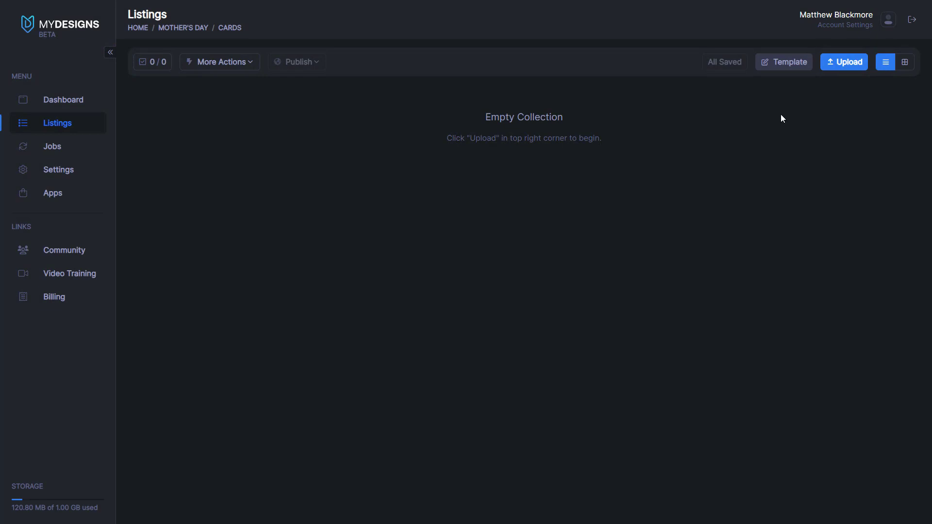
Upload the '10 Things I love about my Mom' PDF into the Cards collection.
click(844, 62)
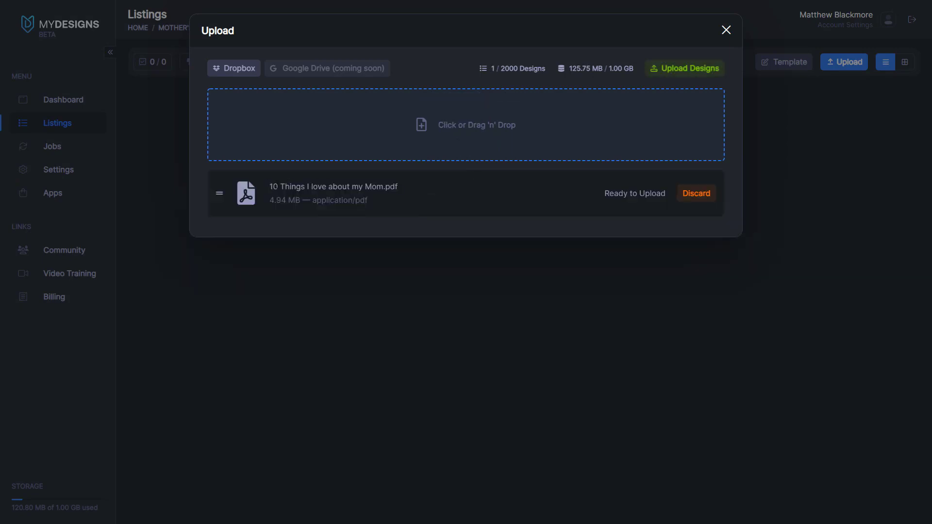
mouse_move(725, 93)
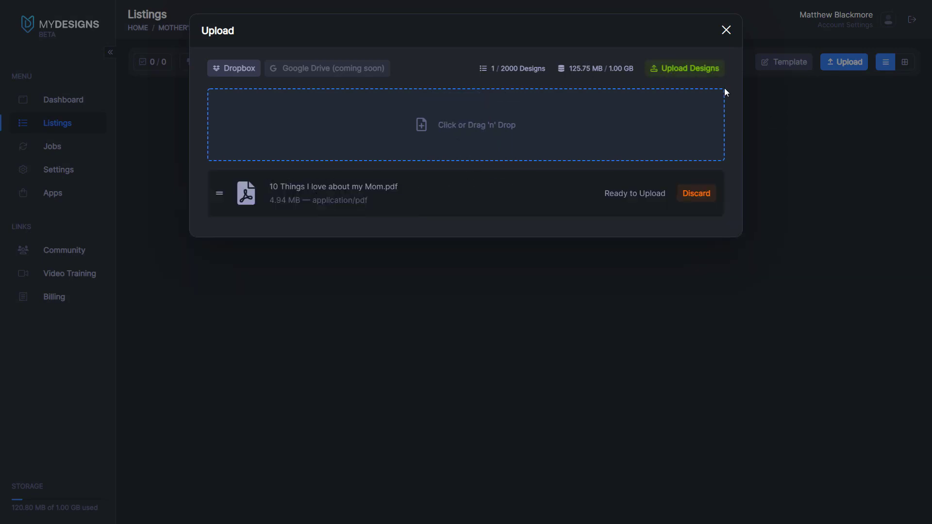
click(683, 68)
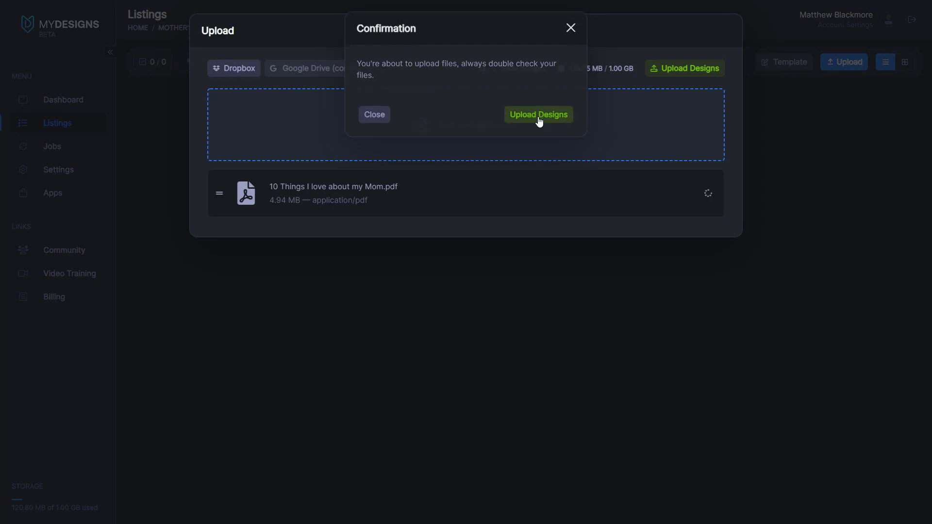
click(536, 114)
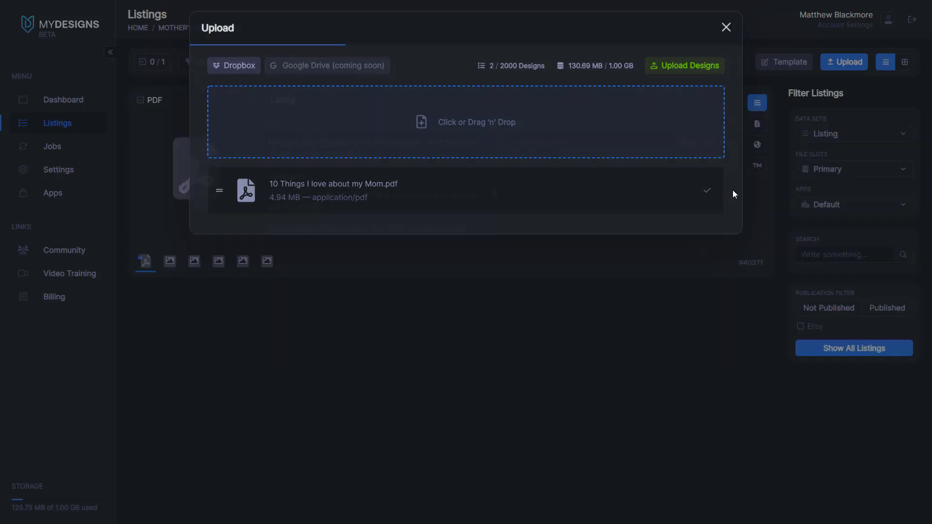
click(726, 26)
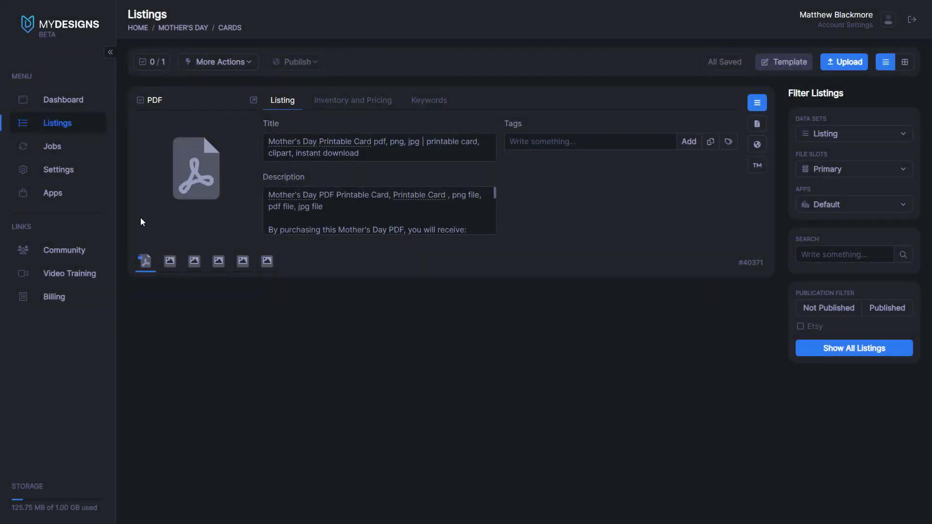
mouse_move(145, 262)
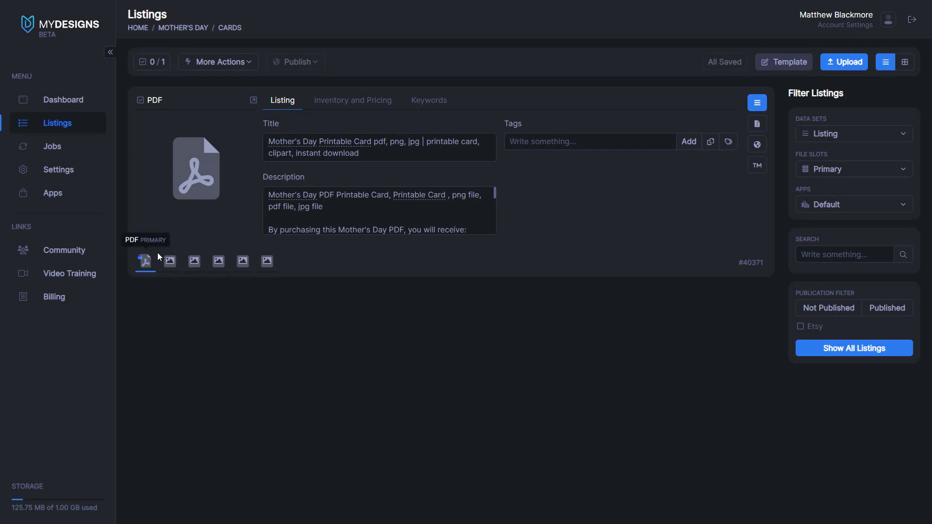
mouse_move(183, 207)
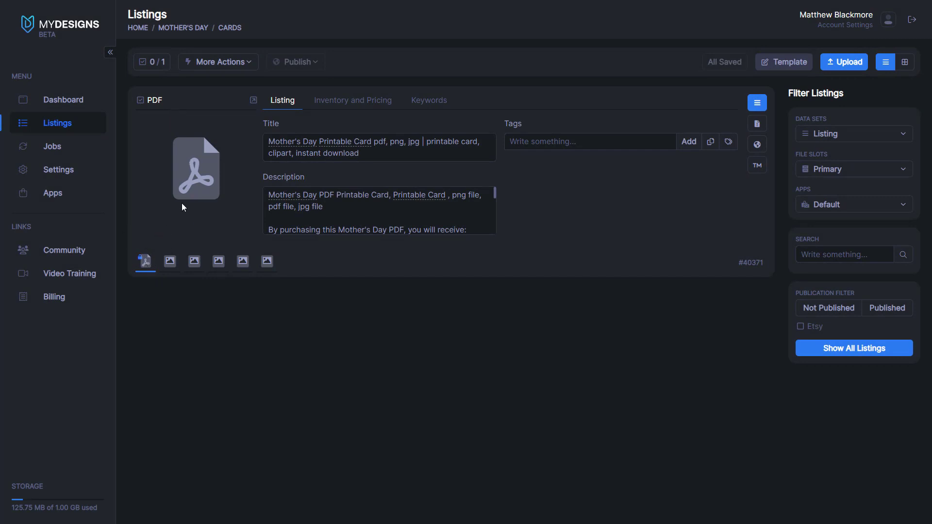
mouse_move(231, 187)
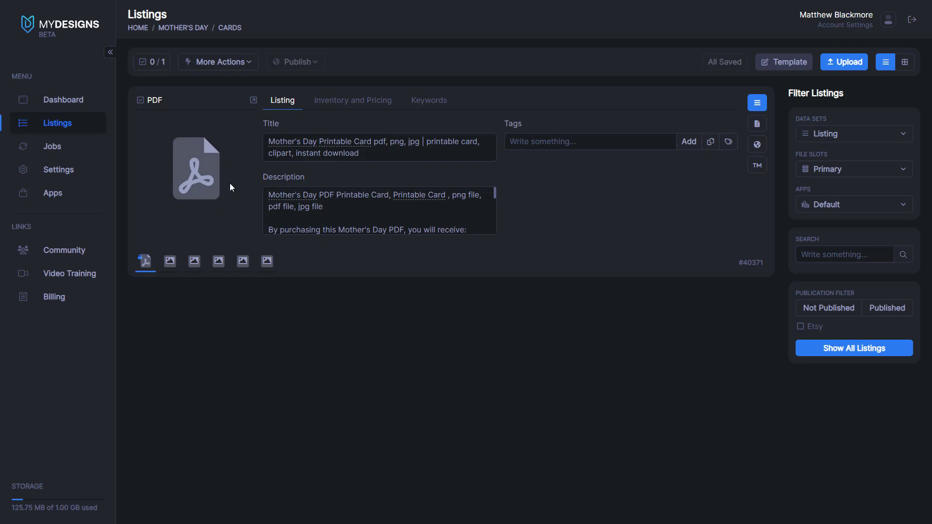
mouse_move(241, 162)
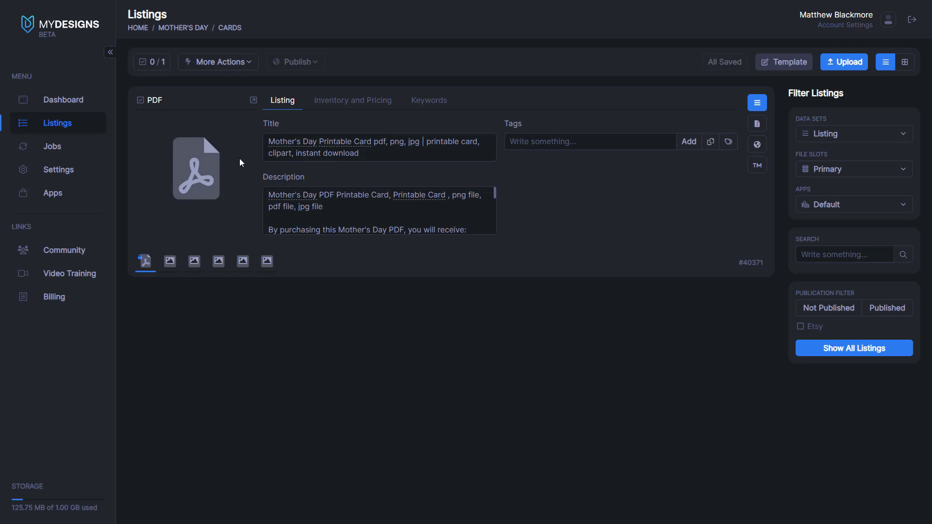
mouse_move(225, 172)
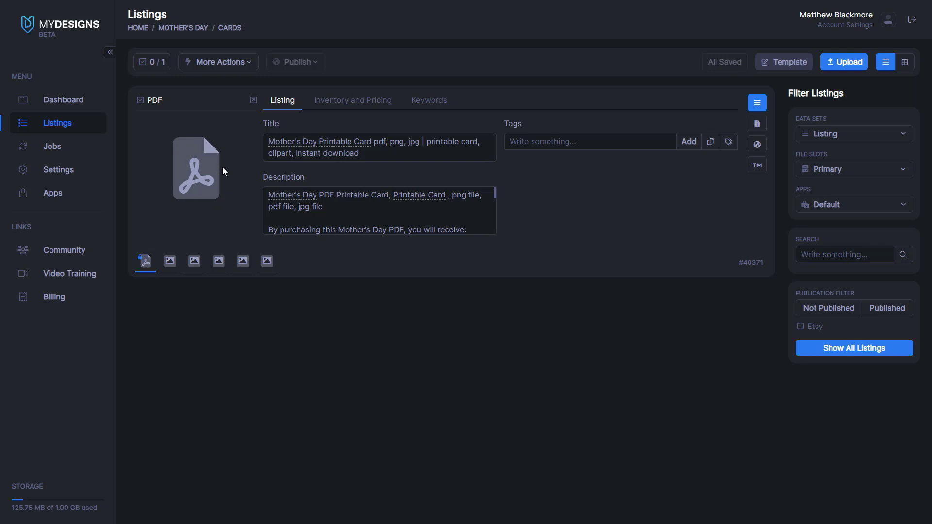
mouse_move(166, 254)
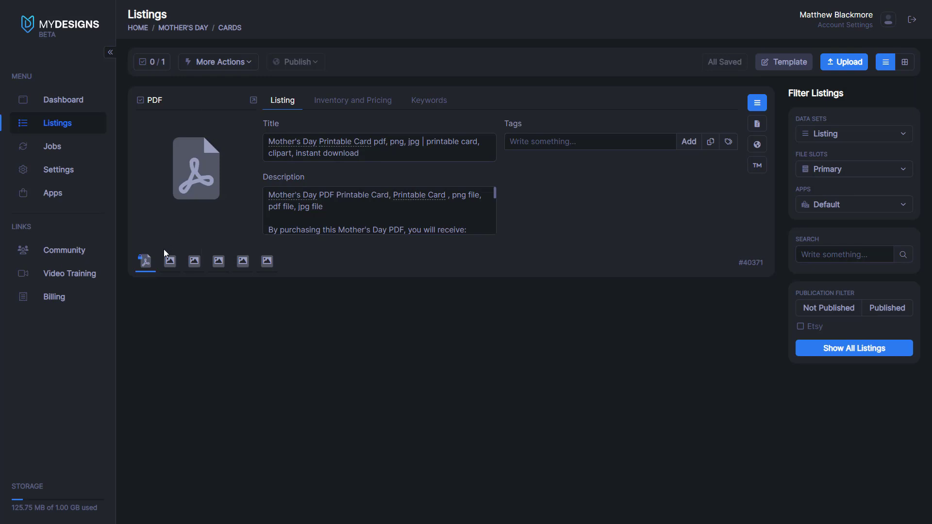
mouse_move(169, 262)
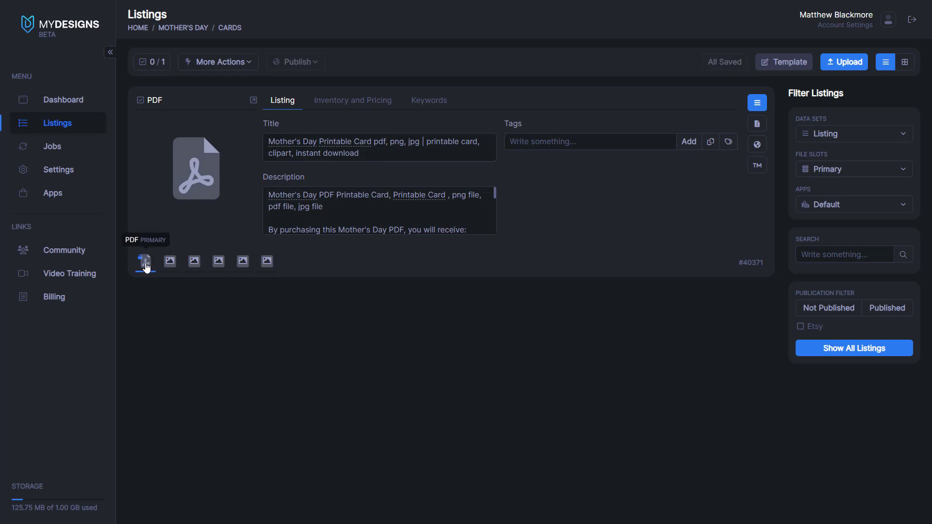
mouse_move(169, 262)
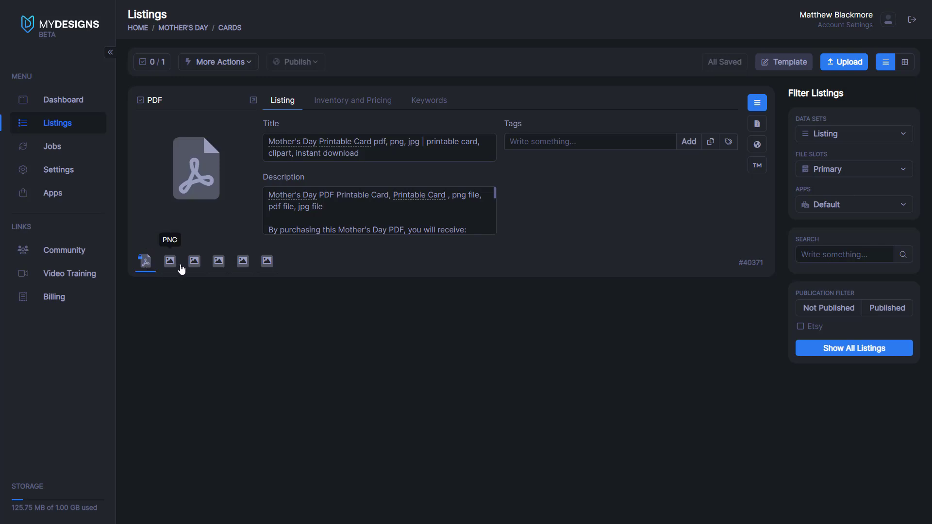
mouse_move(218, 262)
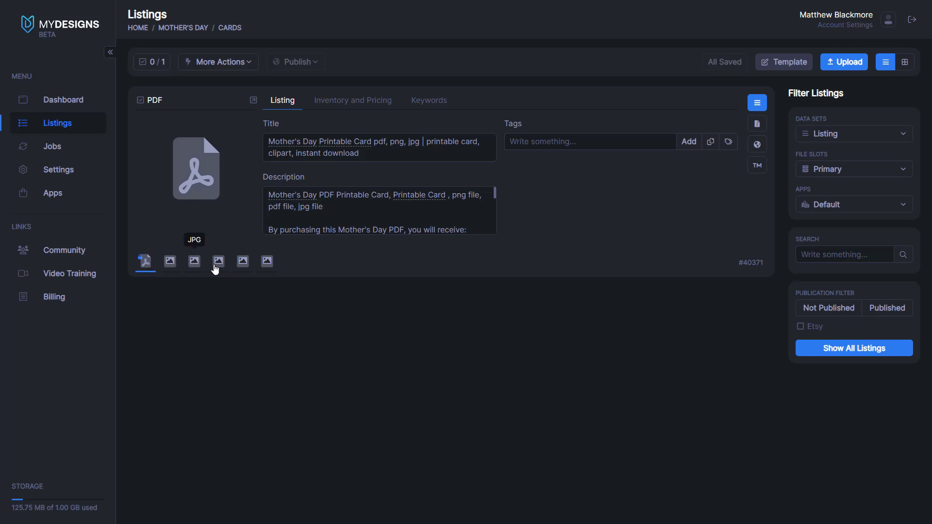
mouse_move(266, 262)
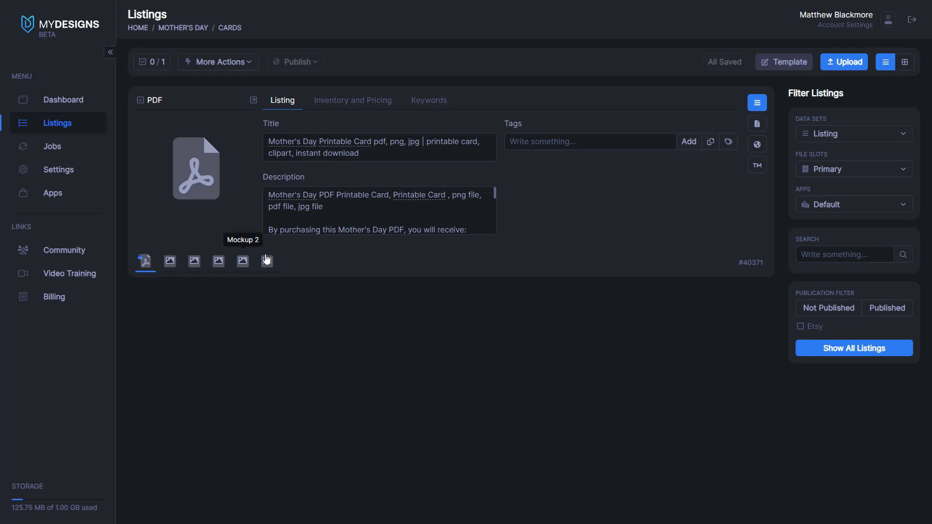
mouse_move(266, 262)
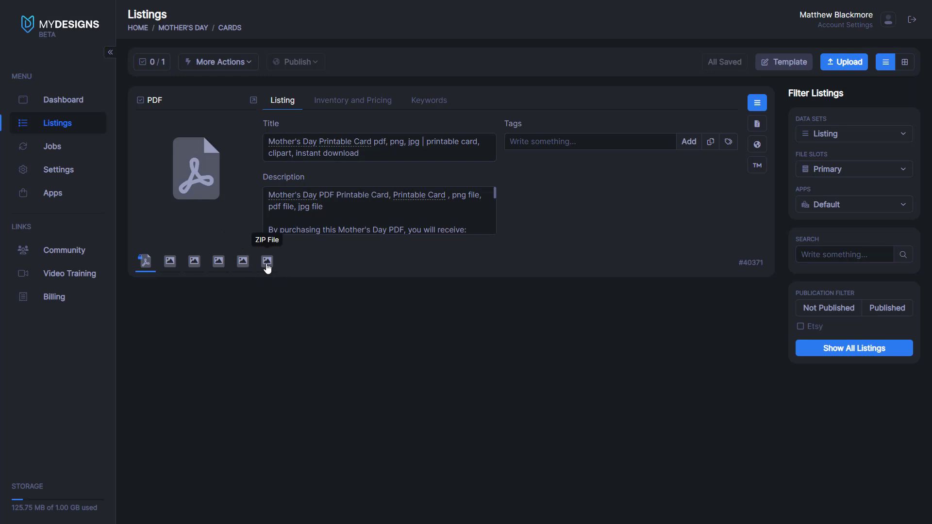
mouse_move(169, 261)
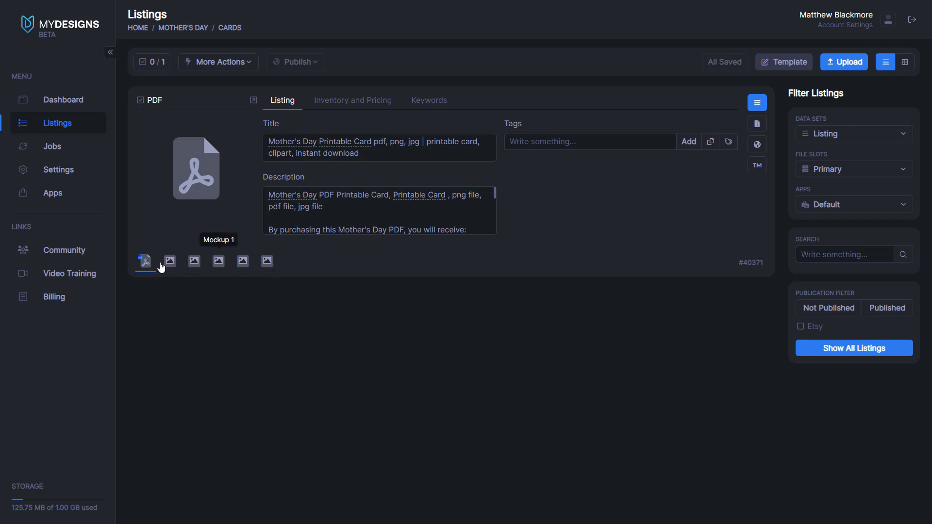
mouse_move(144, 262)
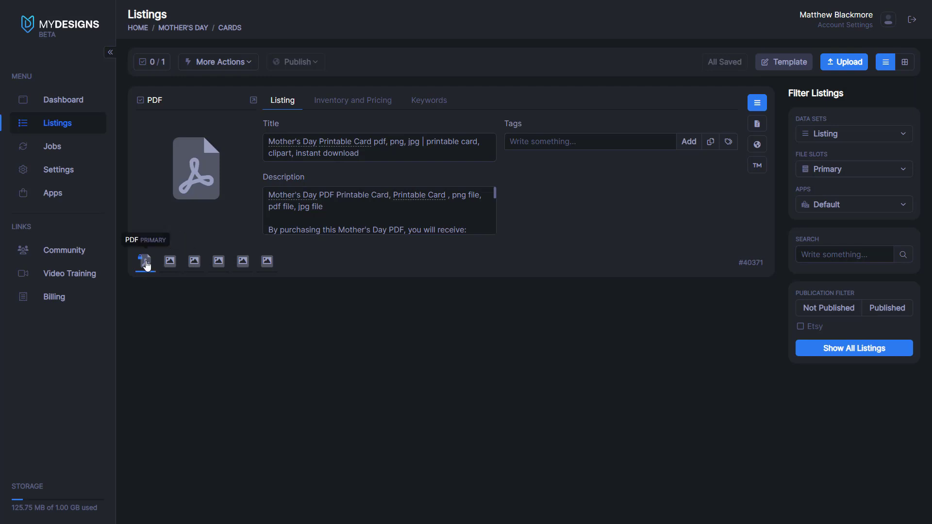
mouse_move(193, 261)
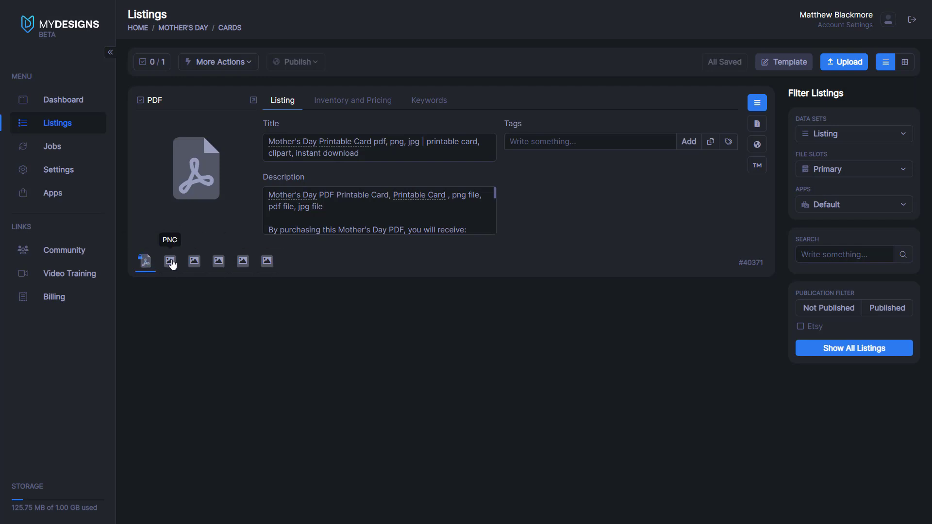
click(170, 261)
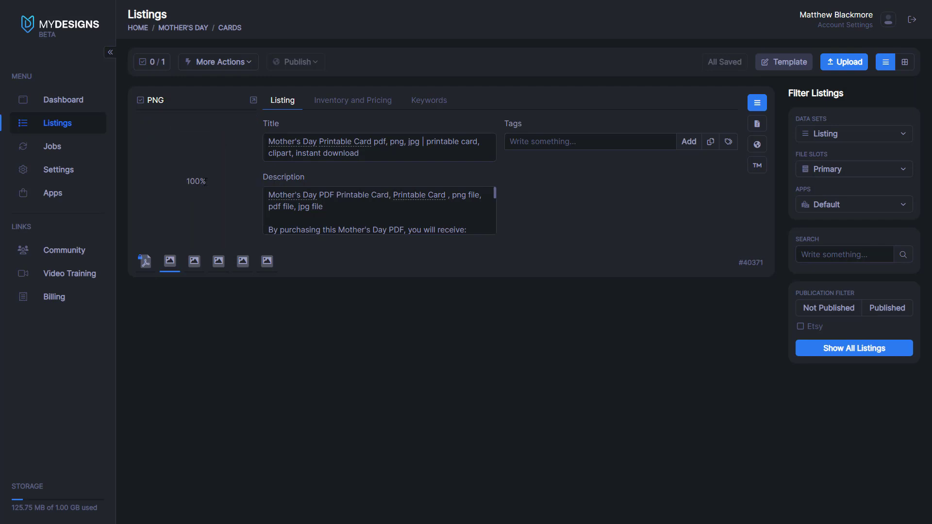
mouse_move(203, 247)
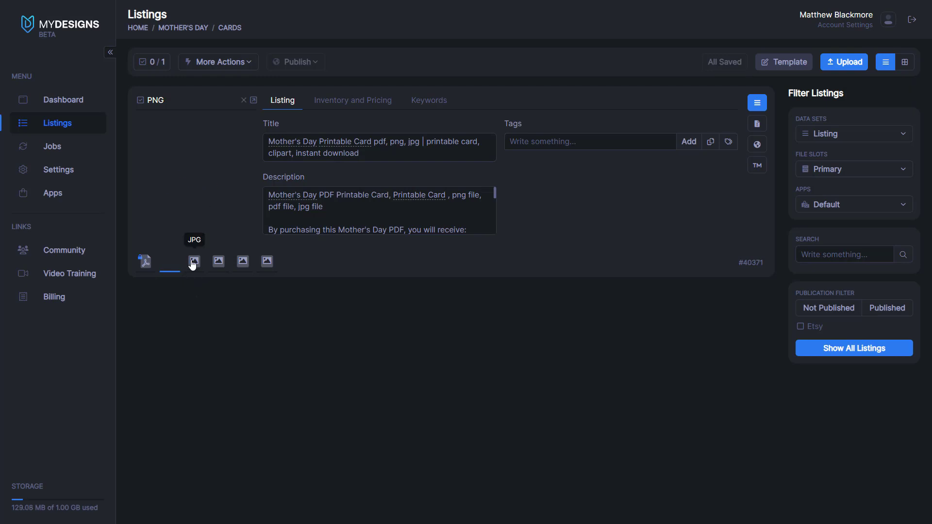
click(169, 262)
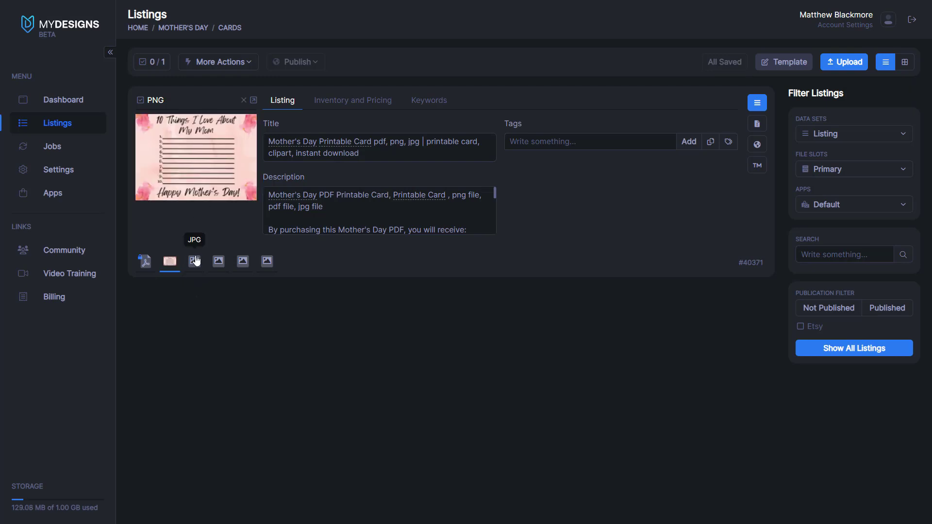
click(194, 262)
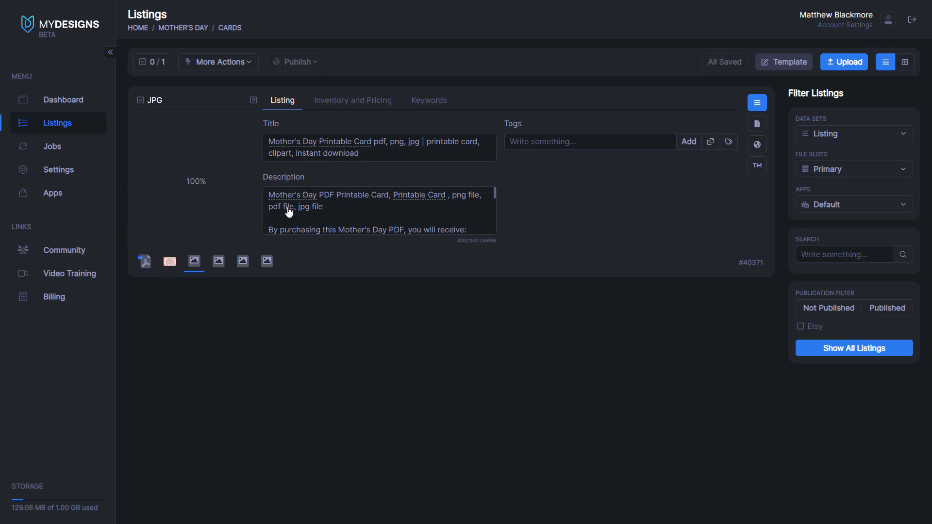
click(193, 261)
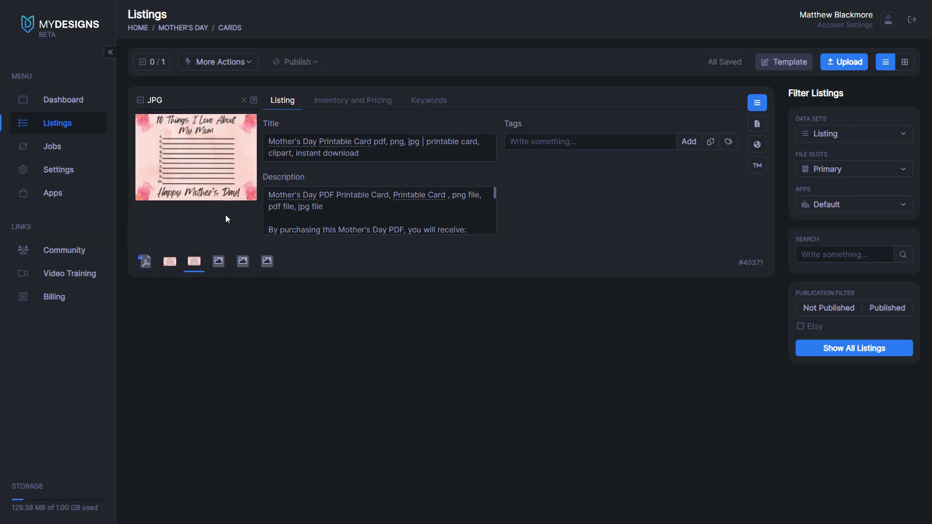
click(143, 262)
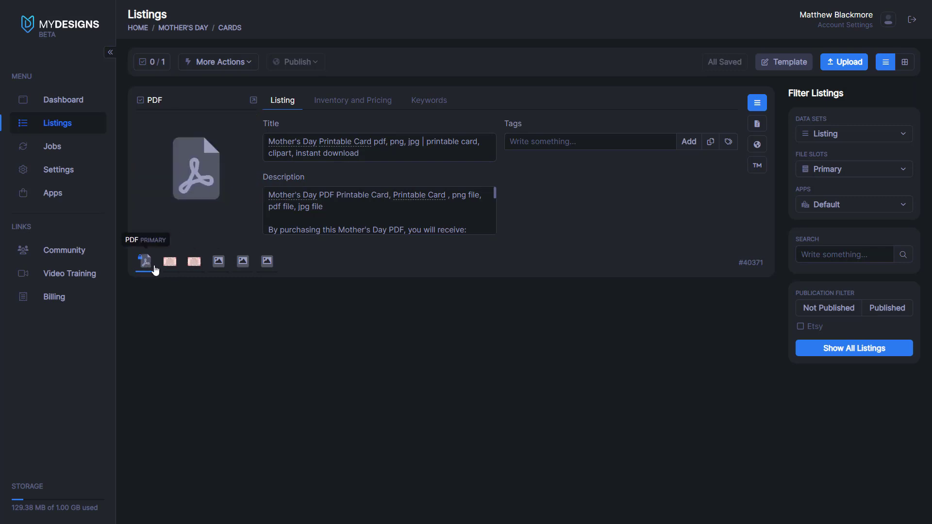
click(169, 262)
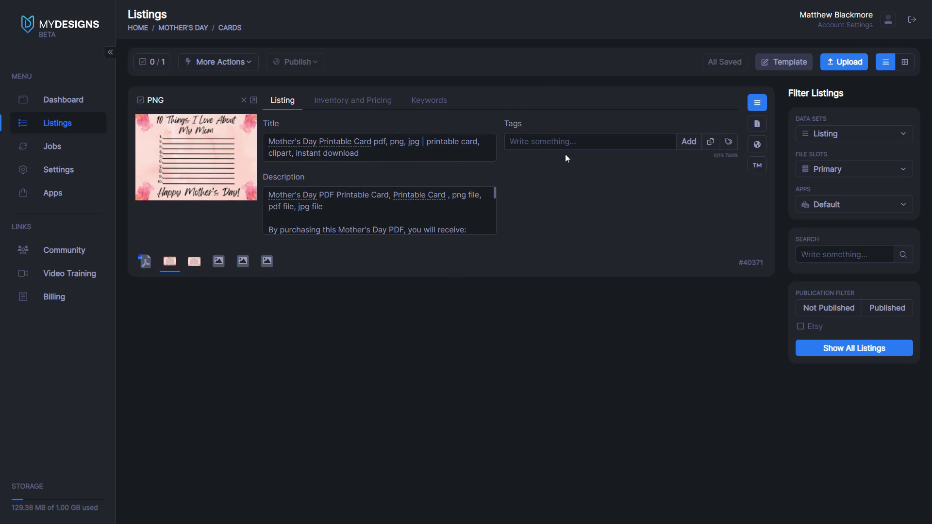
Select the Mother's Day card listing and review its keywords and File Types.
click(193, 262)
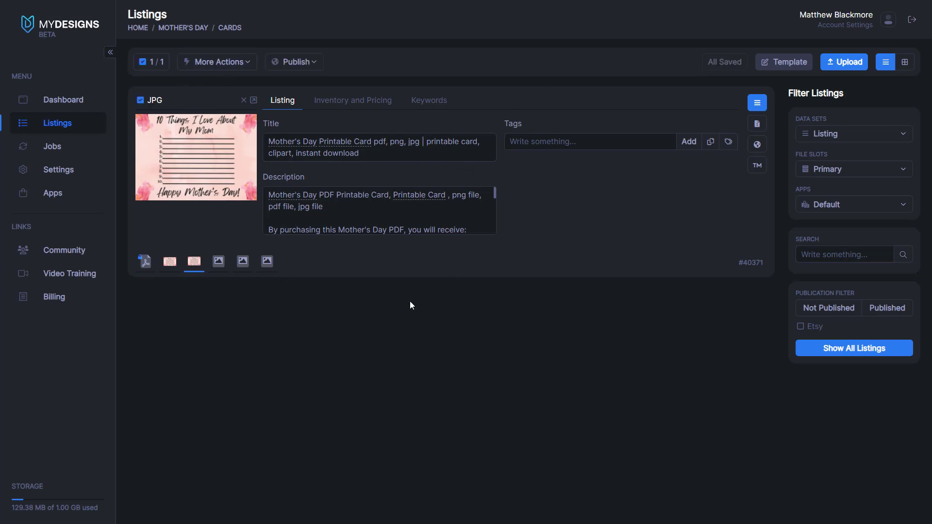
mouse_move(383, 114)
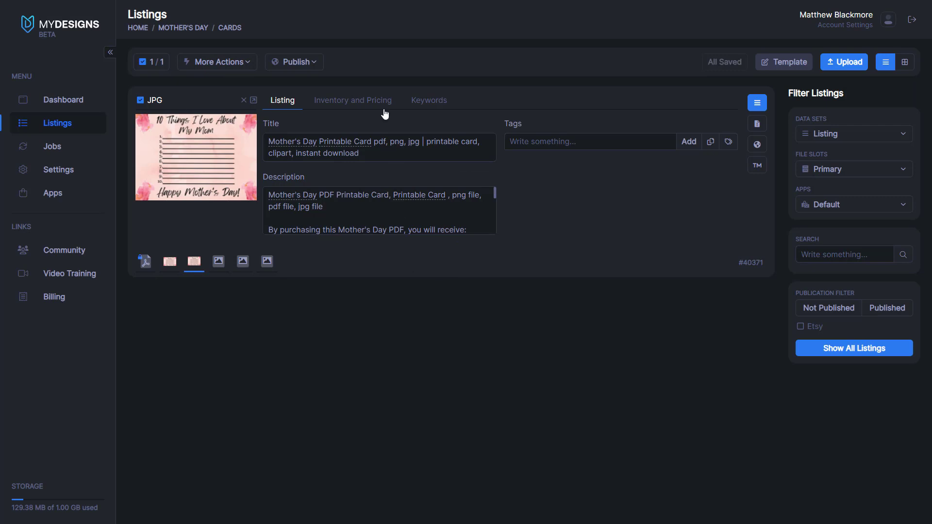
mouse_move(370, 108)
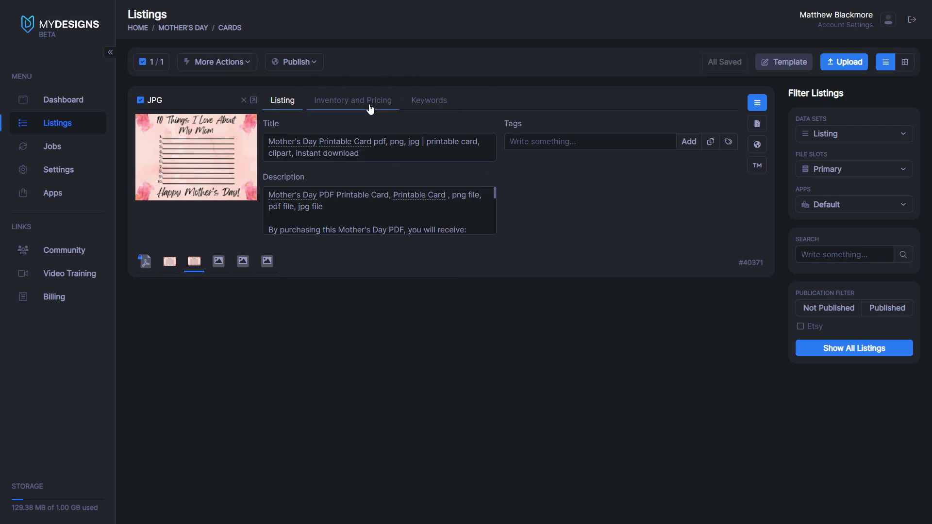
mouse_move(429, 100)
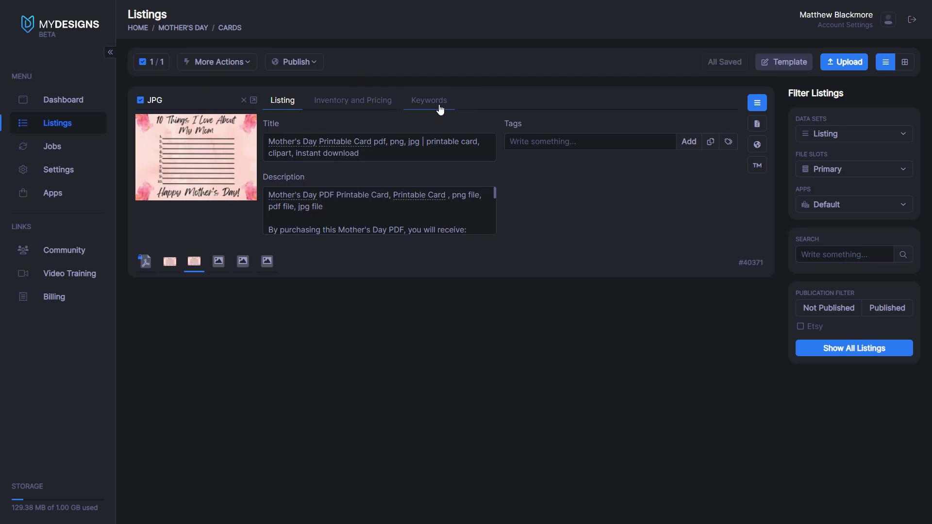
click(428, 100)
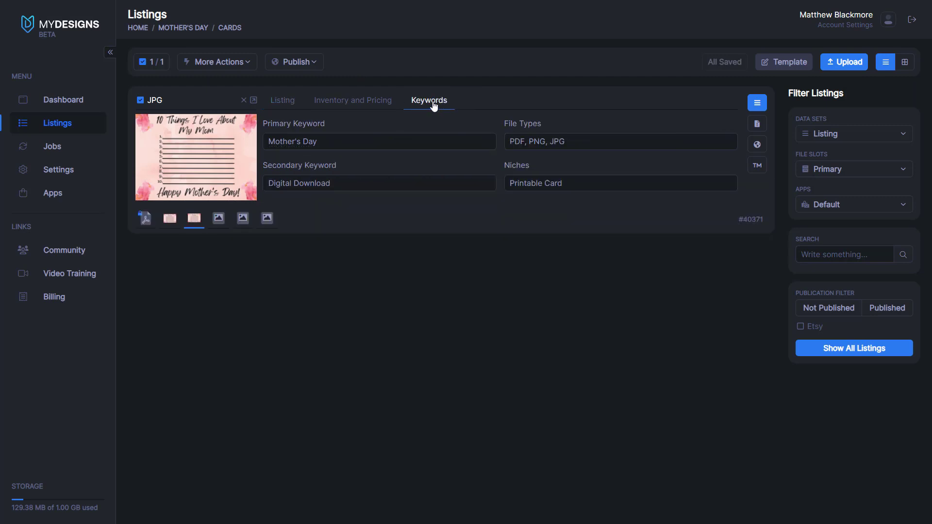
click(379, 141)
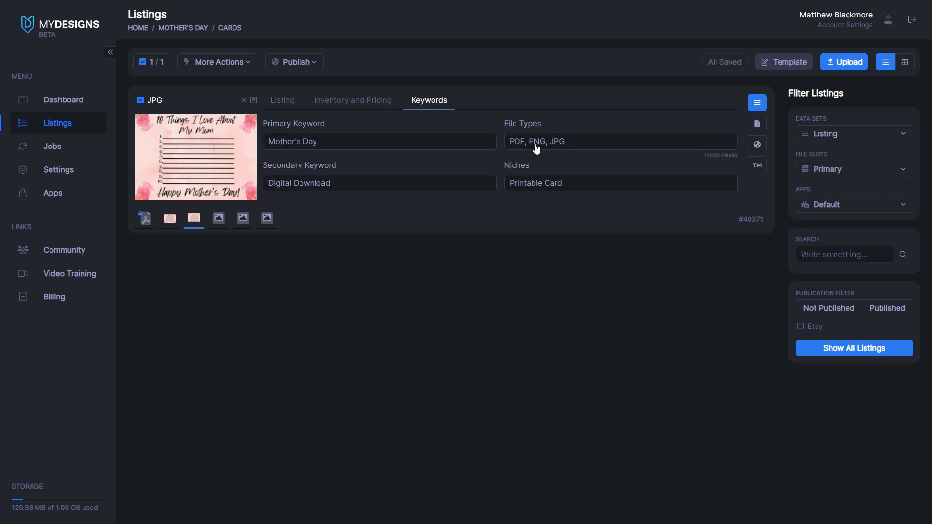
mouse_move(522, 152)
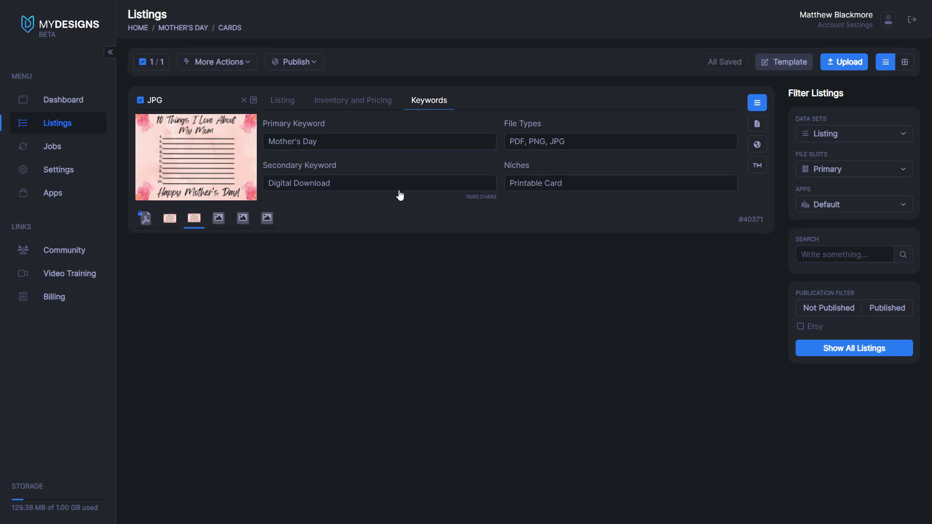
mouse_move(283, 100)
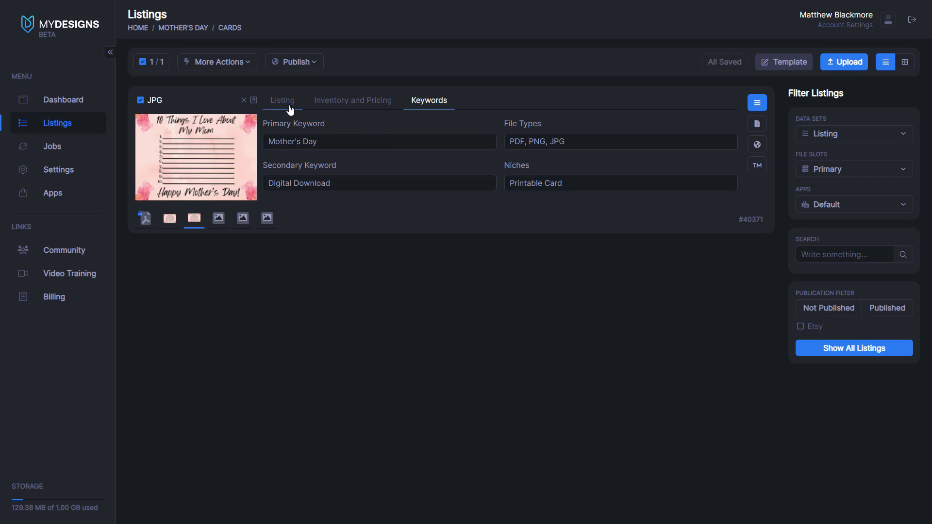
click(282, 100)
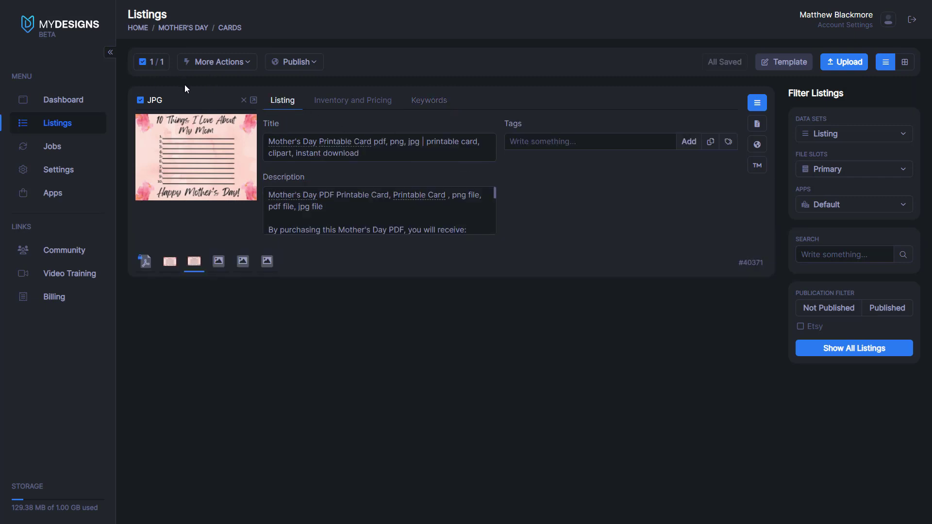
Open Mockups from bulk actions, reading from the PNG slot and writing to Mockup 1.
click(217, 62)
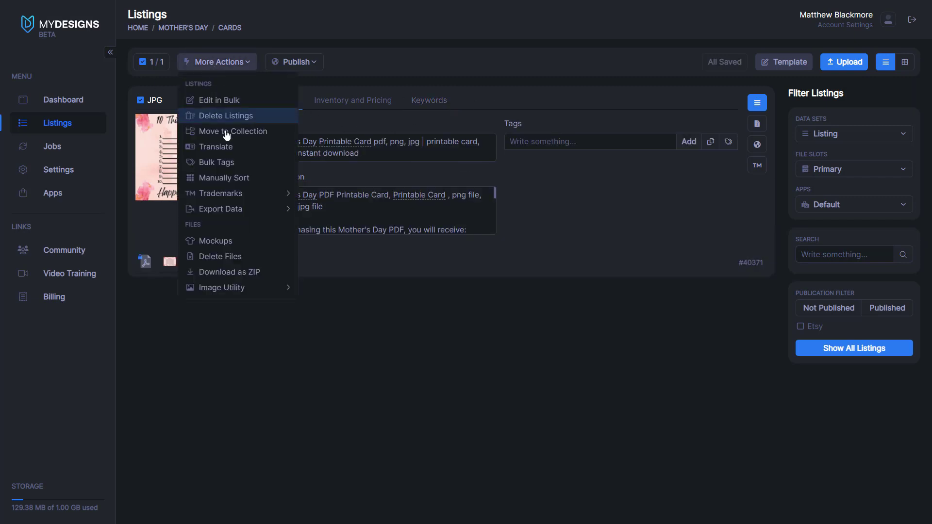
click(216, 241)
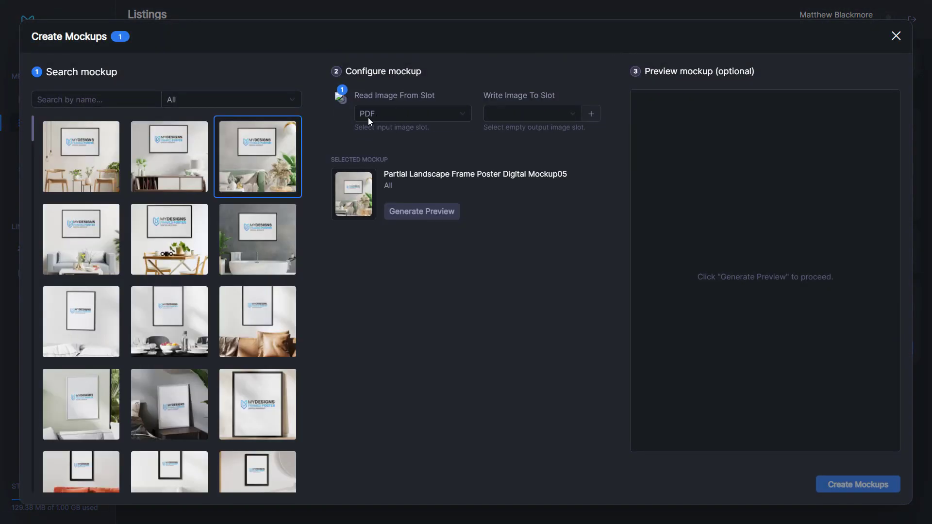
click(412, 113)
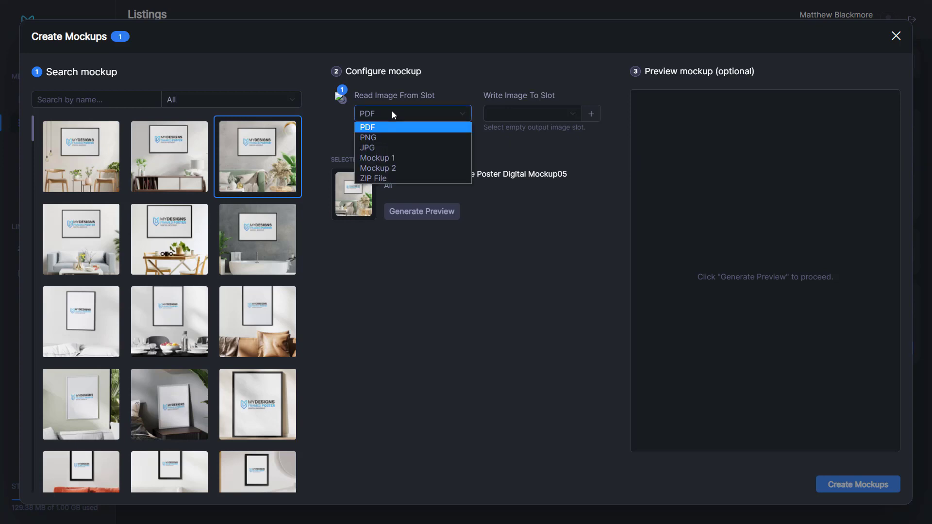
mouse_move(371, 138)
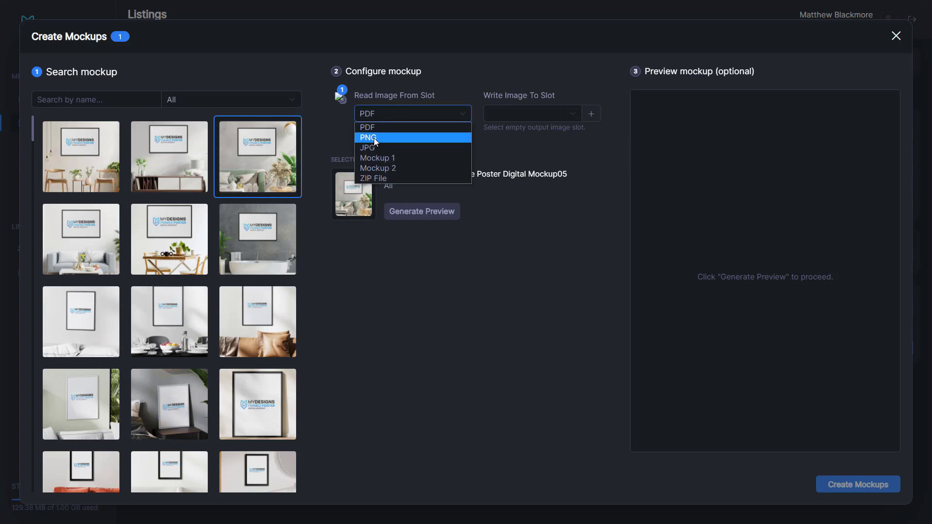
click(370, 137)
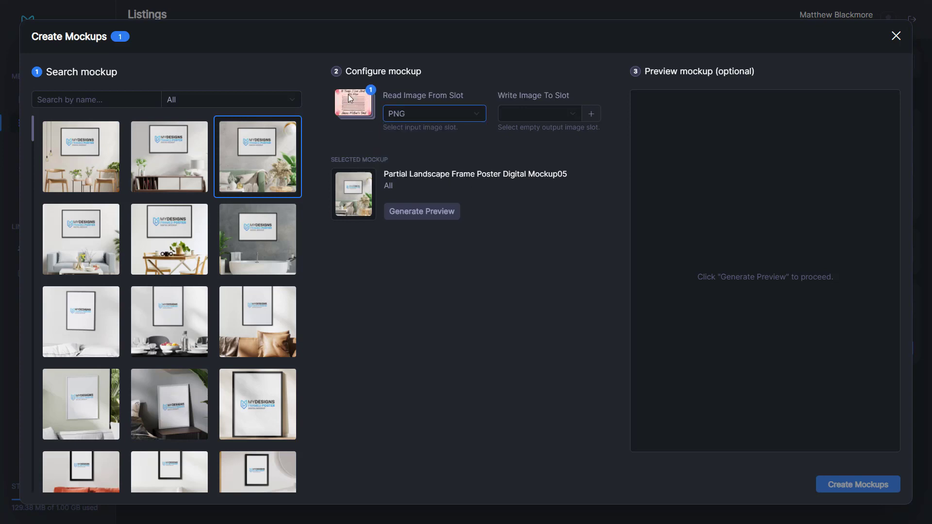
click(537, 113)
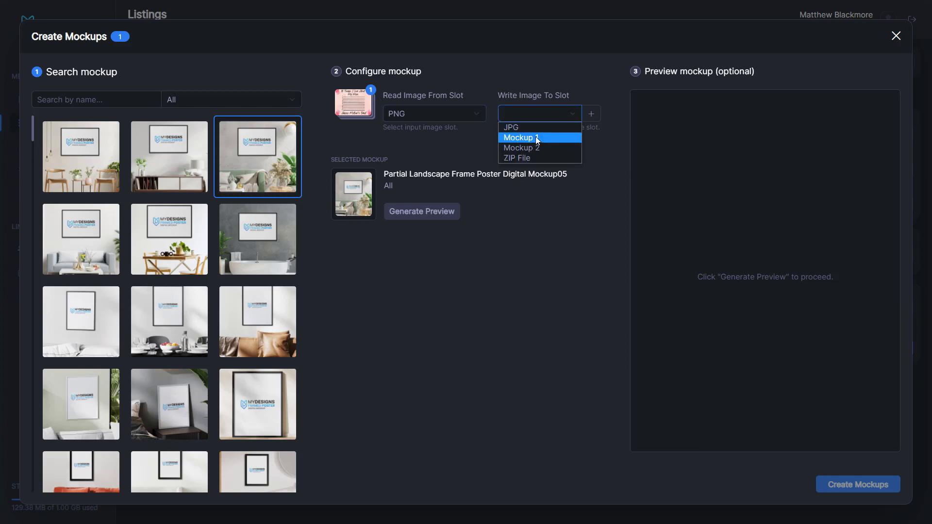
click(518, 137)
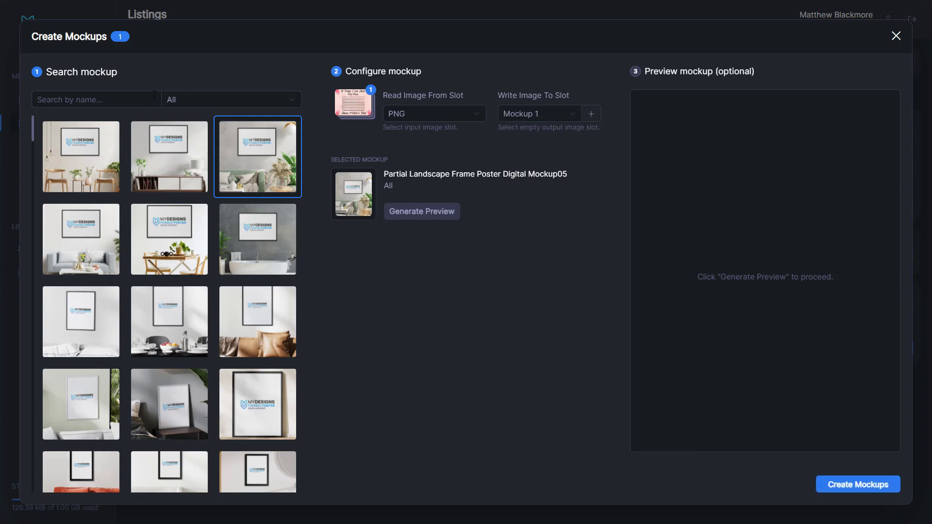
click(230, 99)
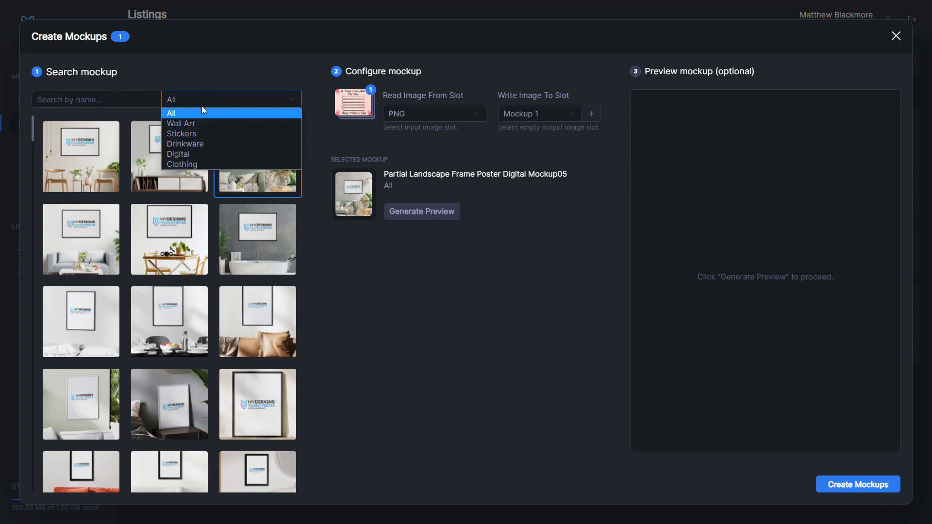
Pick the Tree Bark Digital Mockup, with primary keywords from File Types and a secondary keyword colour.
click(177, 154)
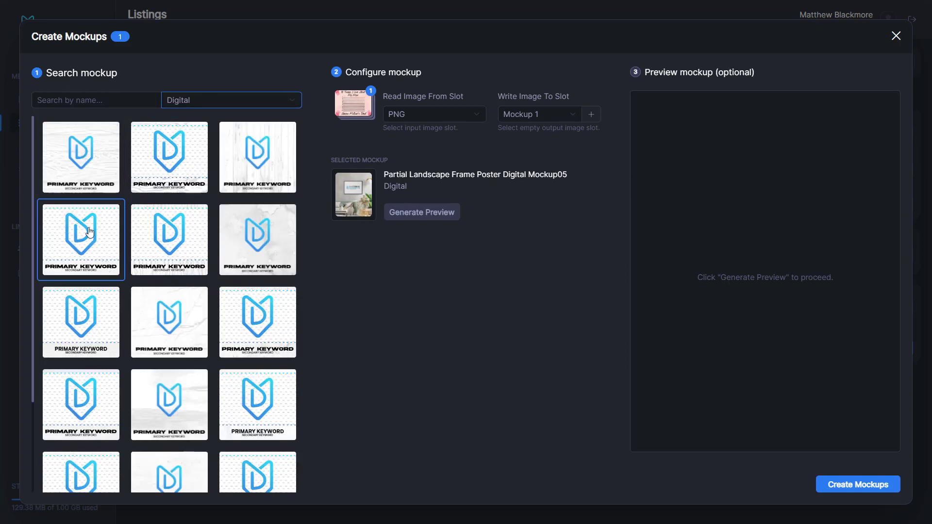
click(169, 239)
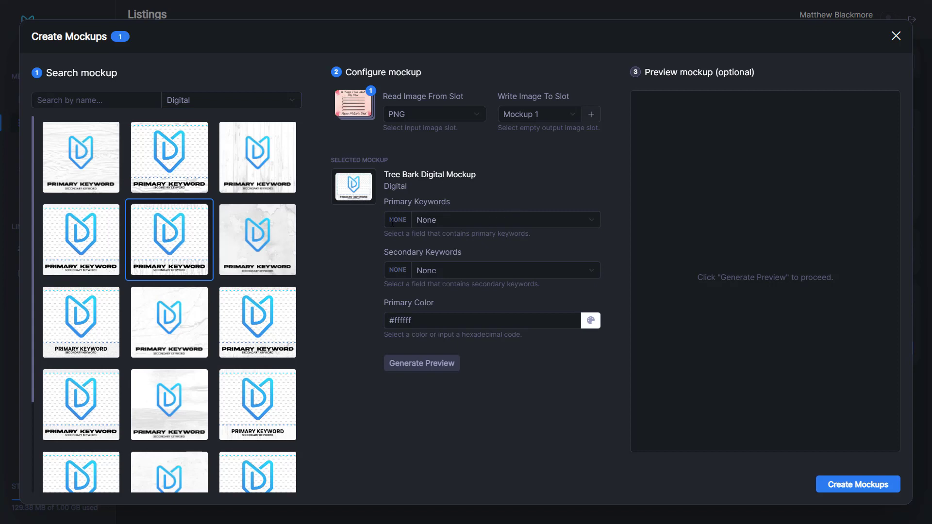
mouse_move(353, 186)
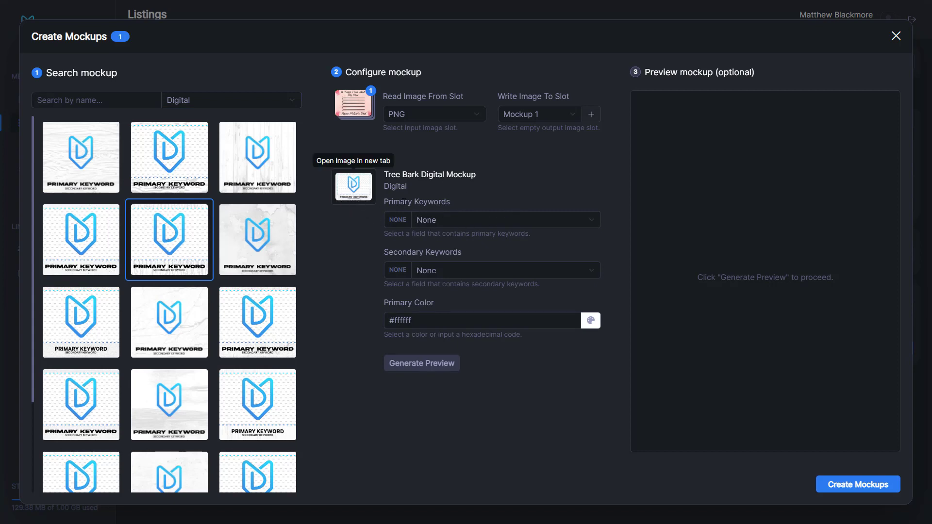
click(505, 219)
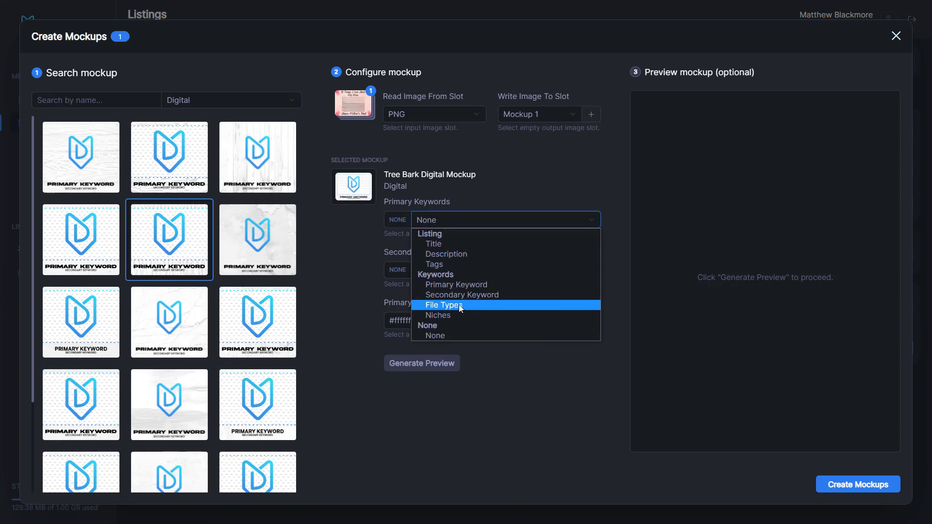
click(443, 305)
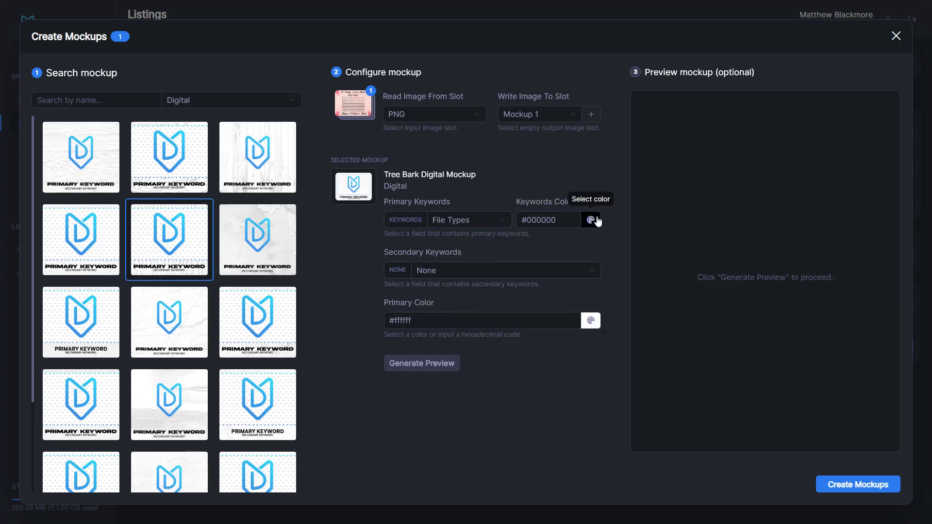
click(504, 270)
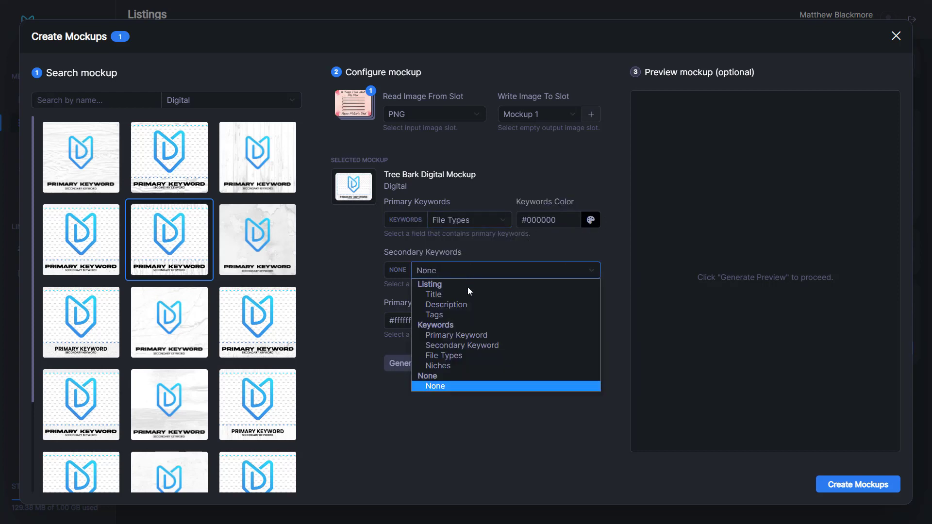
mouse_move(474, 355)
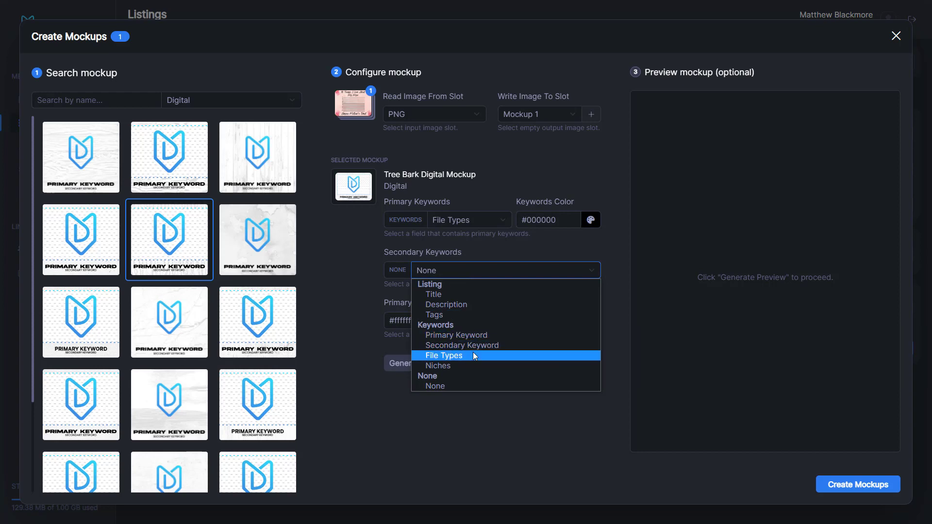
mouse_move(459, 361)
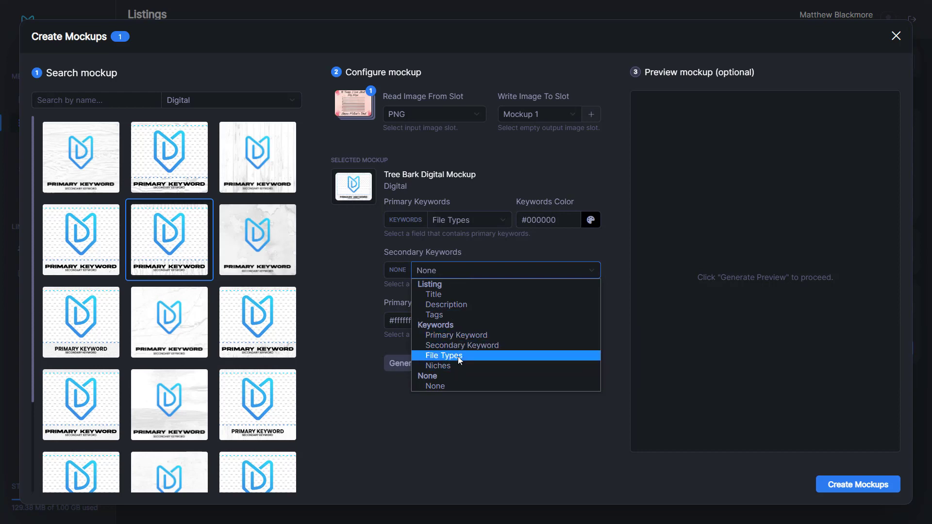
click(461, 345)
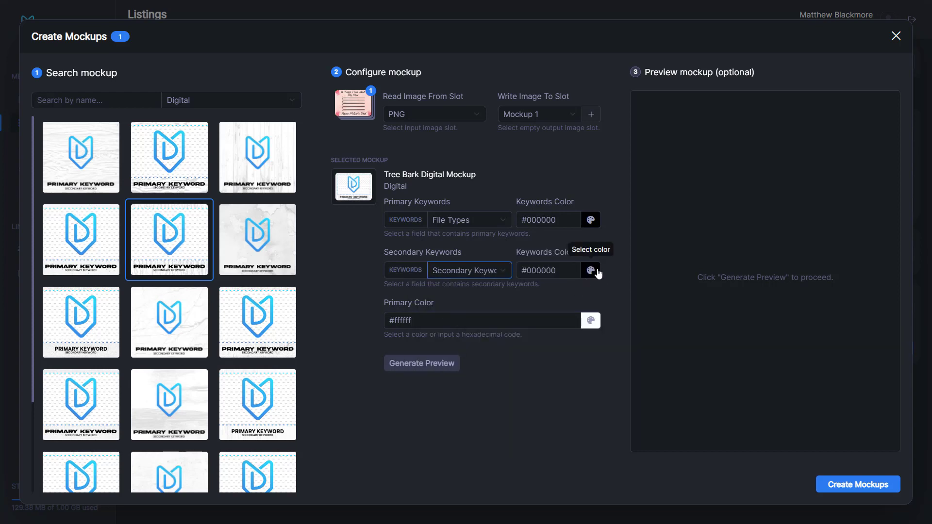
mouse_move(589, 214)
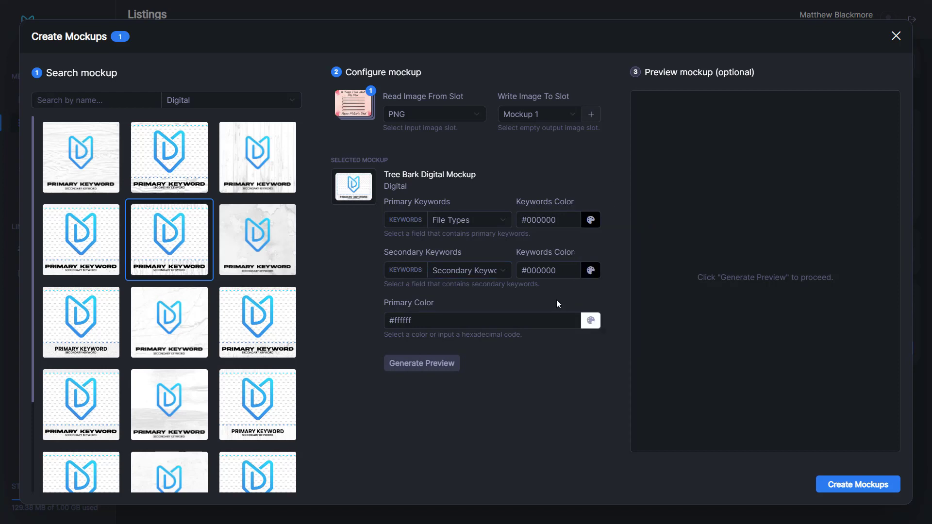
mouse_move(421, 375)
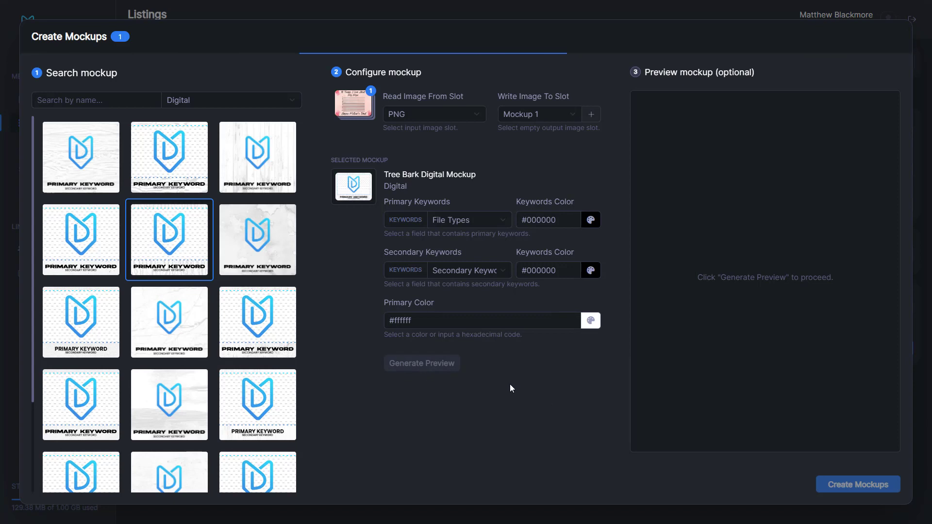
mouse_move(495, 385)
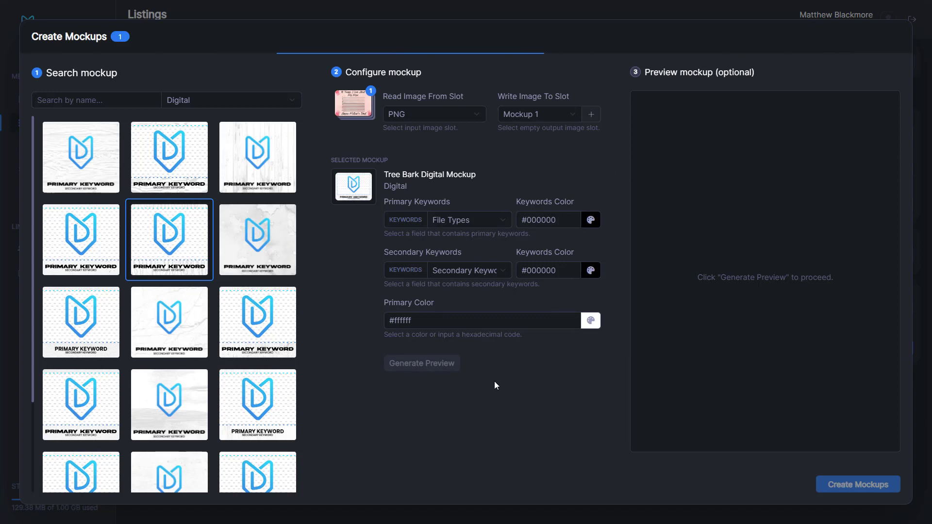
Generate the tree bark preview showing the card with 'PDF, PNG, JPG' text.
click(422, 363)
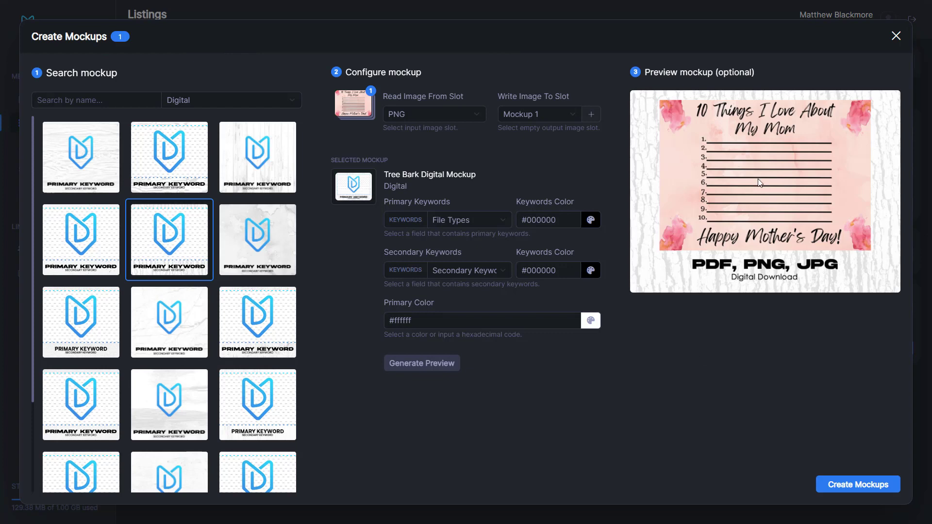
mouse_move(693, 190)
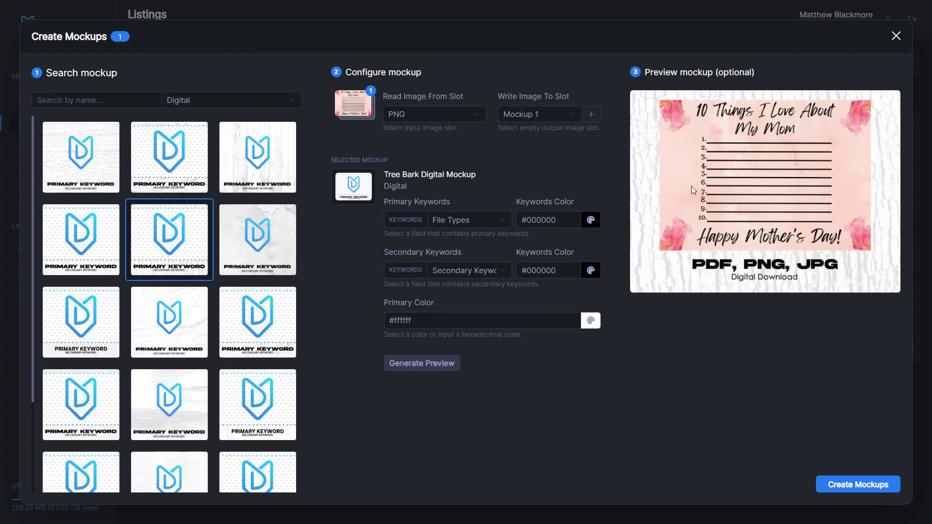
mouse_move(773, 210)
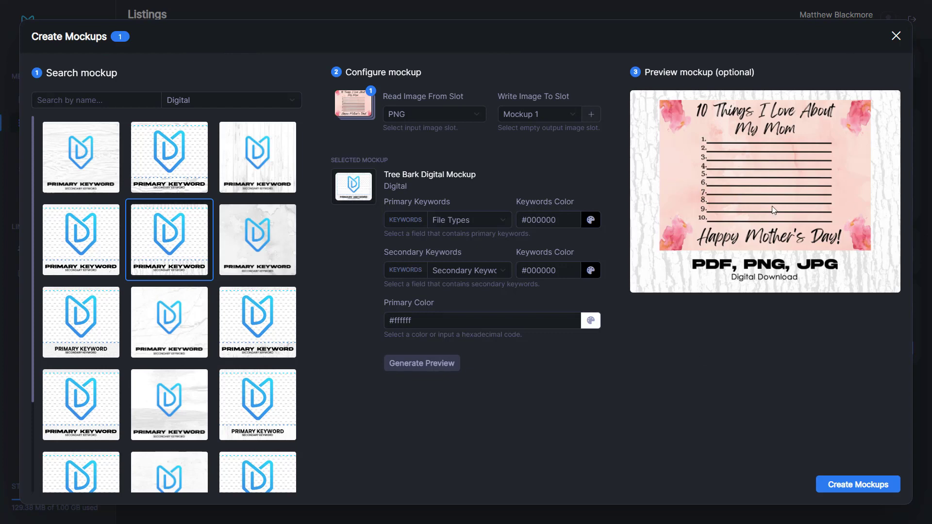
mouse_move(780, 135)
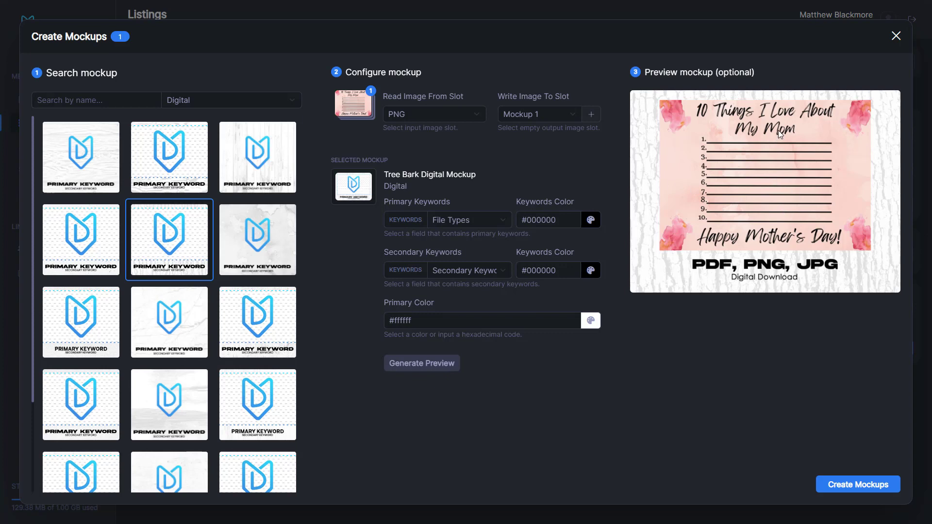
mouse_move(810, 168)
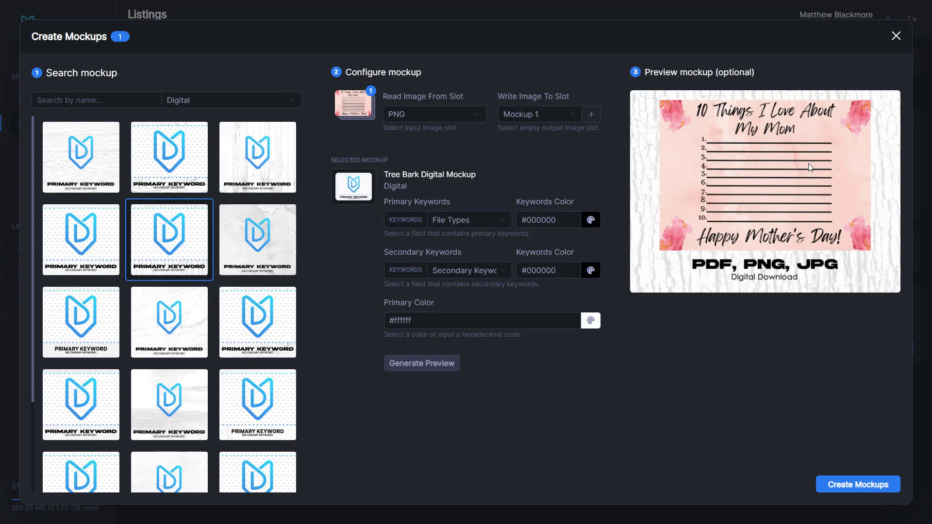
mouse_move(750, 185)
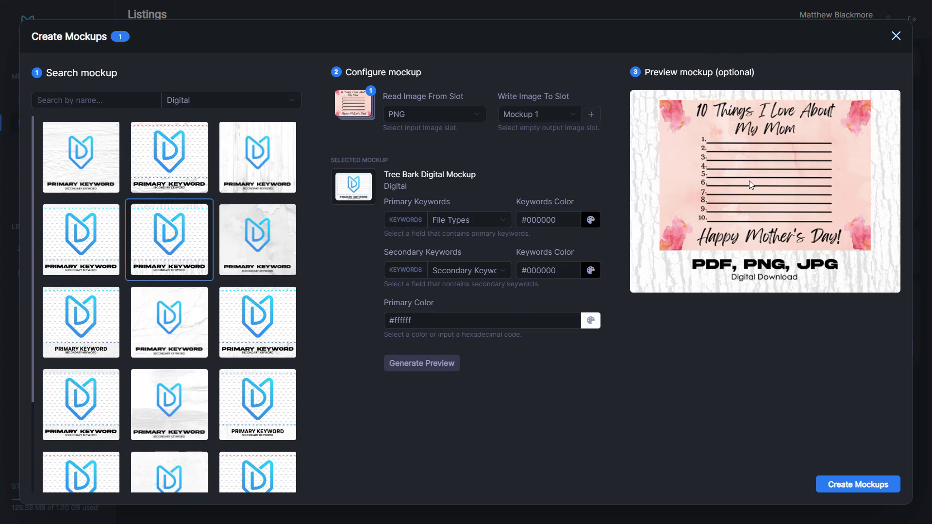
mouse_move(759, 181)
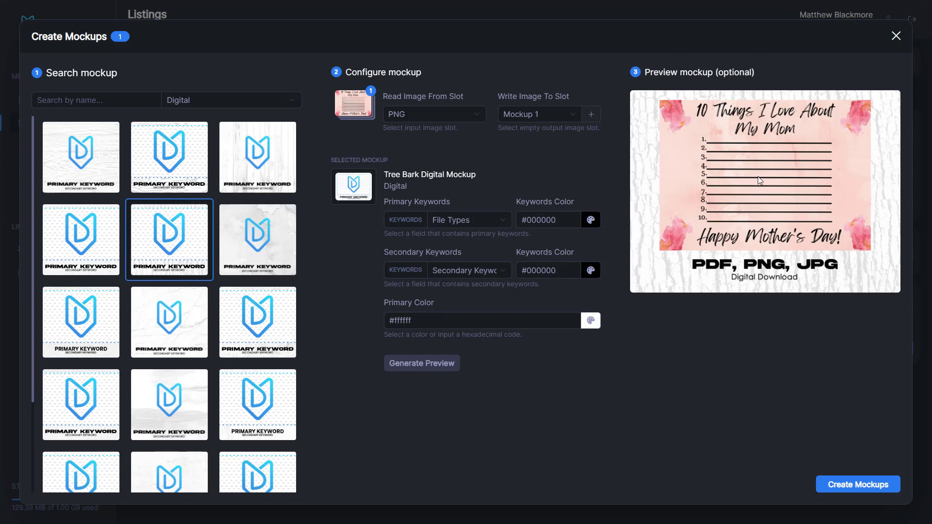
mouse_move(799, 360)
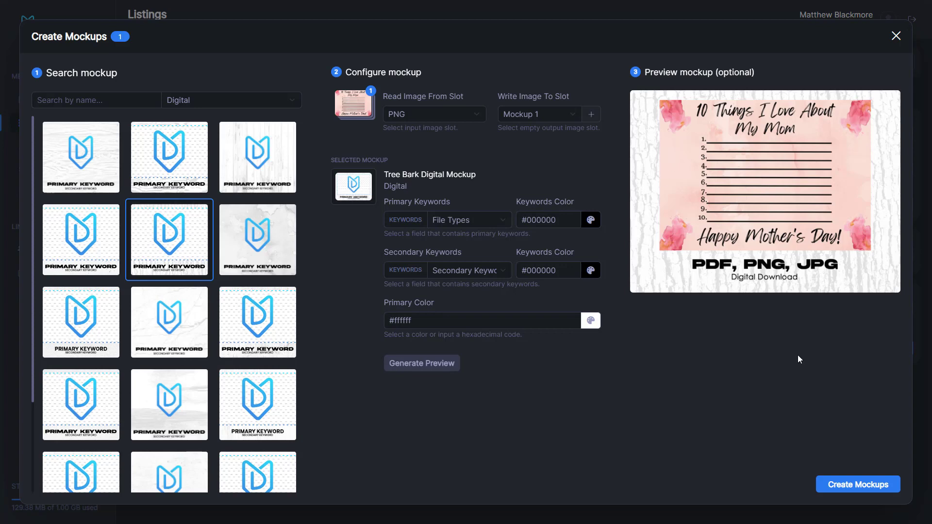
mouse_move(829, 456)
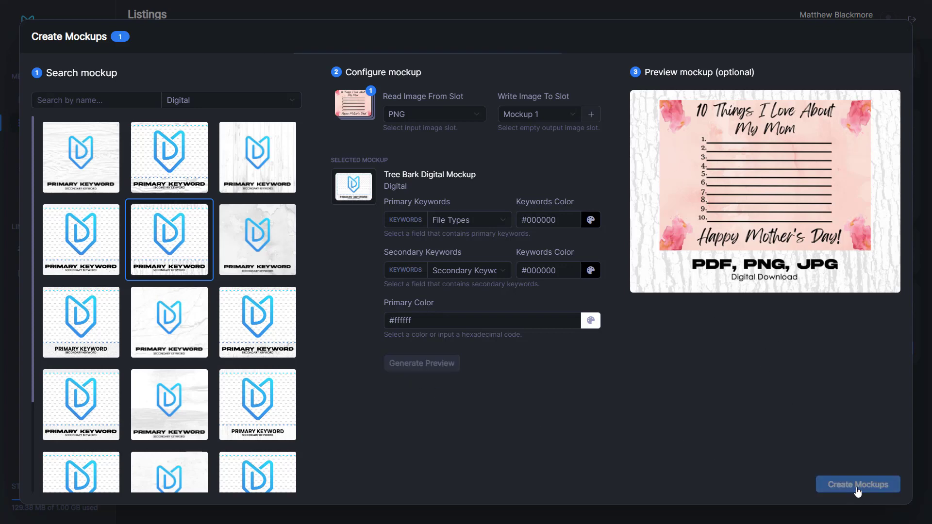
Create the mockup, then view the listing's PNG and the new tree bark Mockup 1.
click(856, 484)
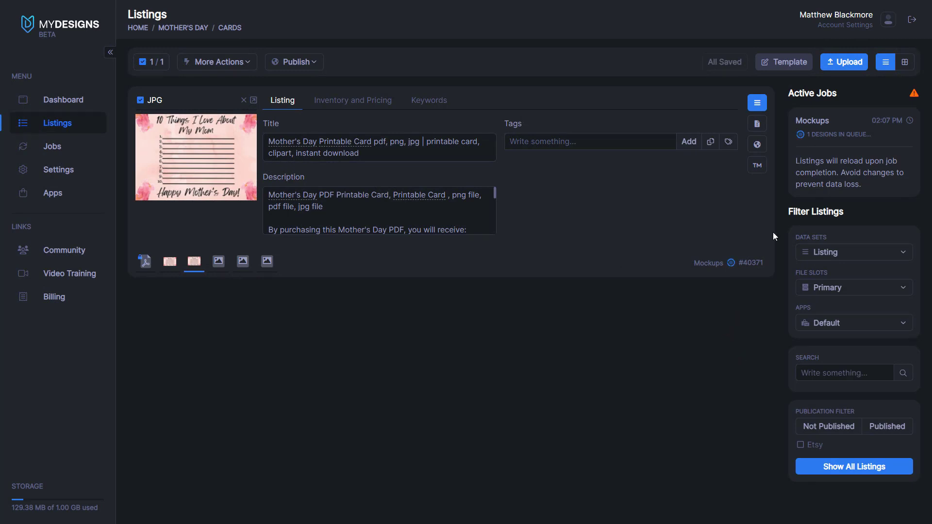
mouse_move(815, 144)
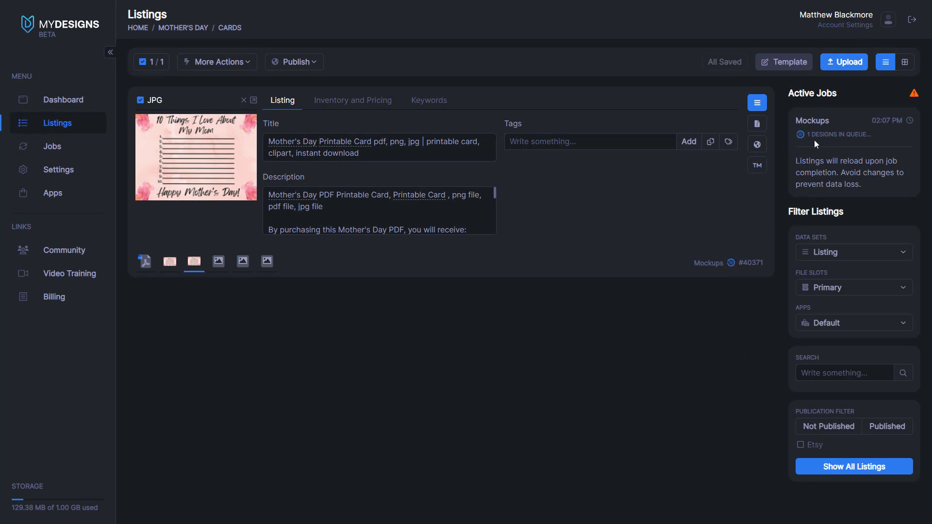
mouse_move(816, 143)
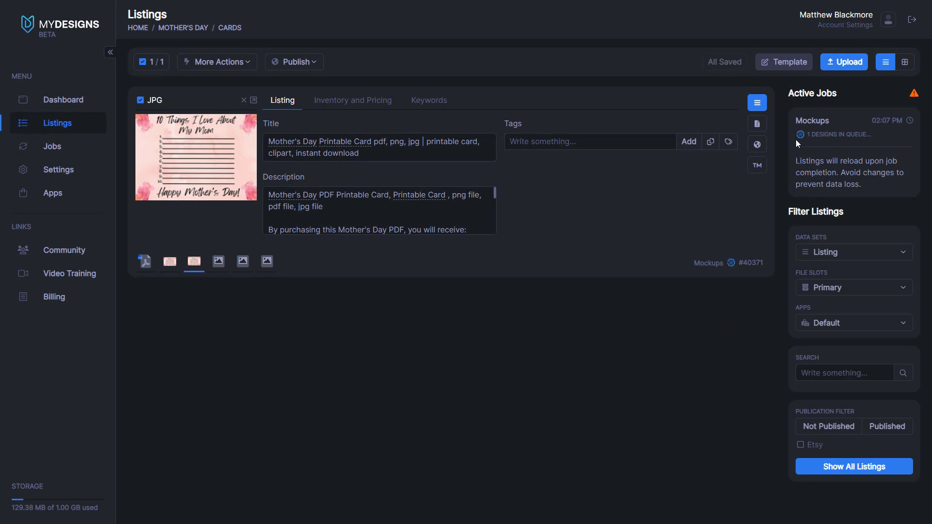
mouse_move(399, 344)
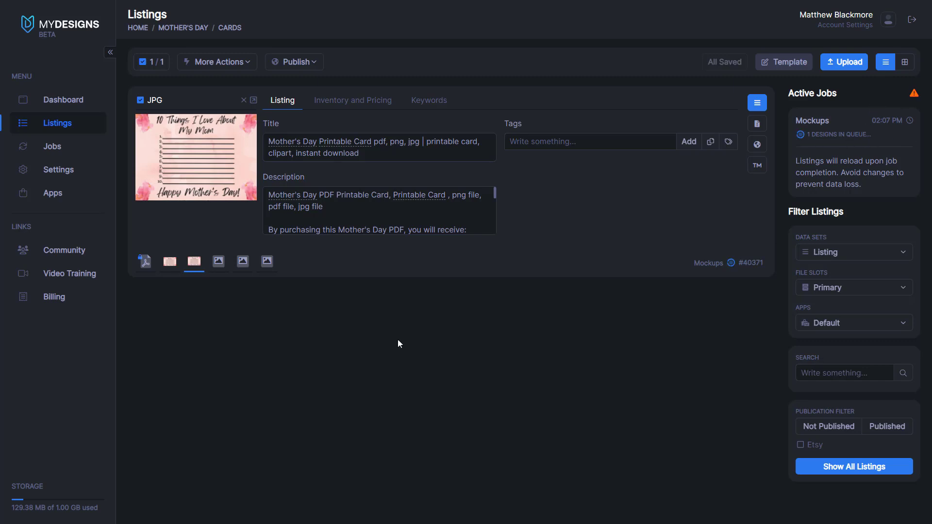
mouse_move(218, 112)
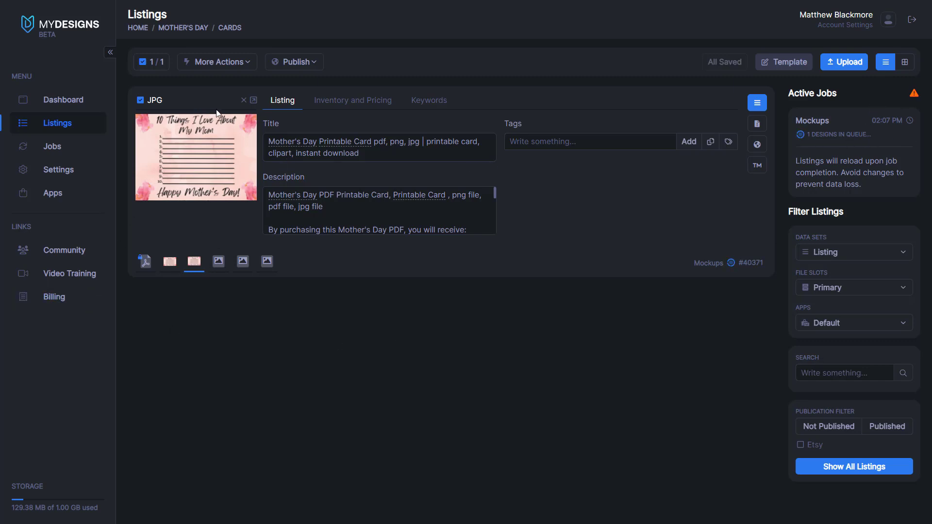
click(169, 262)
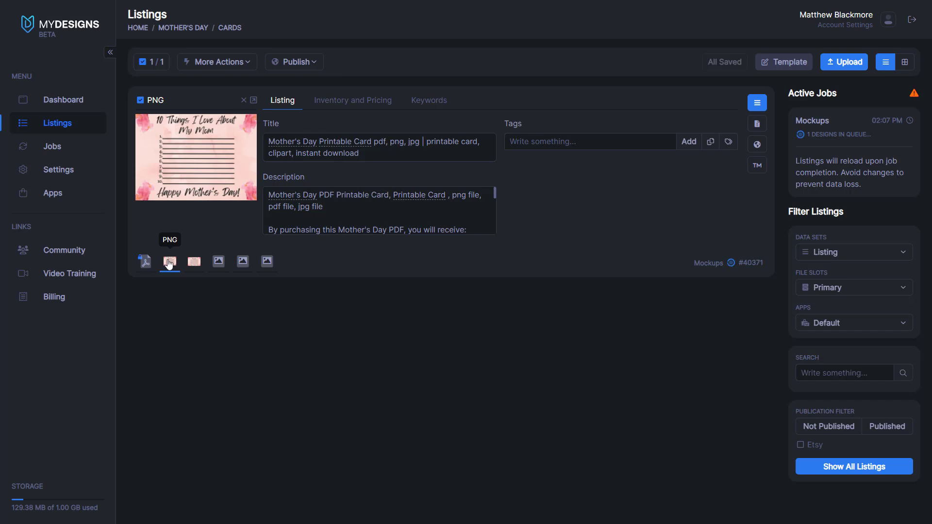
mouse_move(215, 272)
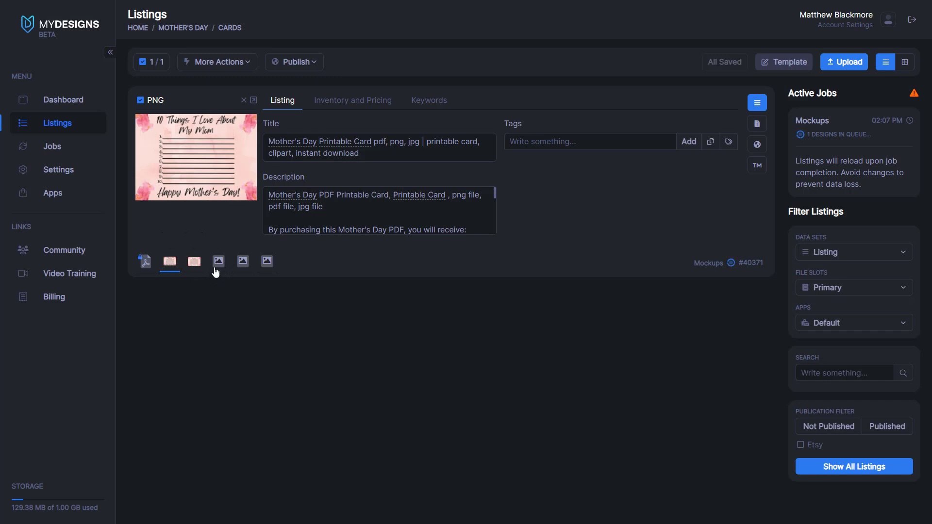
mouse_move(218, 262)
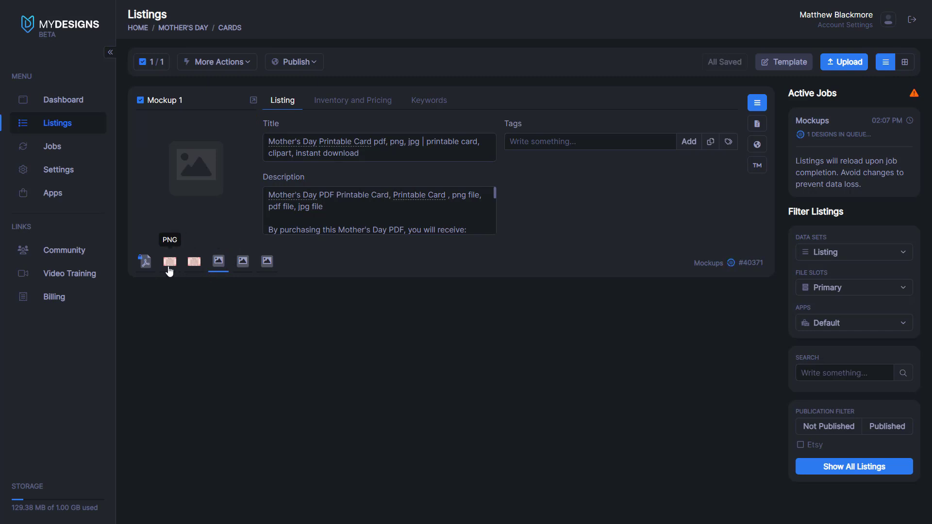
click(169, 261)
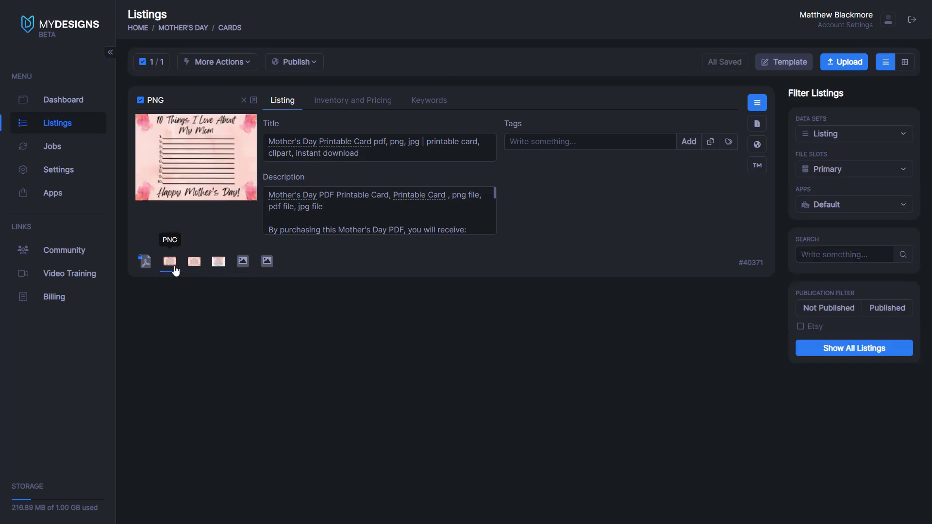
mouse_move(218, 261)
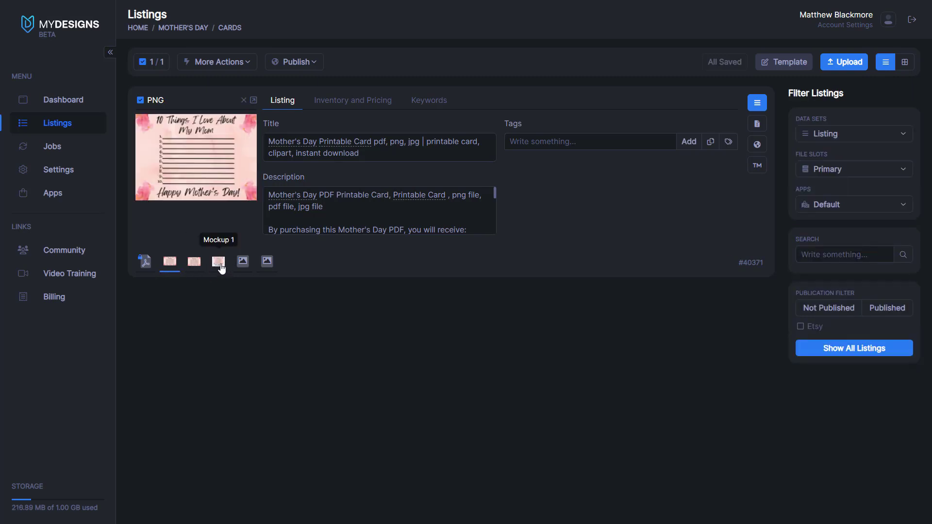
click(218, 261)
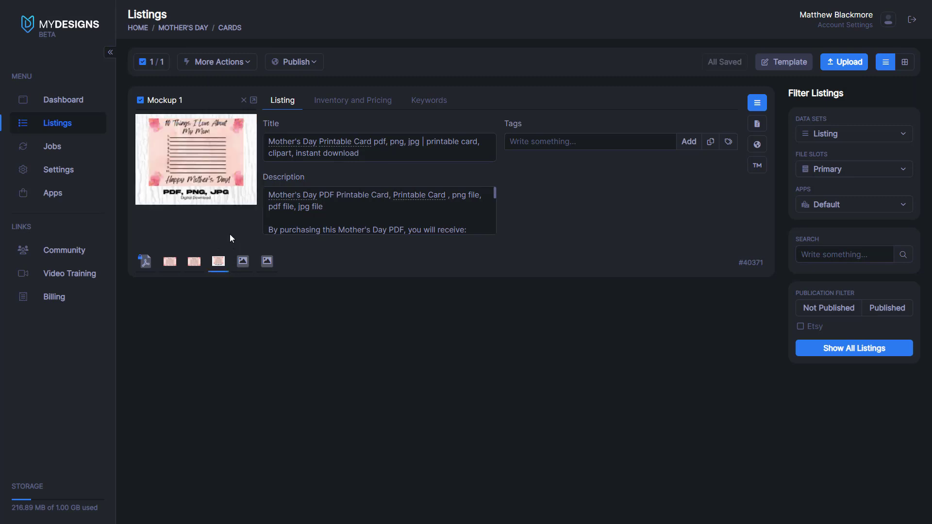
mouse_move(218, 231)
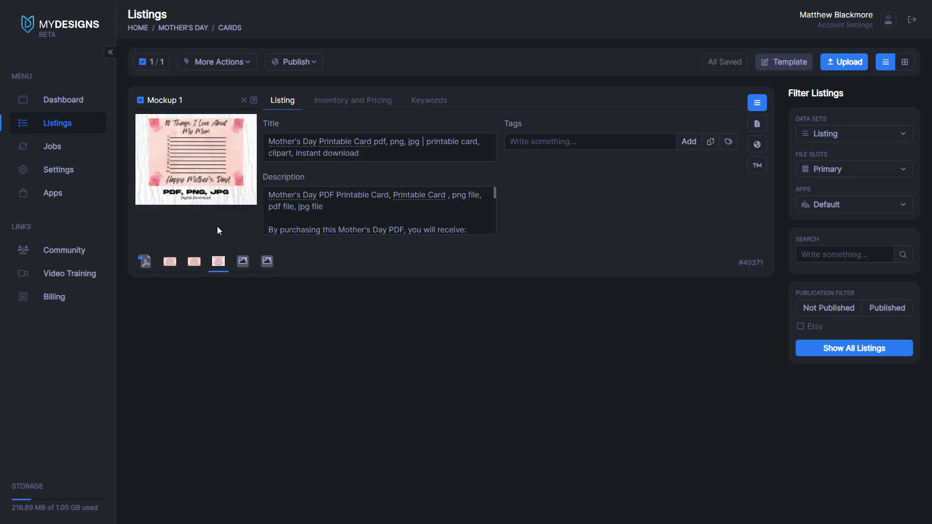
mouse_move(242, 262)
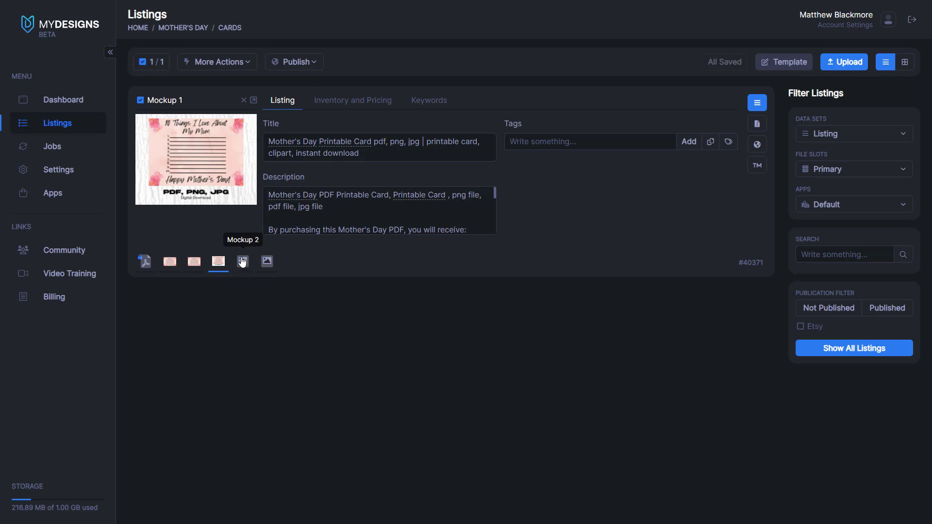
mouse_move(267, 262)
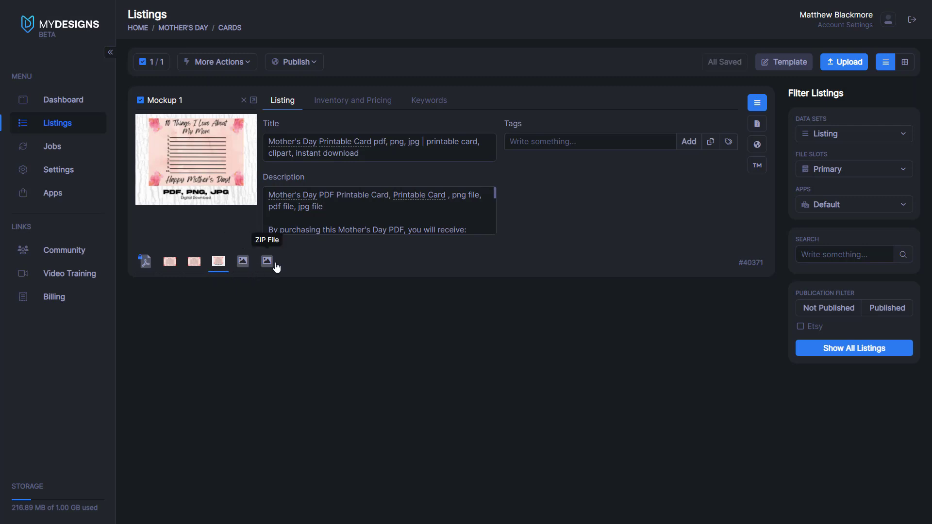
Create a Die Cut Sticker mockup from the Stickers category and queue it for the listing.
click(217, 61)
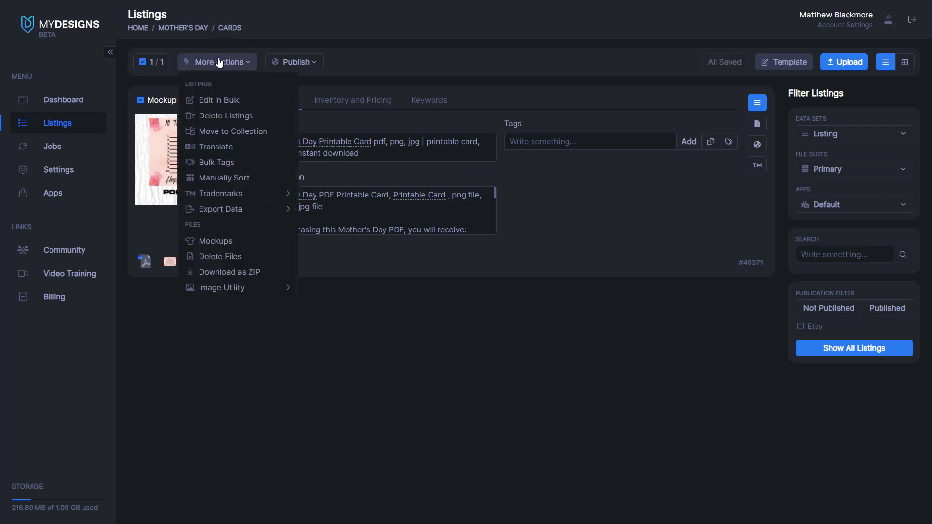
mouse_move(215, 241)
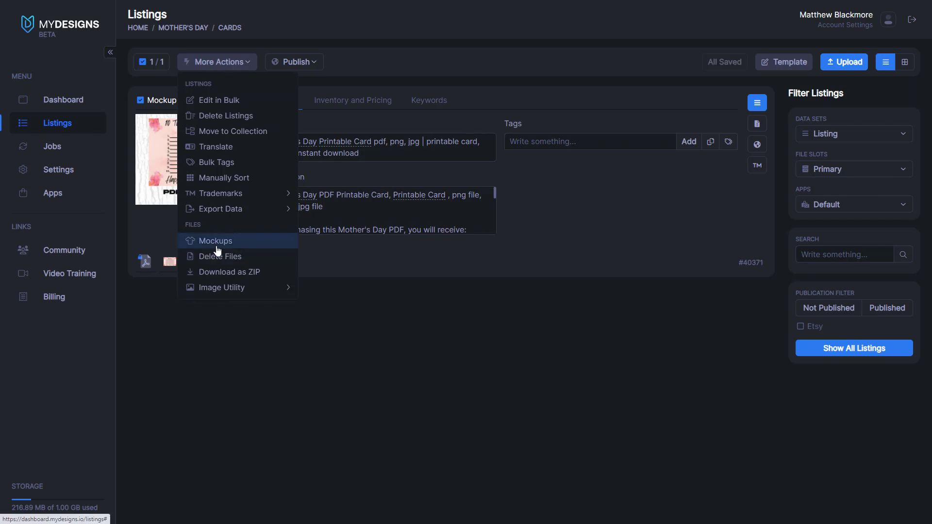
click(216, 241)
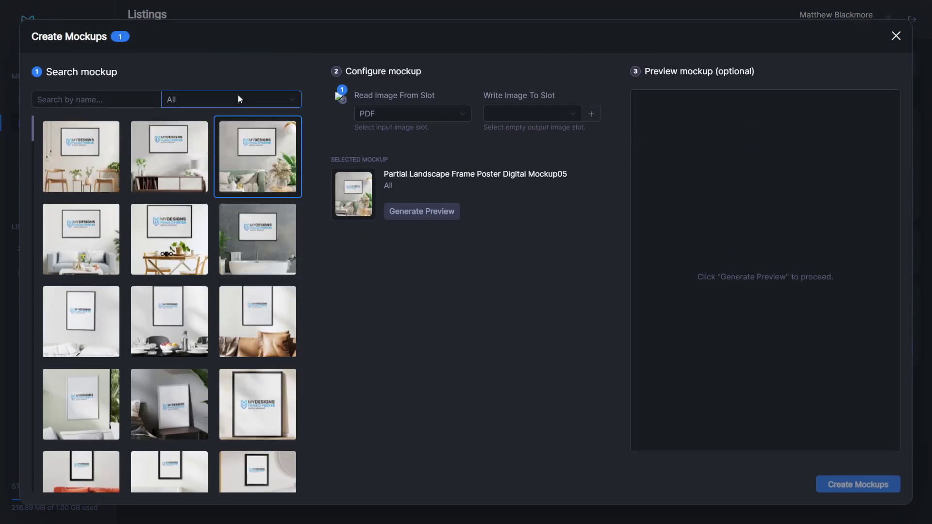
click(532, 113)
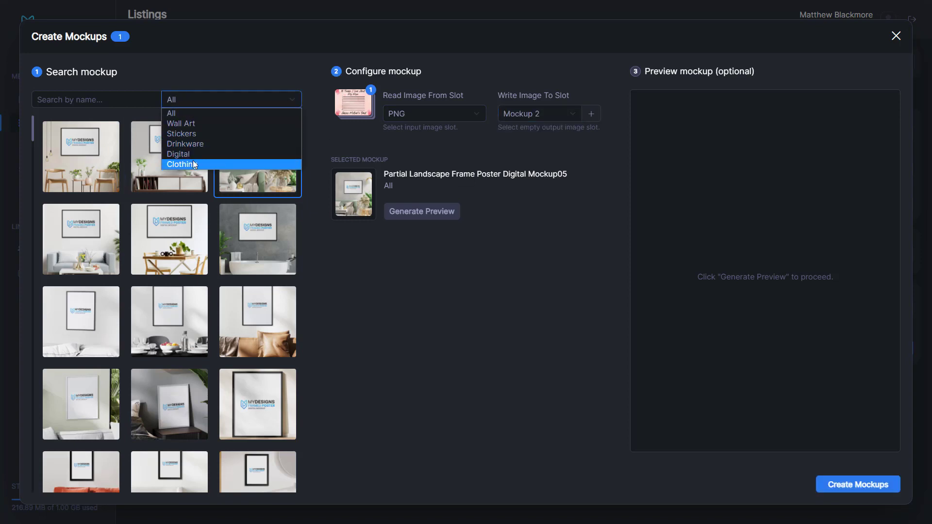
click(180, 133)
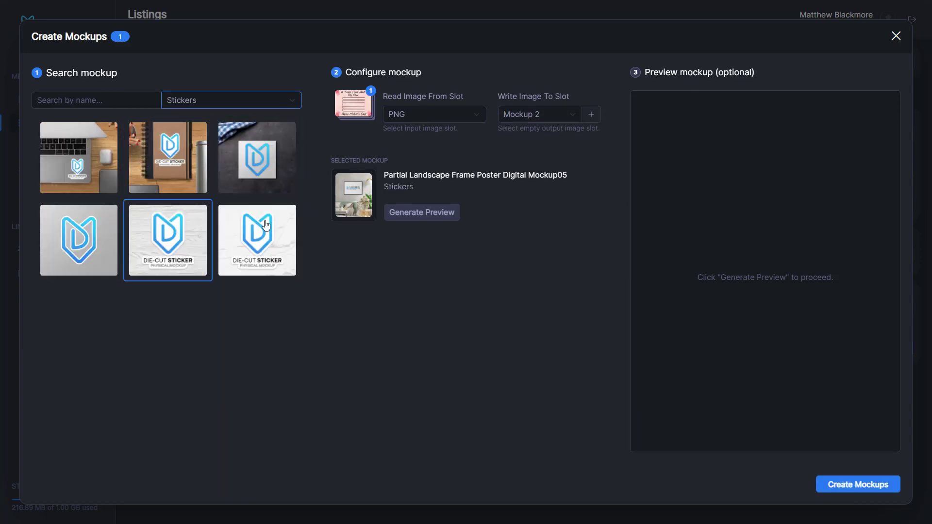
click(78, 238)
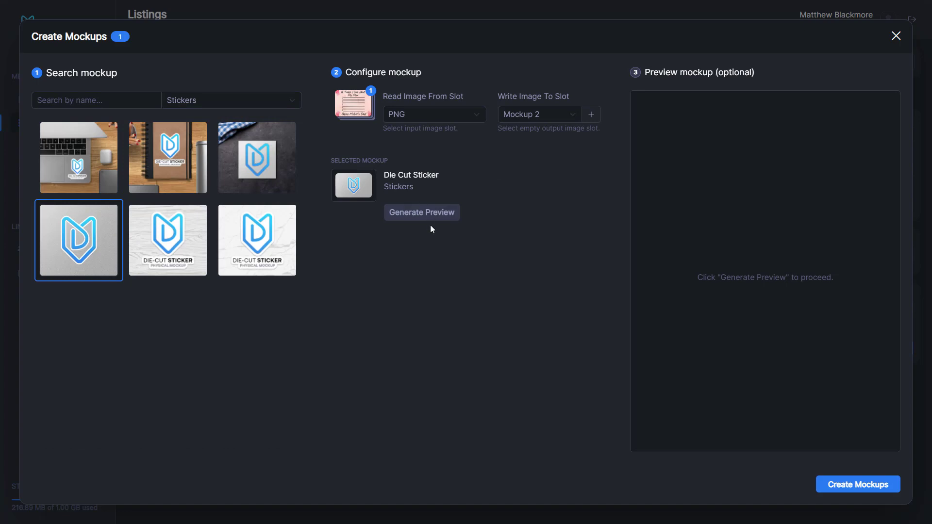
click(421, 212)
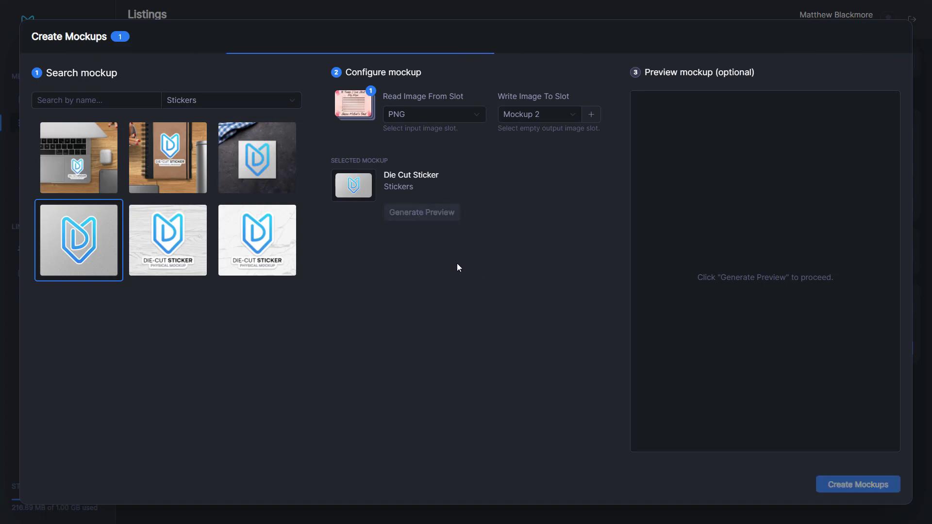
click(421, 212)
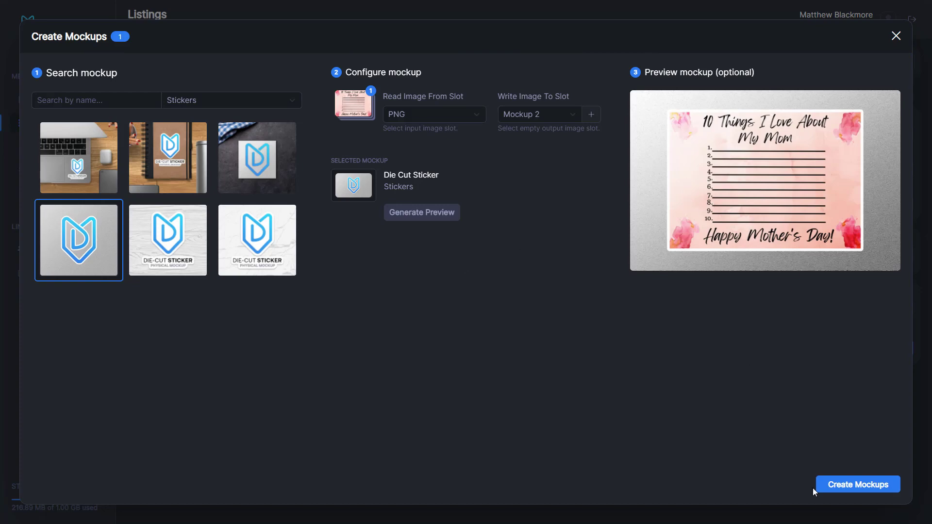
click(856, 484)
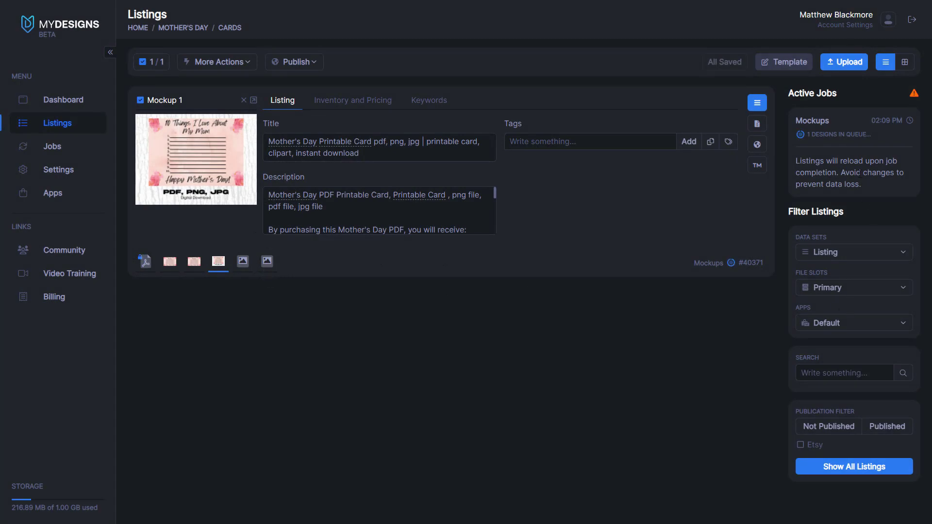
mouse_move(805, 137)
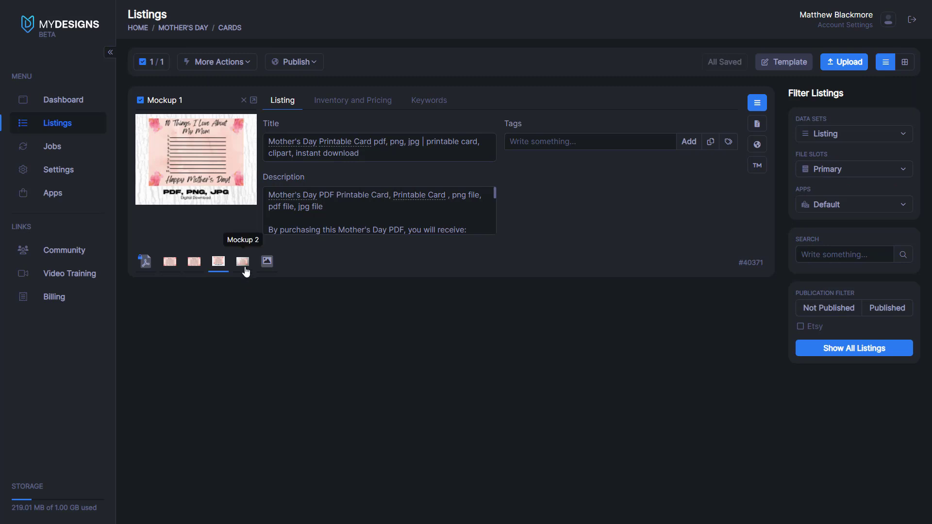
Display Mockup 2, the die-cut sticker image, as the listing's main image.
click(242, 261)
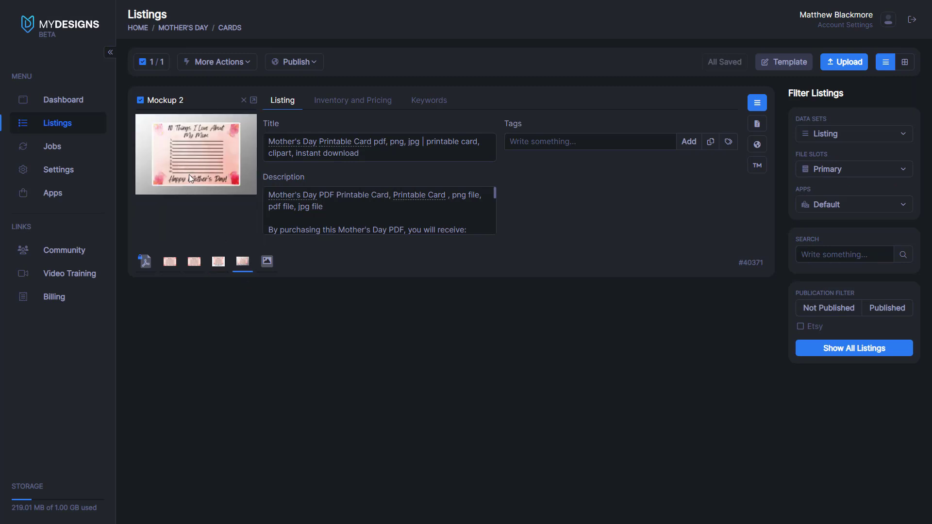
mouse_move(201, 147)
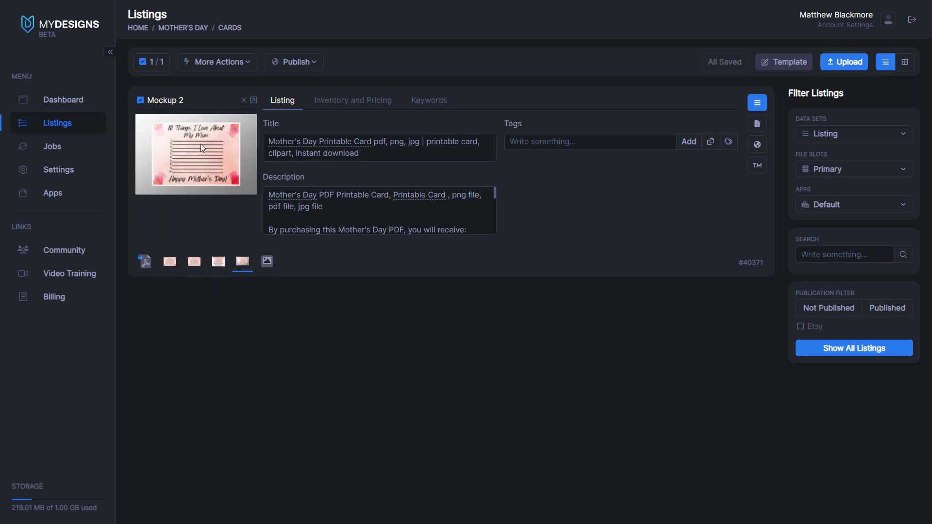
mouse_move(379, 280)
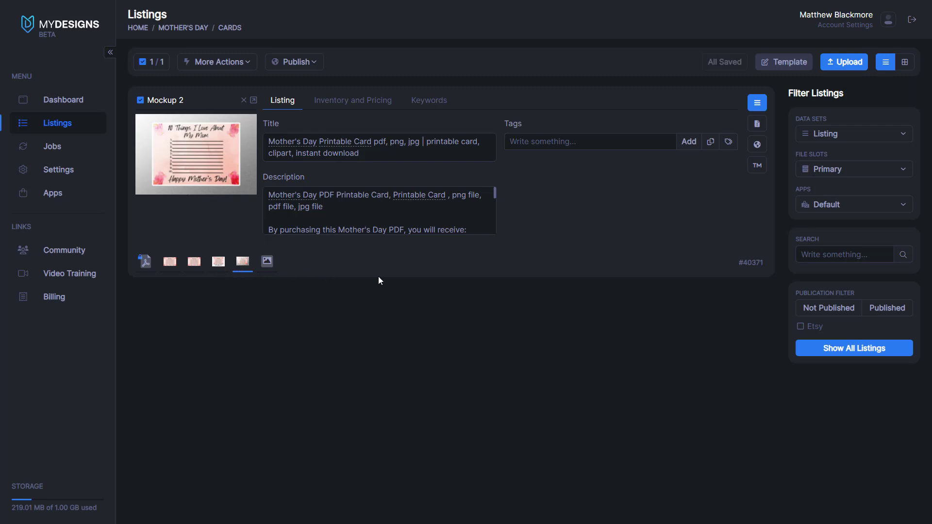
mouse_move(233, 240)
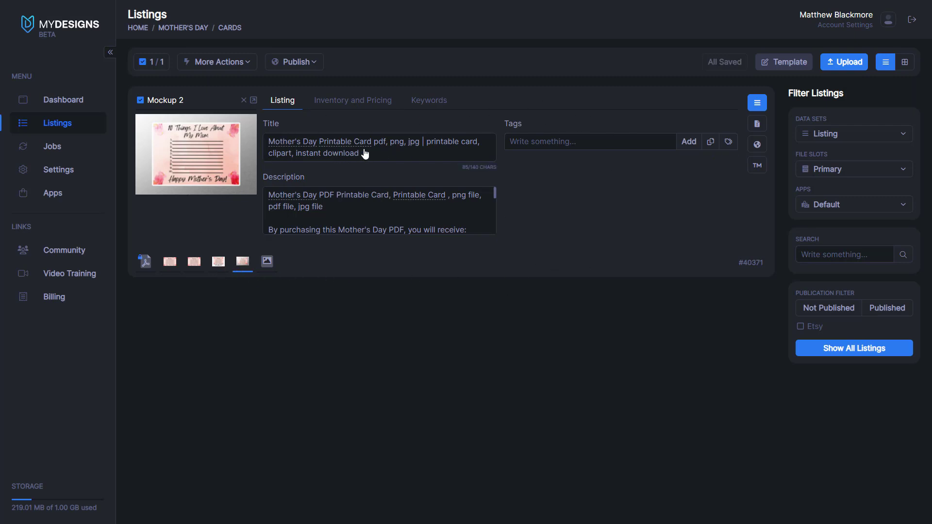
mouse_move(365, 166)
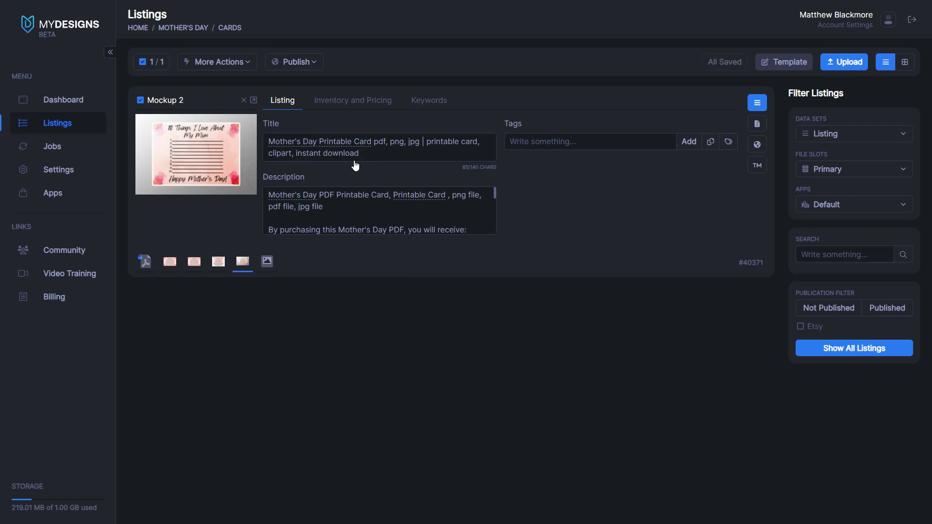
mouse_move(269, 147)
text([keywords.primary keyword] [keywords.niches] pdf, png, jpg)
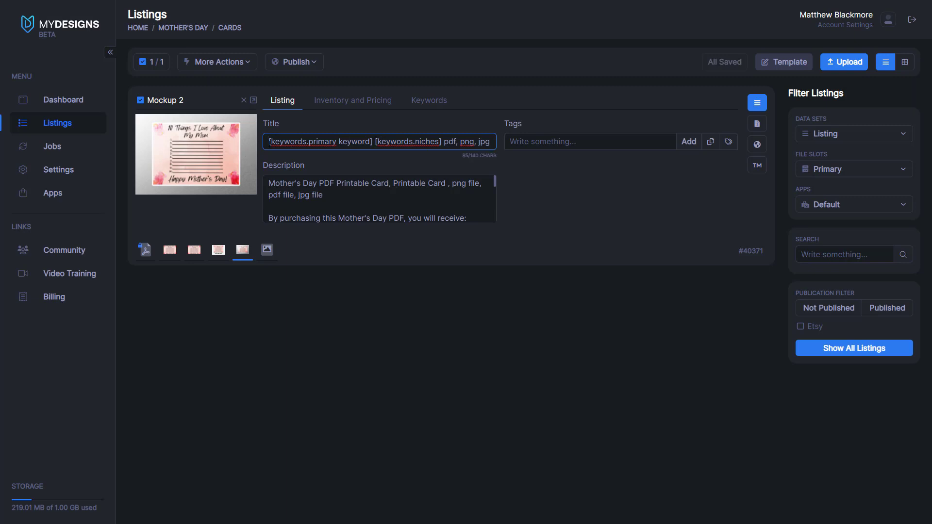
double_click(319, 142)
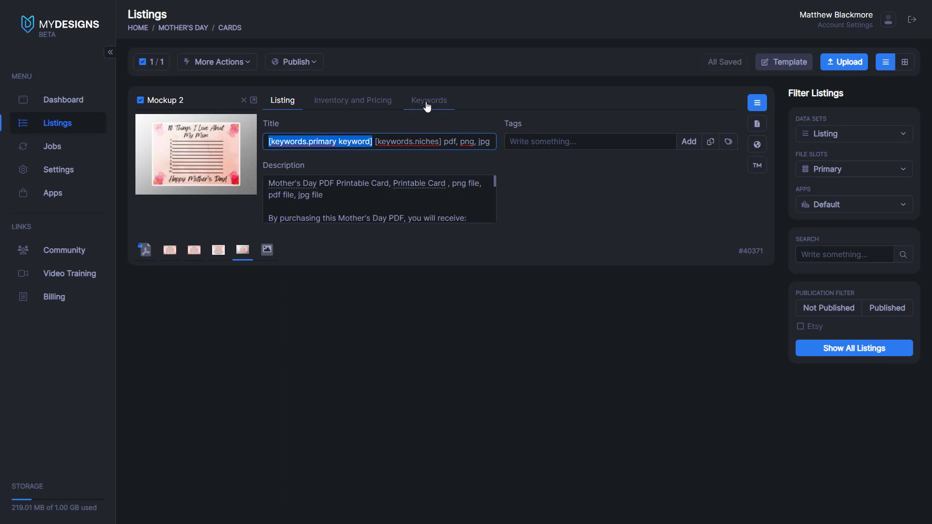
click(428, 100)
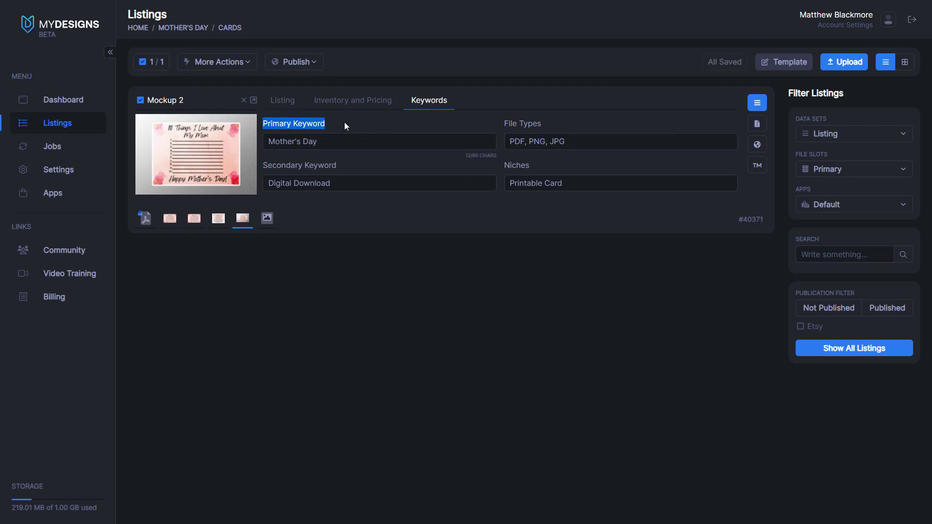
click(283, 100)
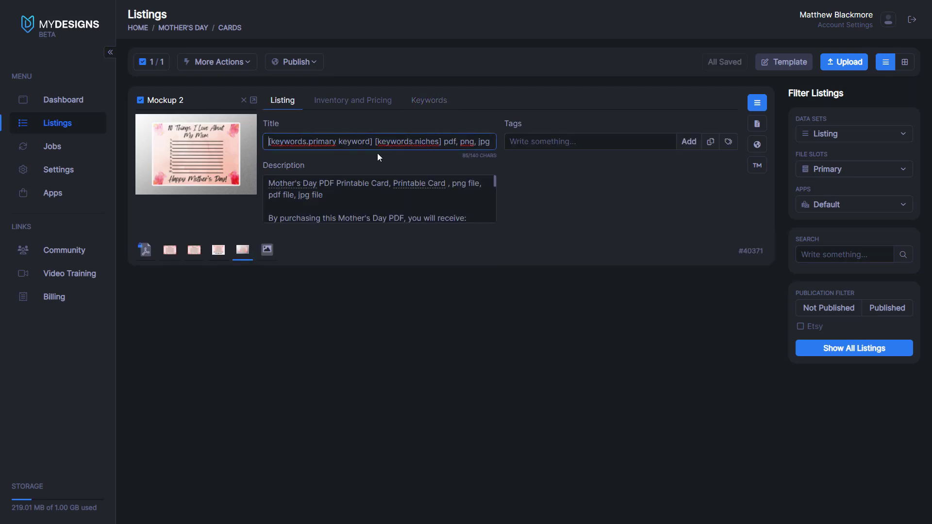
double_click(407, 141)
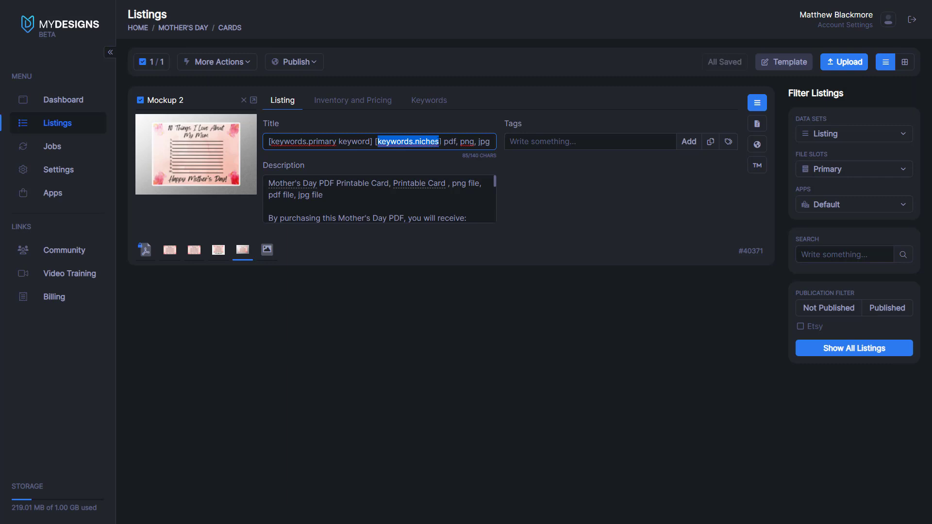
click(429, 100)
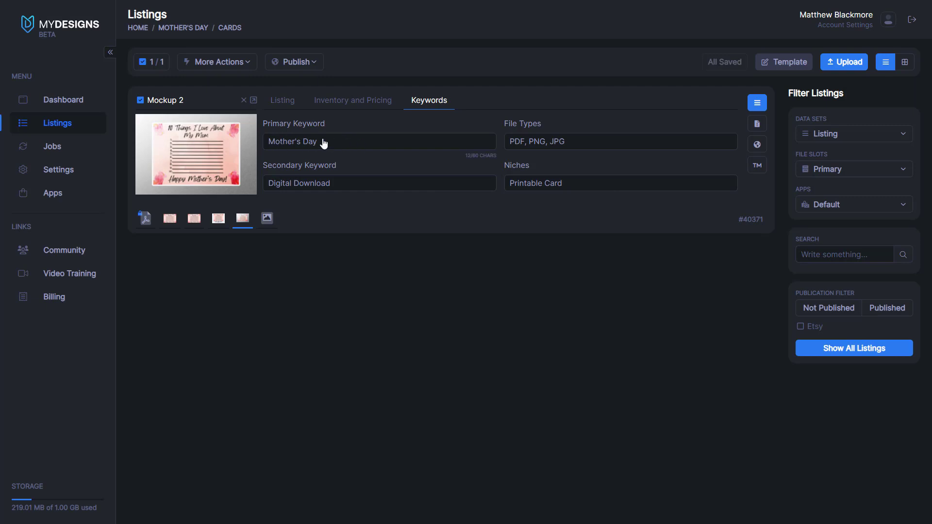
click(283, 100)
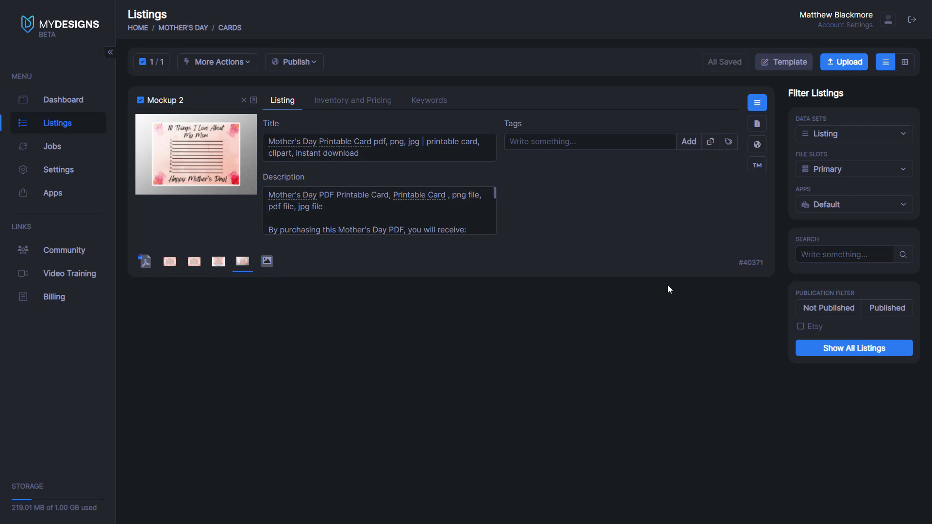
mouse_move(208, 155)
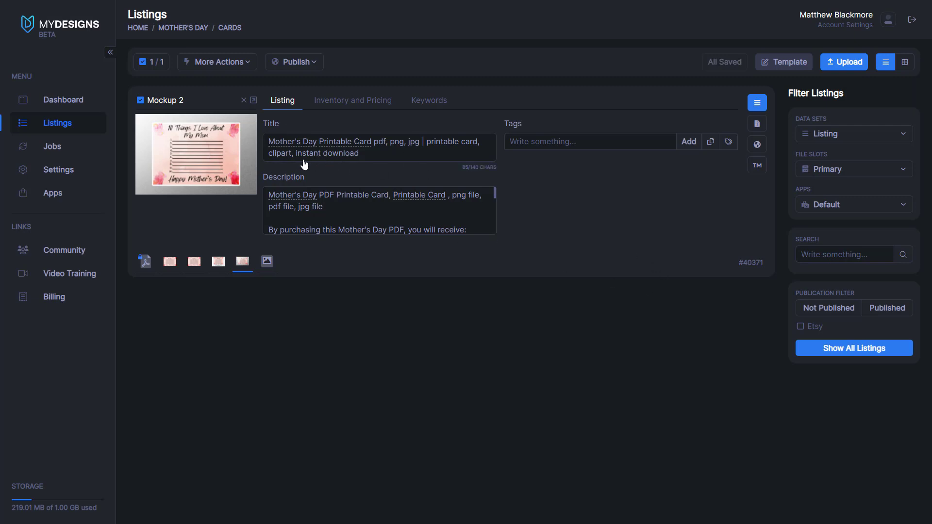
mouse_move(283, 148)
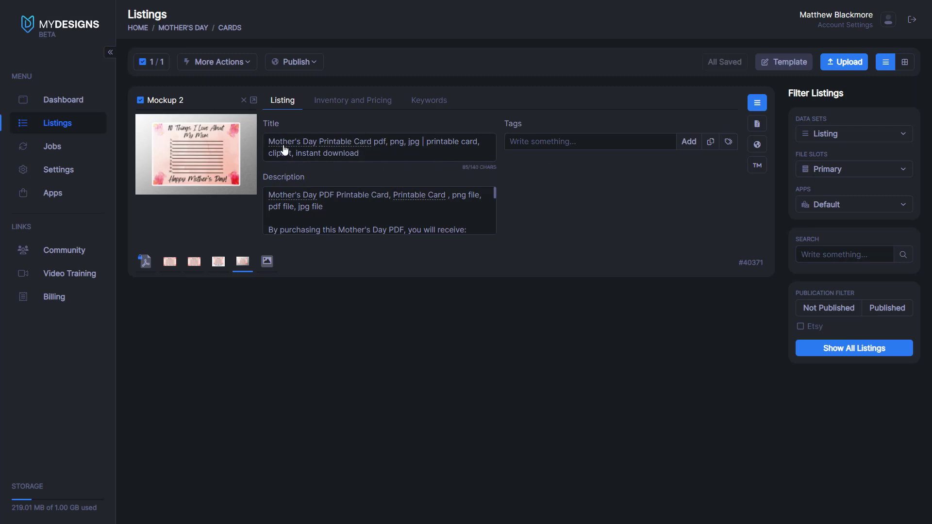
mouse_move(292, 146)
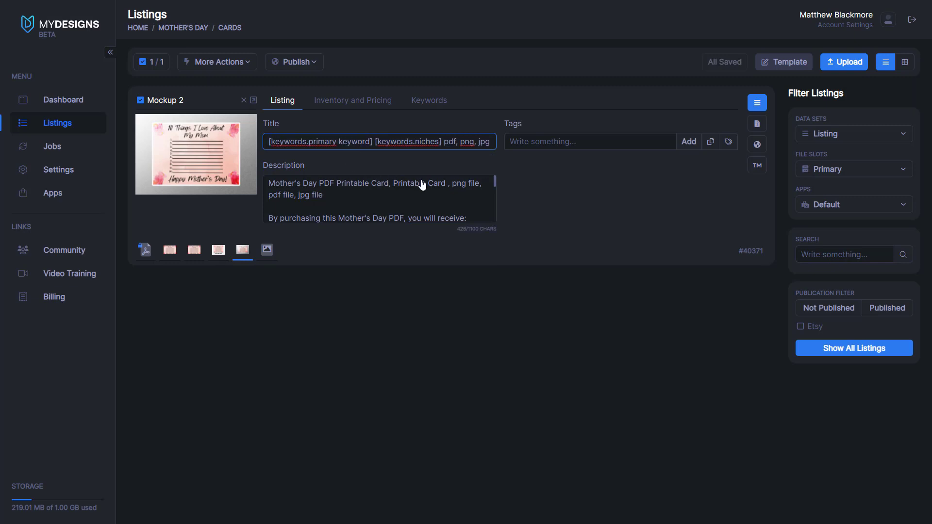
Prefix the listing title with '10 Things I Love About My Mom'.
text(10 Things I L)
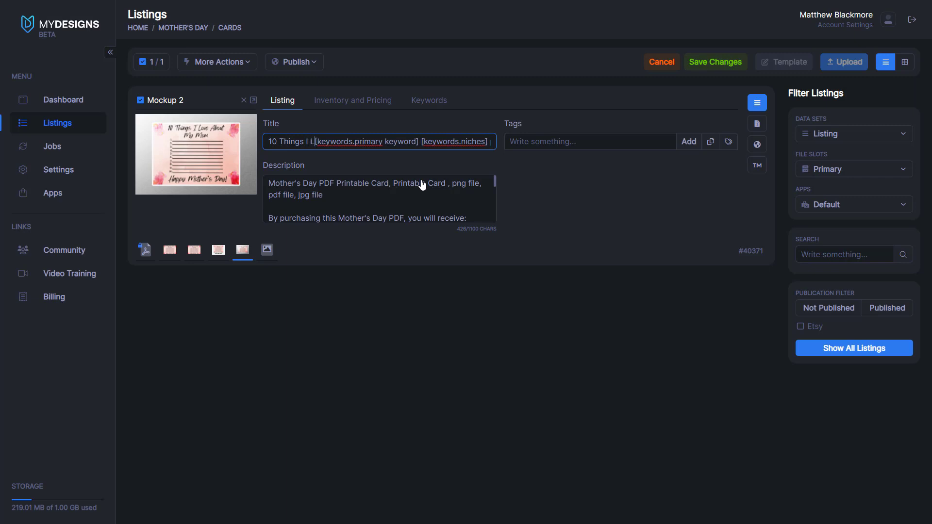
text(ove About My Mom Mother's Day Printable)
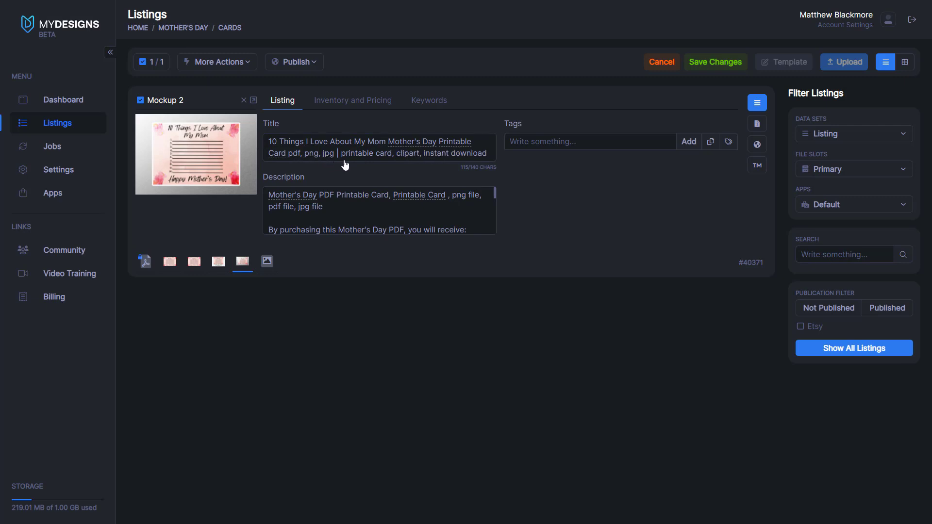
mouse_move(434, 161)
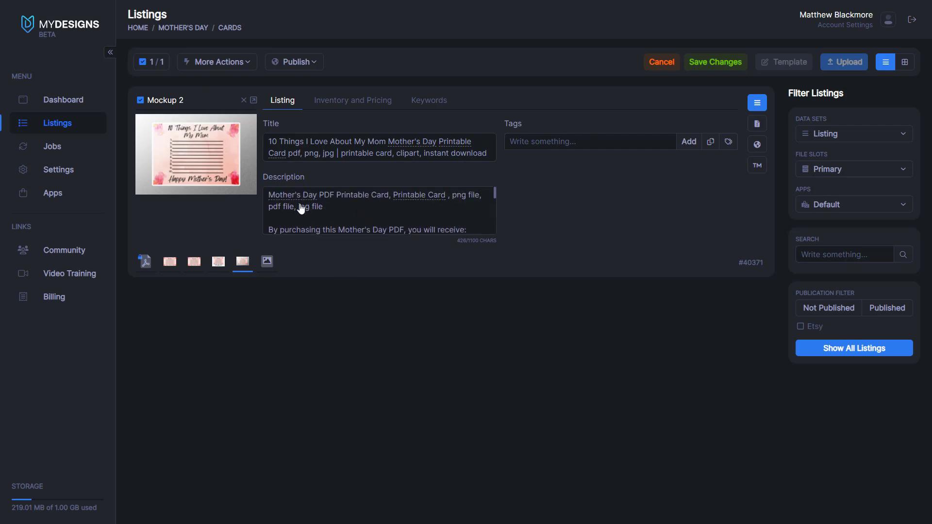
mouse_move(311, 204)
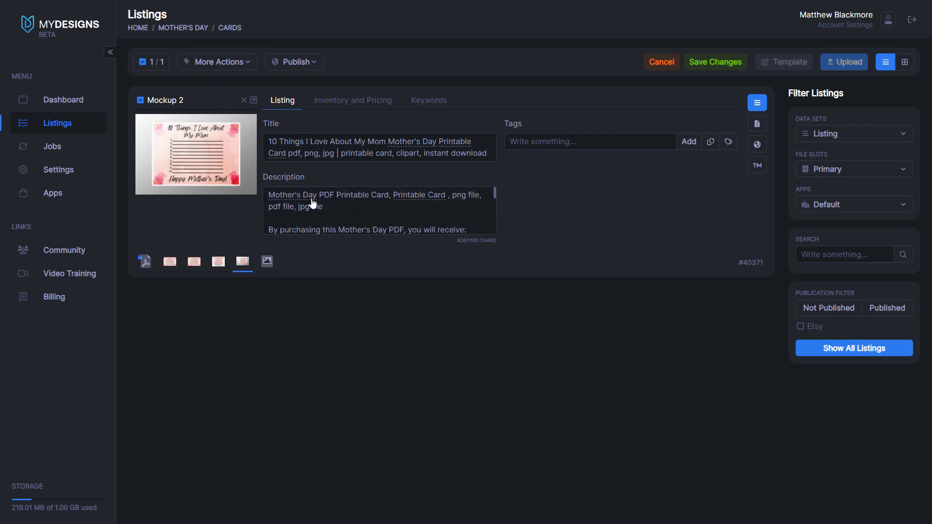
Add a '7x5 inch card' line to the listing description and save the changes.
scroll(down, 3)
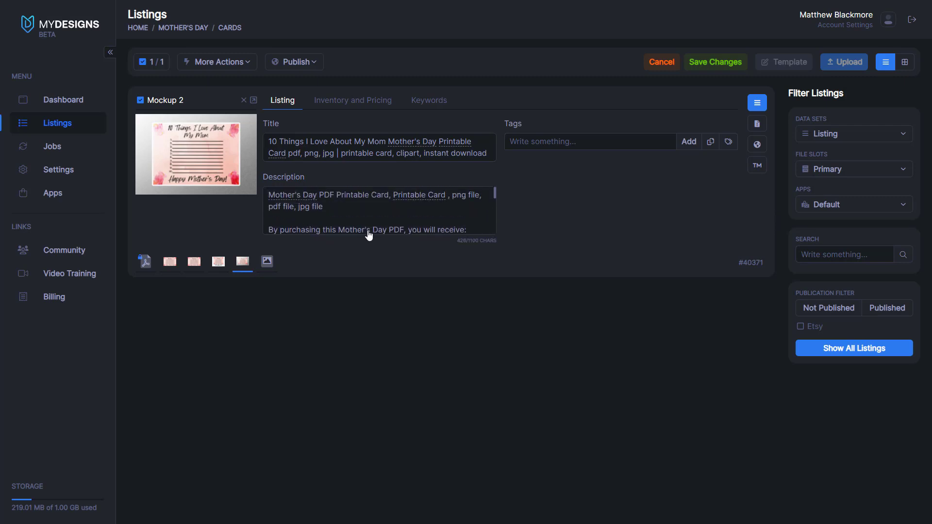
scroll(down, 3)
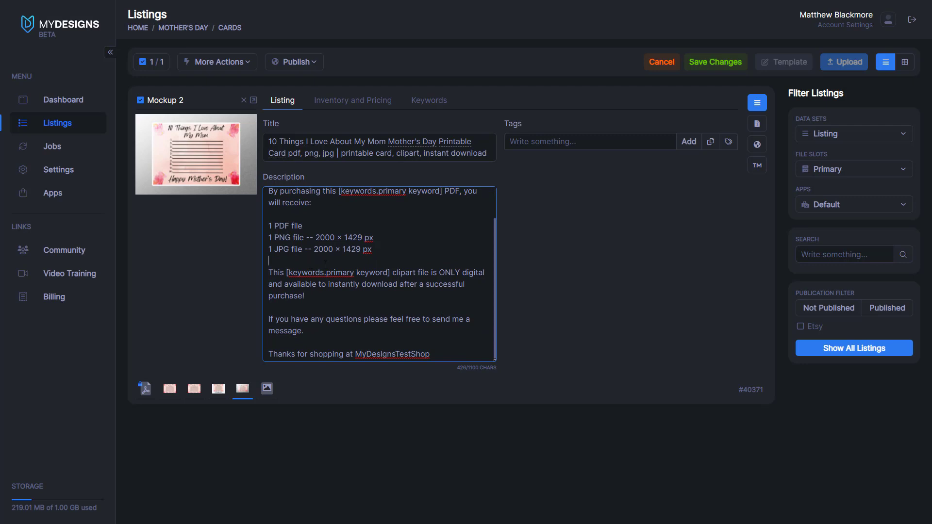
text(7x5 inch card)
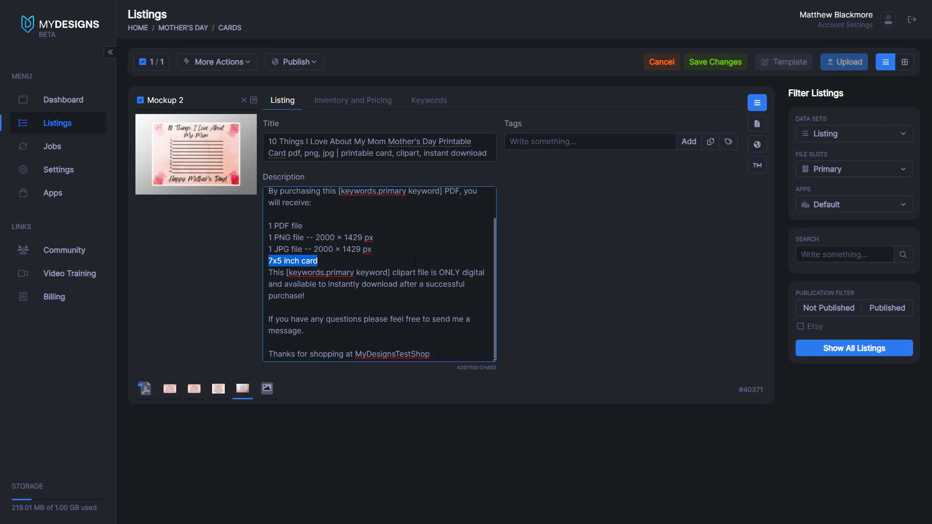
click(361, 249)
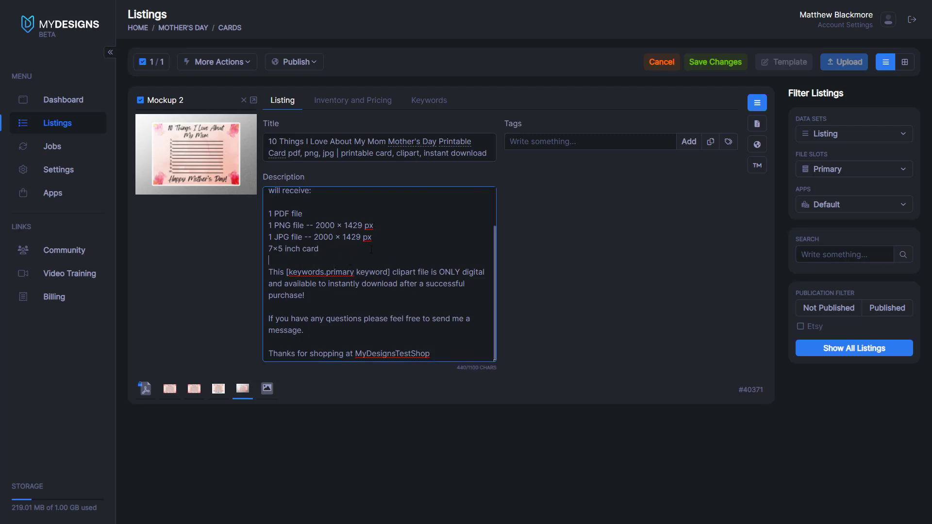
click(714, 62)
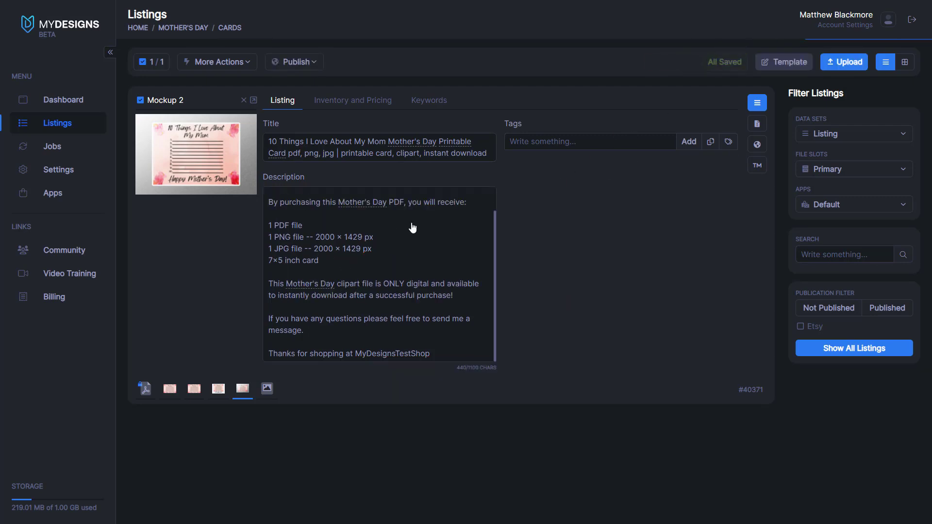
mouse_move(528, 249)
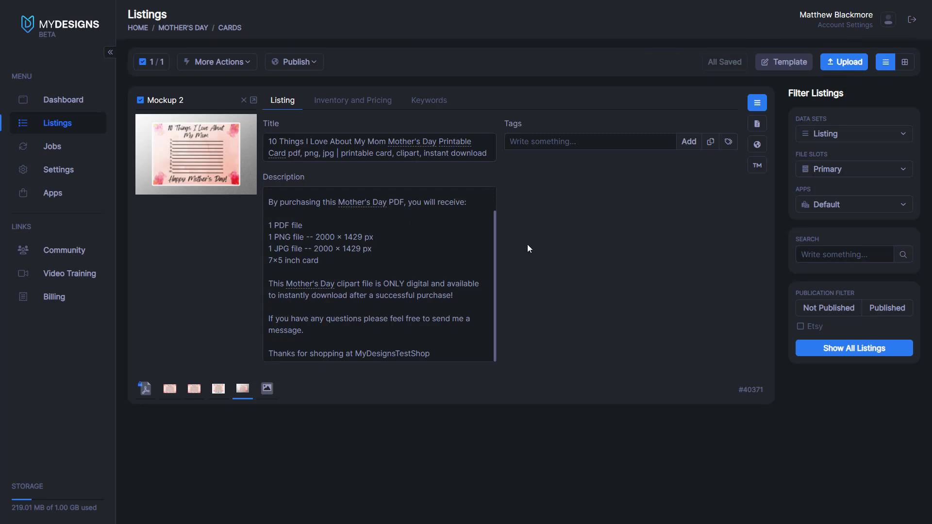
Add the tags Mother's Day, Love, Mother and Mom, then save.
click(590, 142)
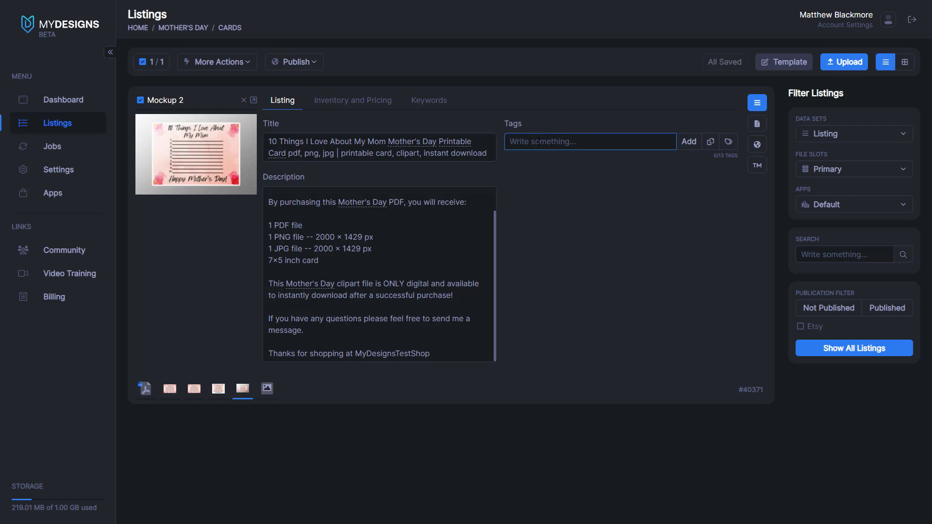
text(Mother)
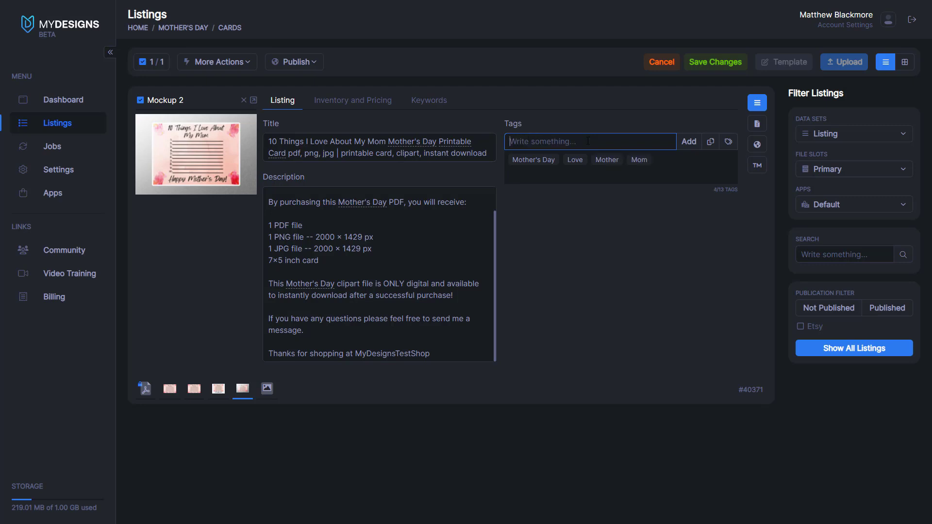
click(715, 62)
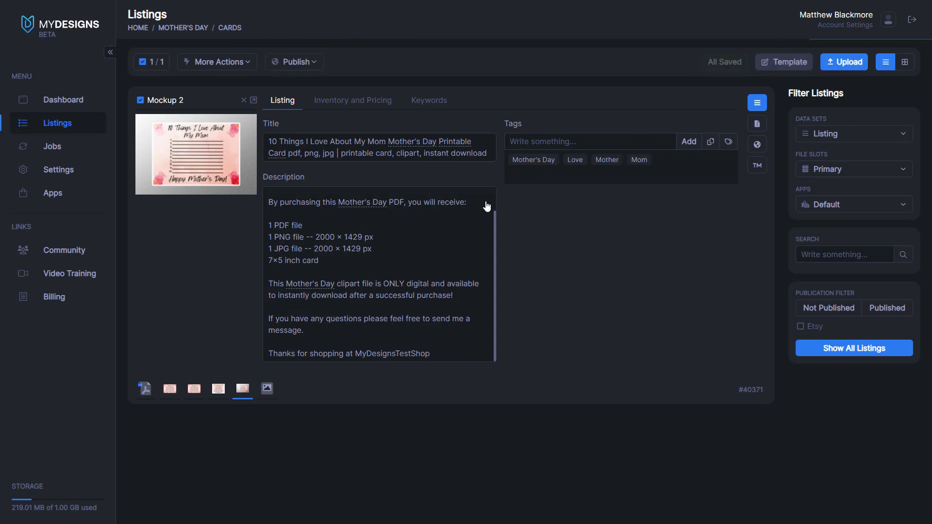
mouse_move(646, 257)
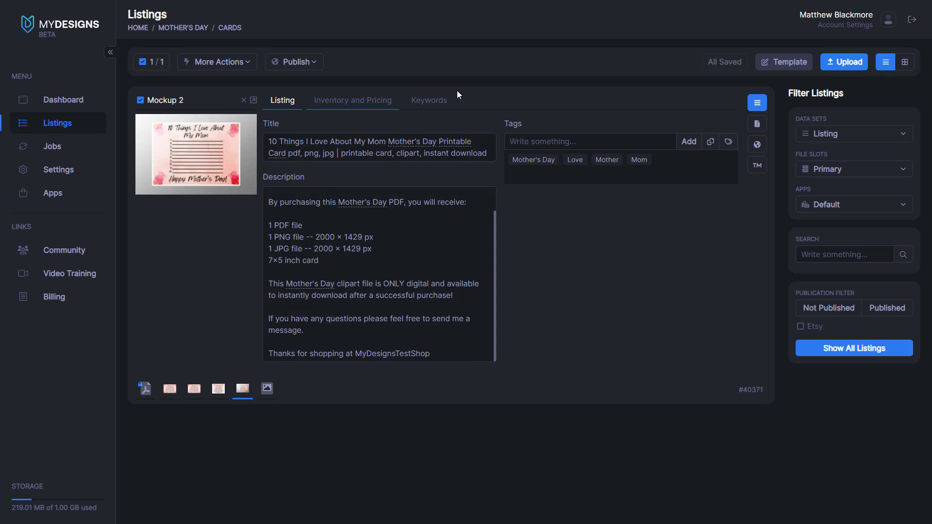
mouse_move(693, 97)
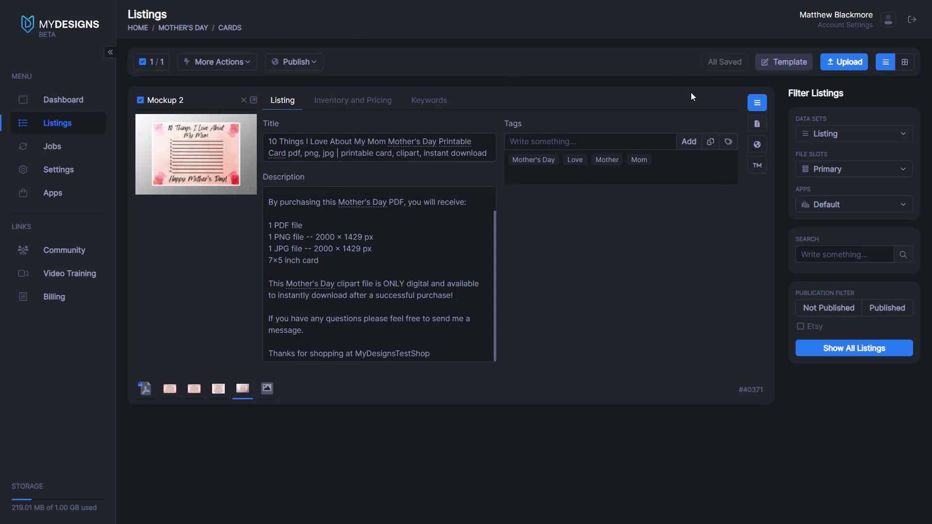
mouse_move(497, 115)
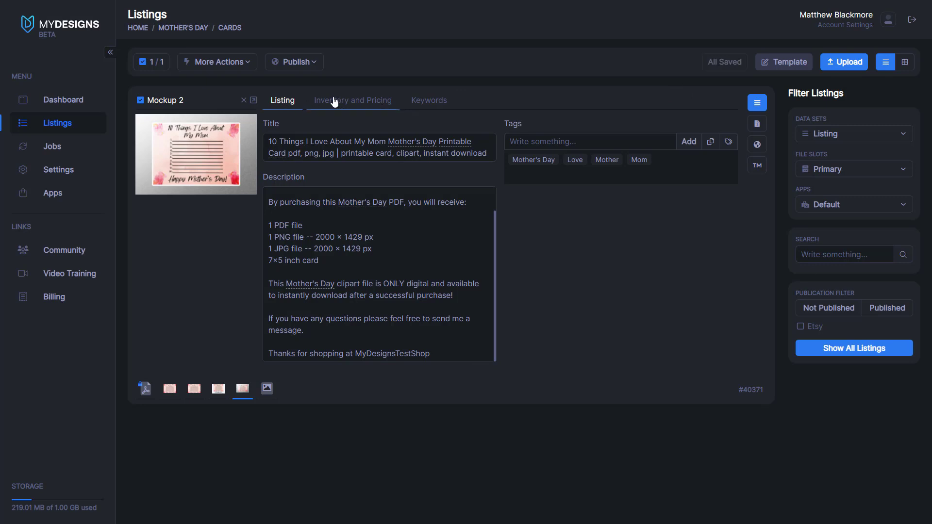
click(353, 100)
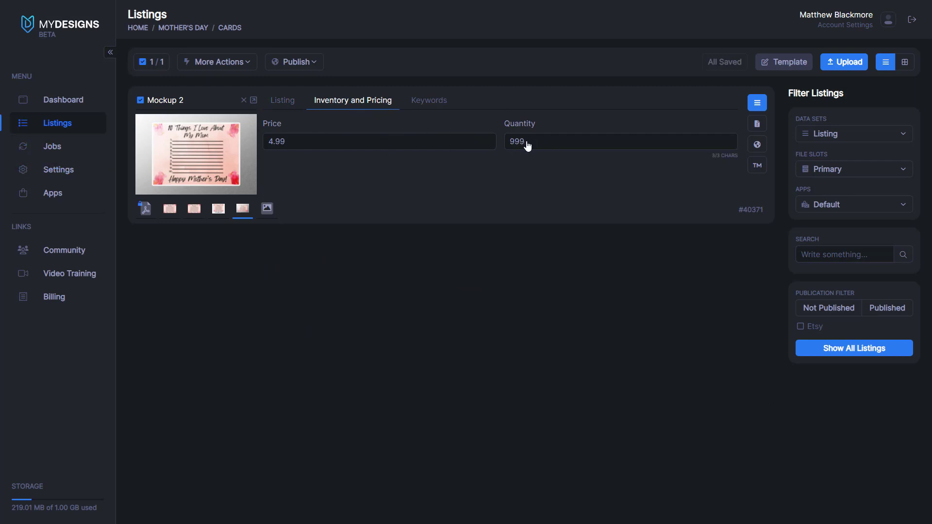
mouse_move(497, 148)
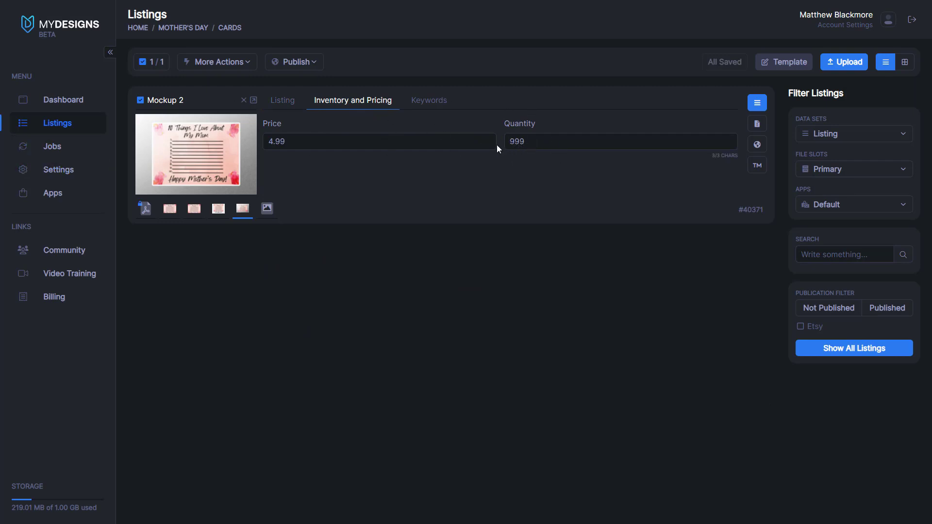
click(379, 141)
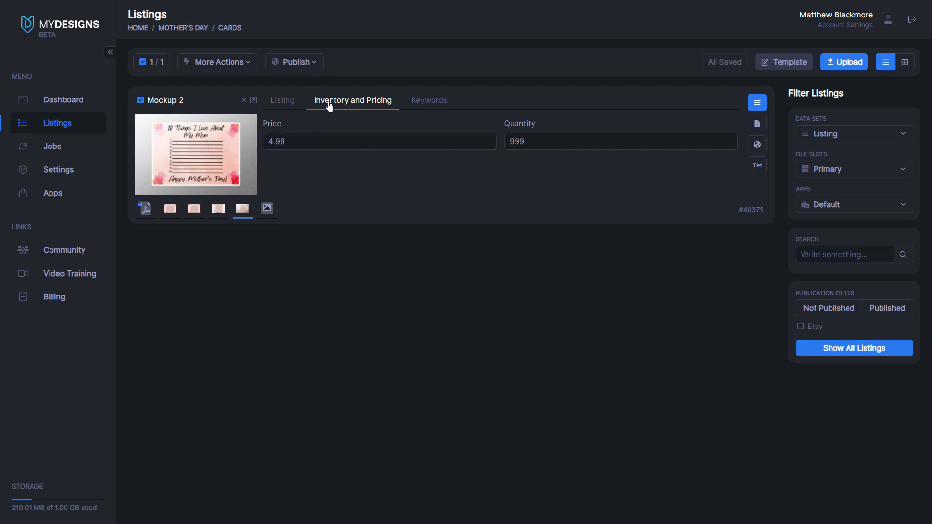
click(283, 100)
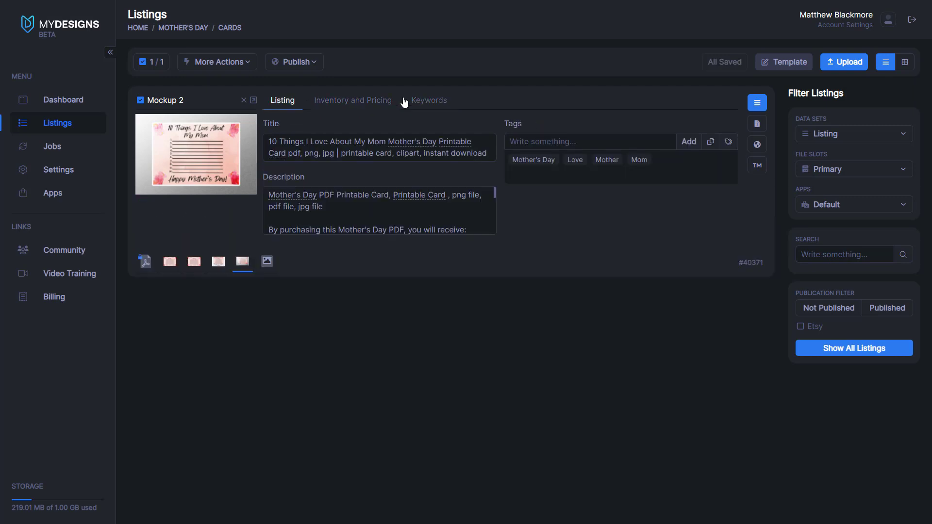
Select all listings and bring up the Publish options.
click(371, 154)
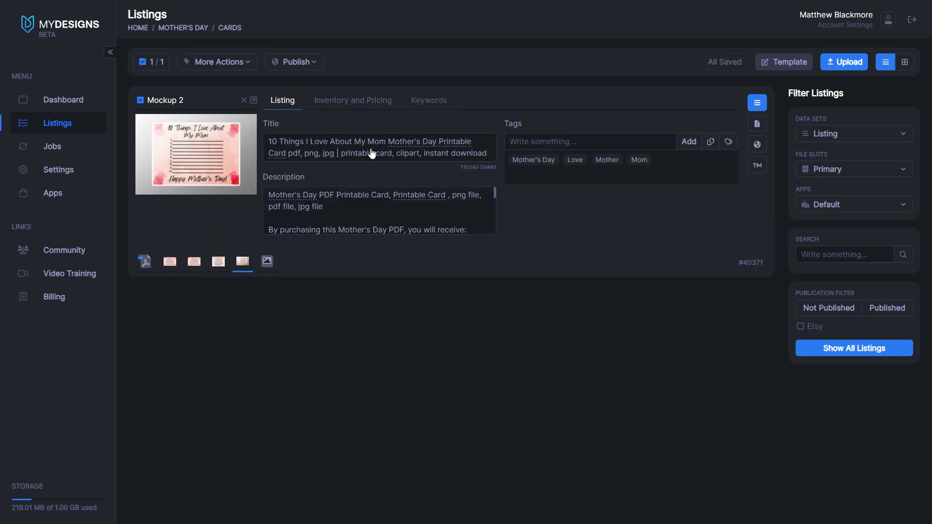
mouse_move(398, 321)
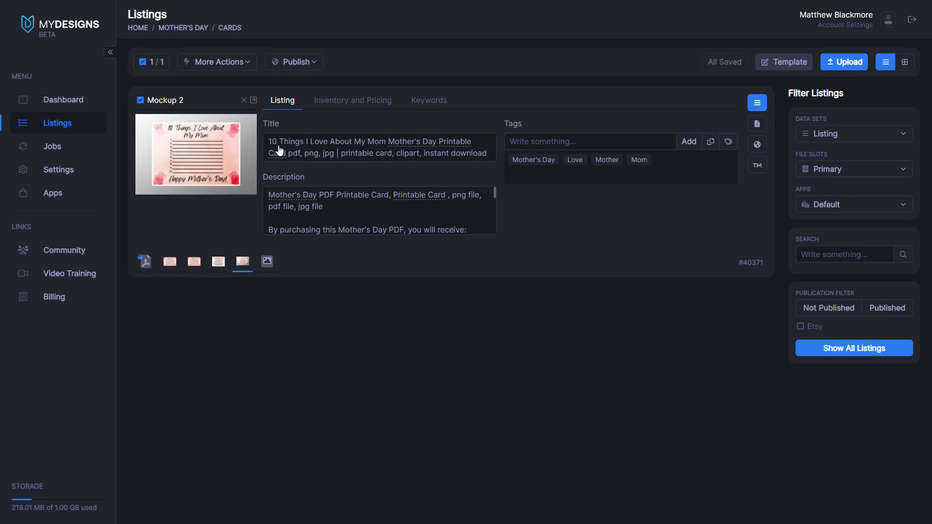
mouse_move(287, 207)
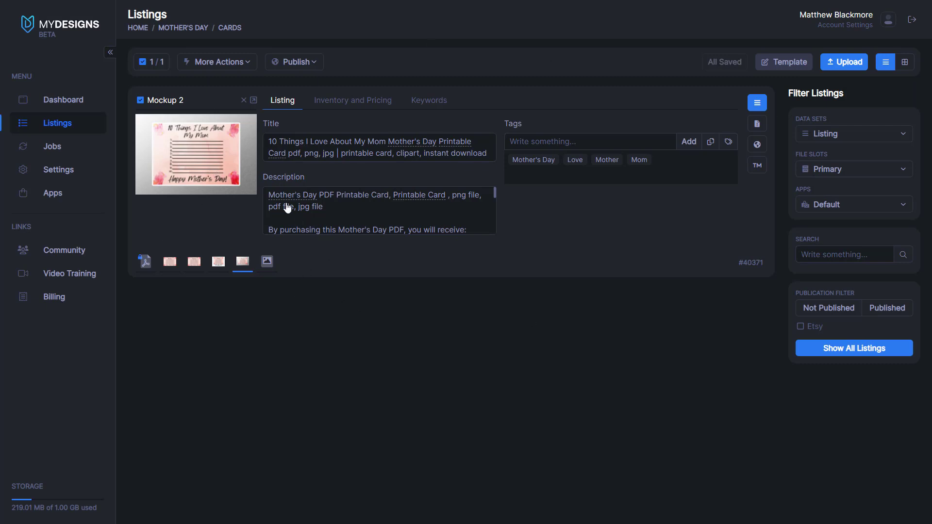
mouse_move(203, 85)
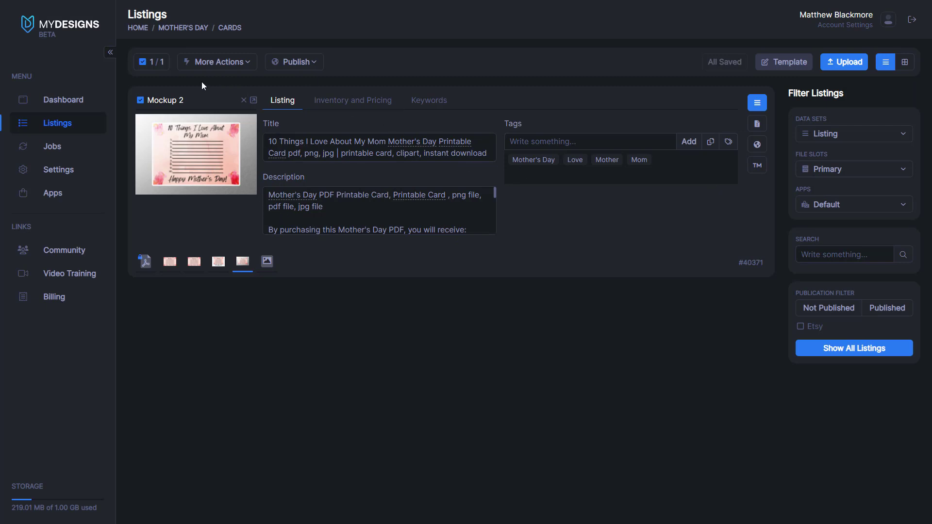
mouse_move(293, 61)
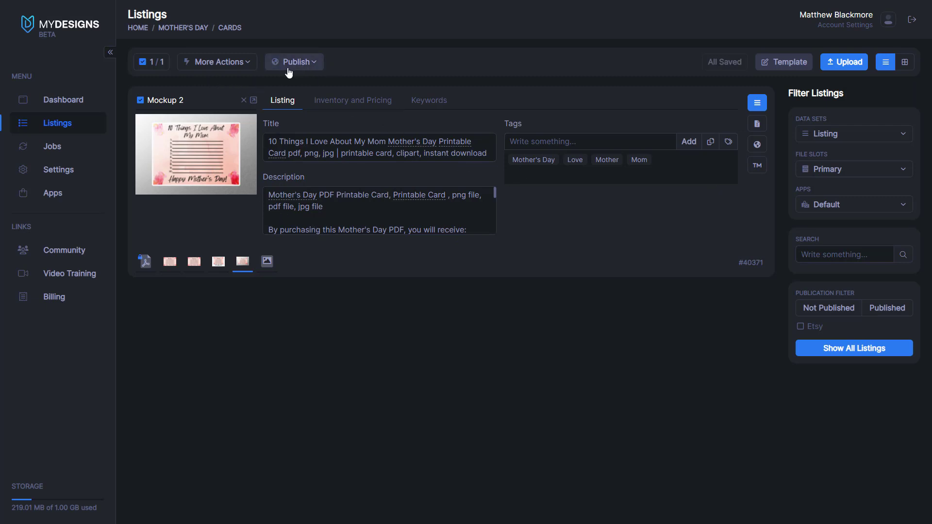
mouse_move(138, 103)
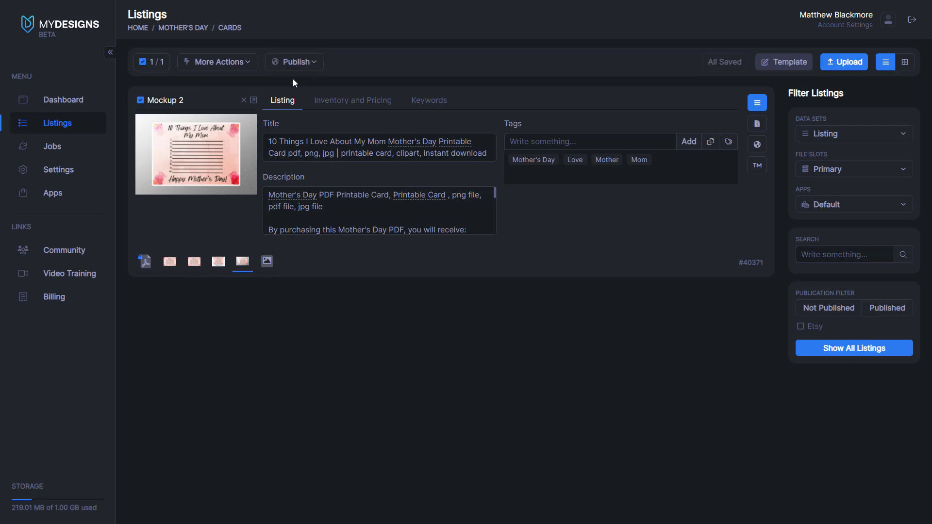
mouse_move(217, 62)
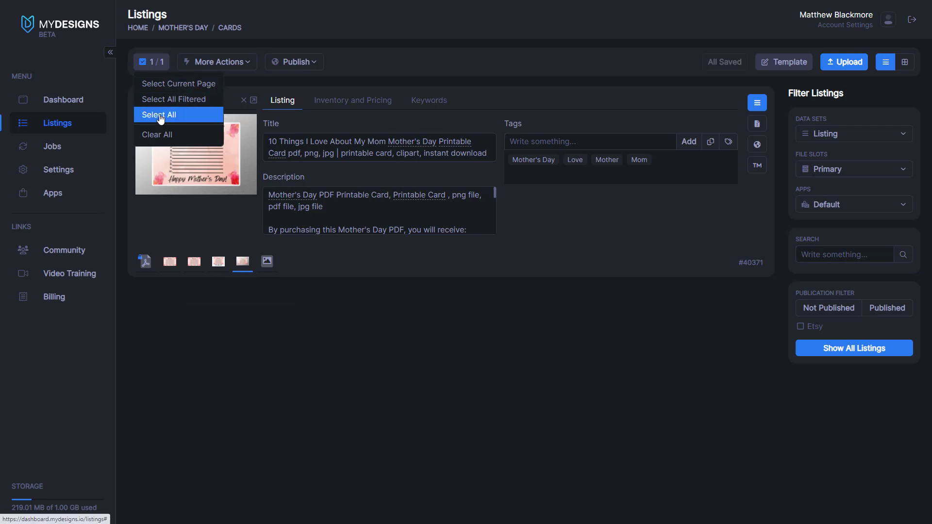
click(293, 62)
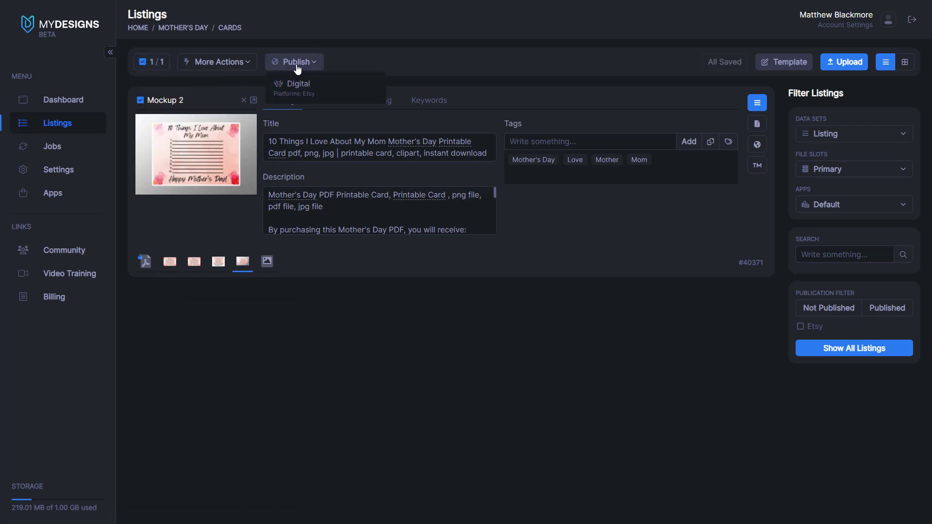
mouse_move(308, 88)
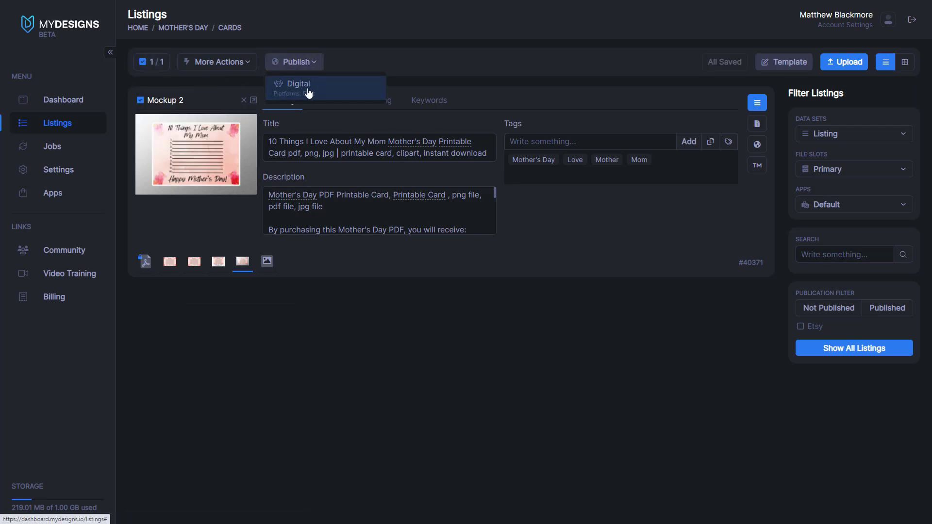
Publish as a Digital product, selling the existing PDF, PNG and JPG files.
click(299, 83)
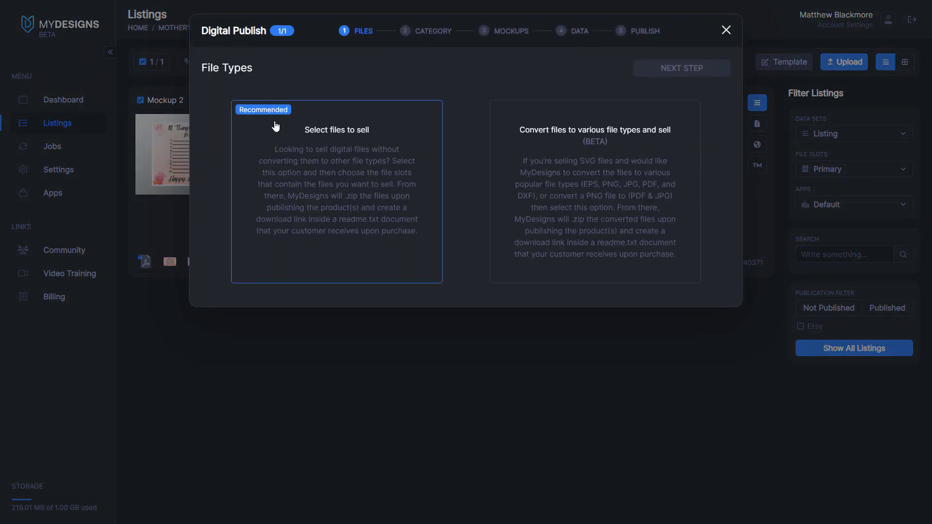
mouse_move(360, 153)
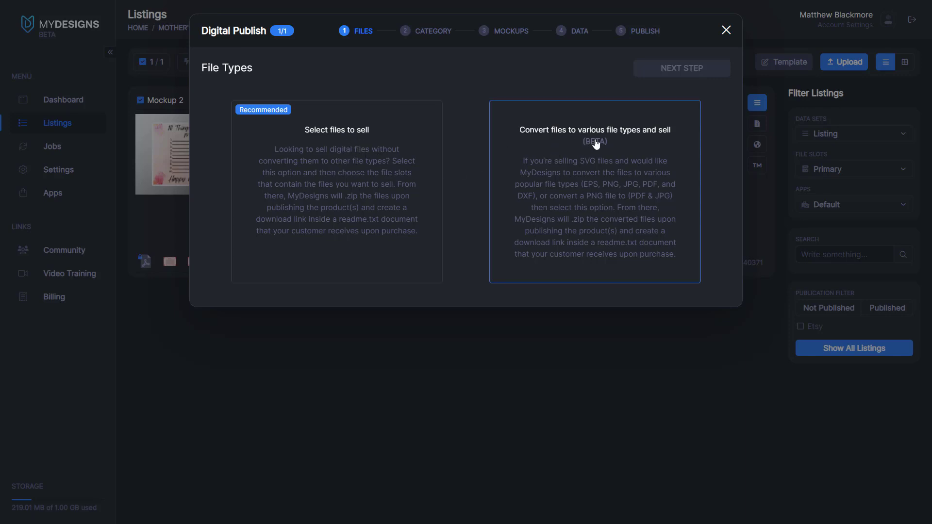
mouse_move(583, 172)
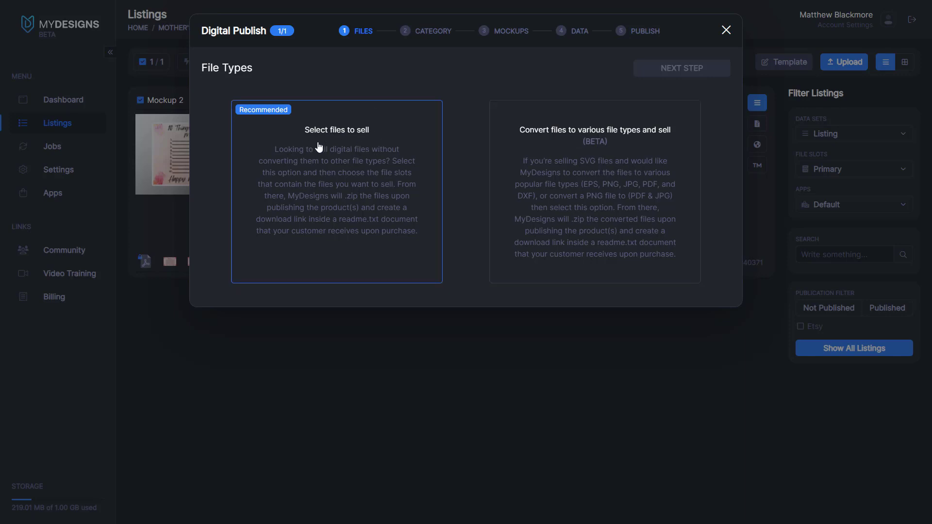
click(335, 190)
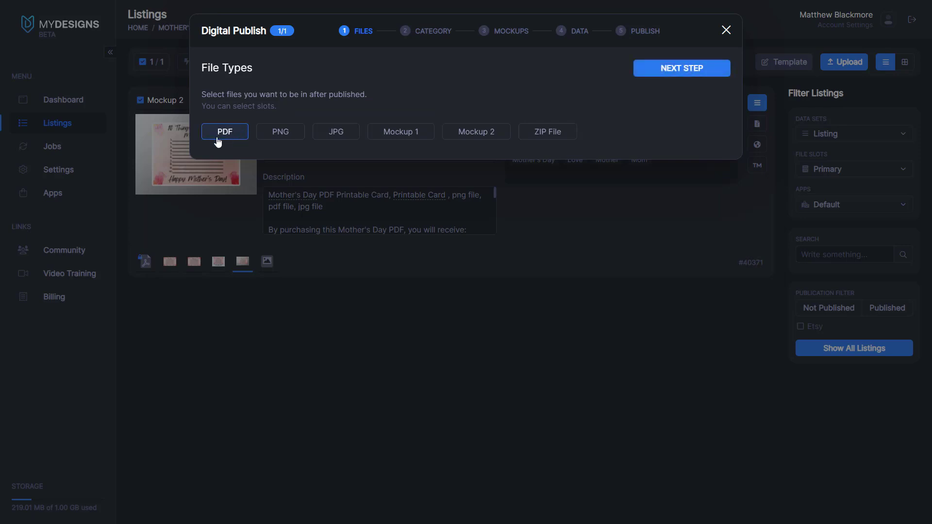
click(280, 132)
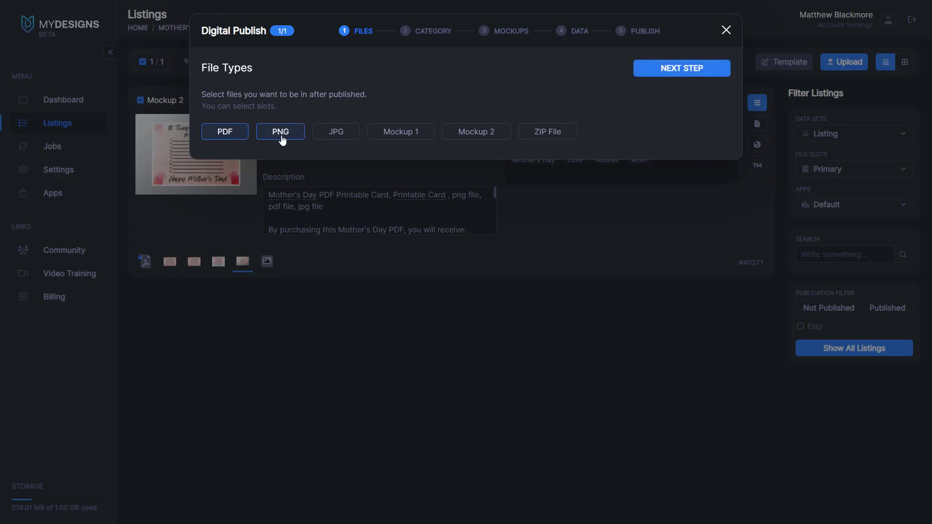
click(336, 131)
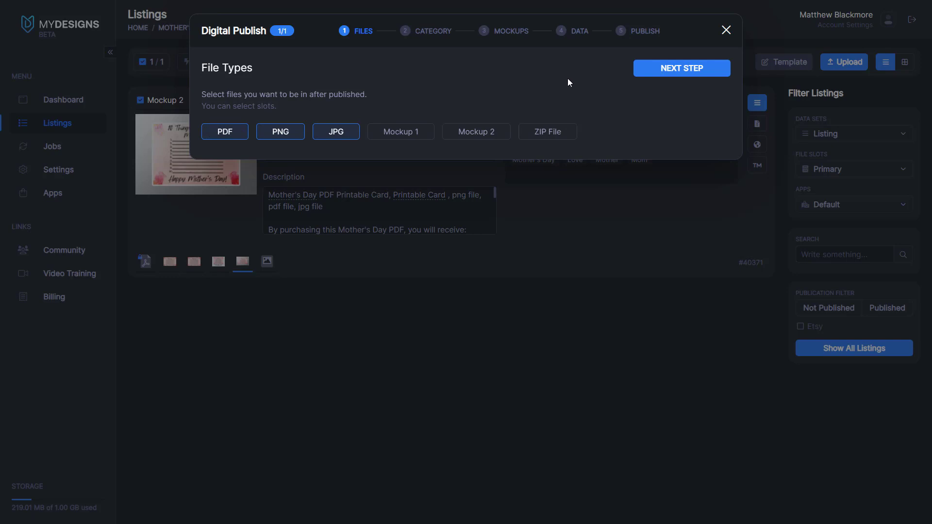
click(681, 68)
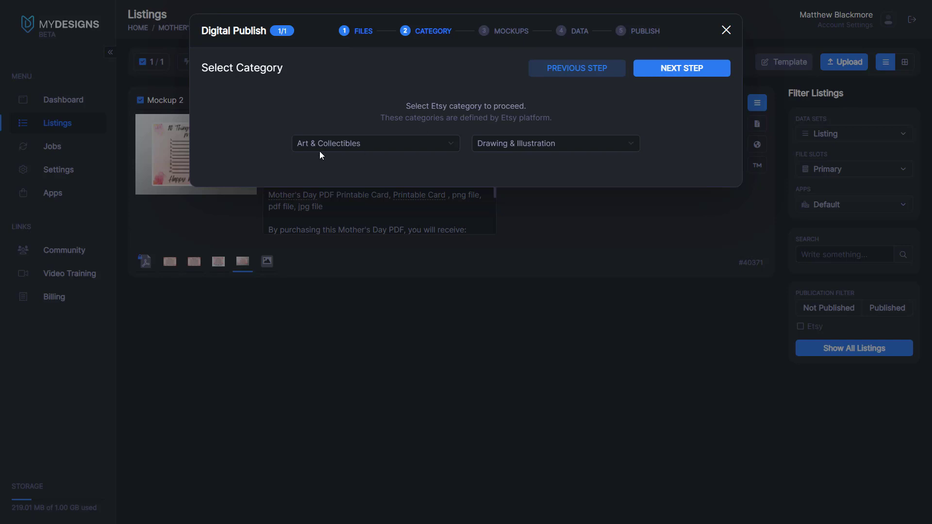
Check Art & Collectibles as the Etsy category and expand the Drawing & Illustration subcategory list.
click(375, 143)
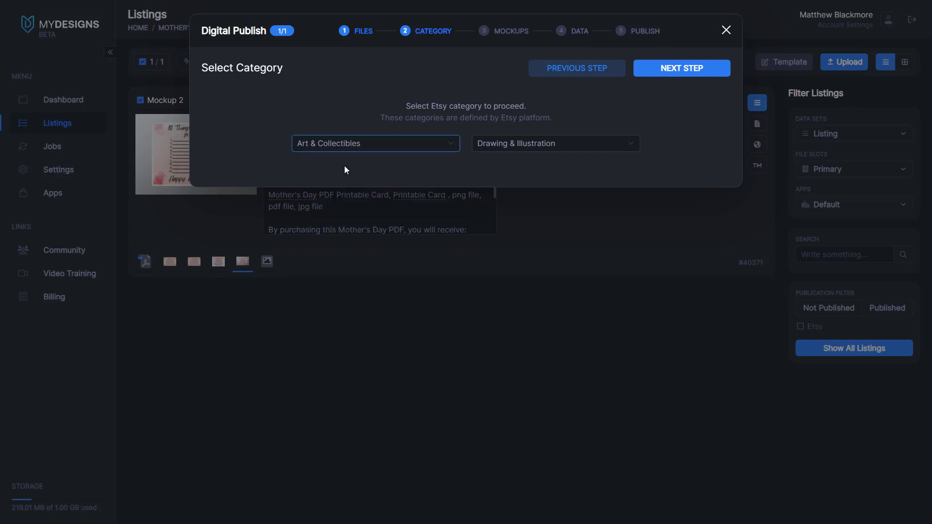
click(555, 143)
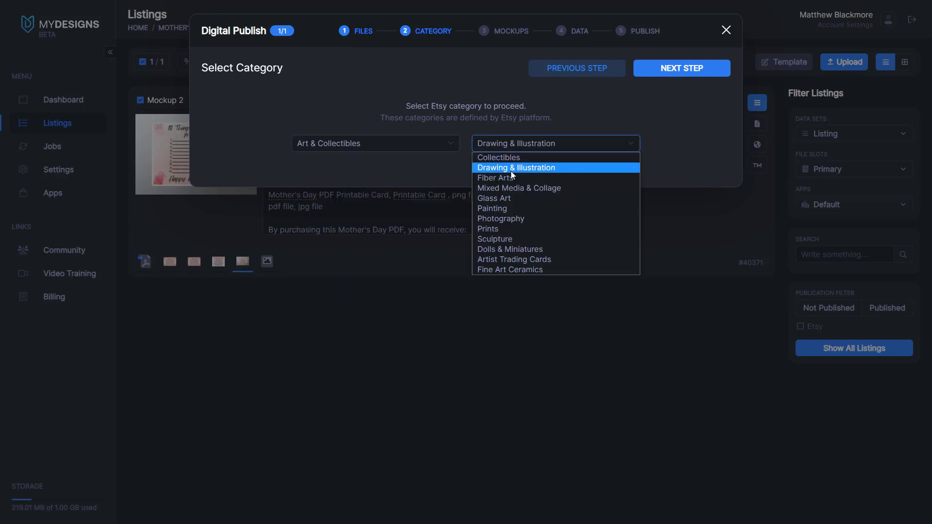
mouse_move(488, 229)
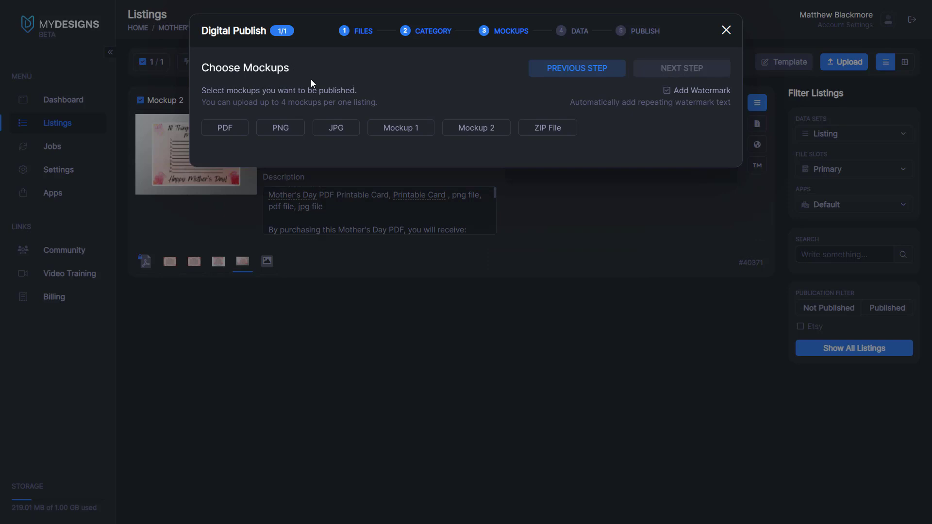
Select Mockup 1 and Mockup 2 for publishing, keeping Mockup 1 as primary.
click(400, 128)
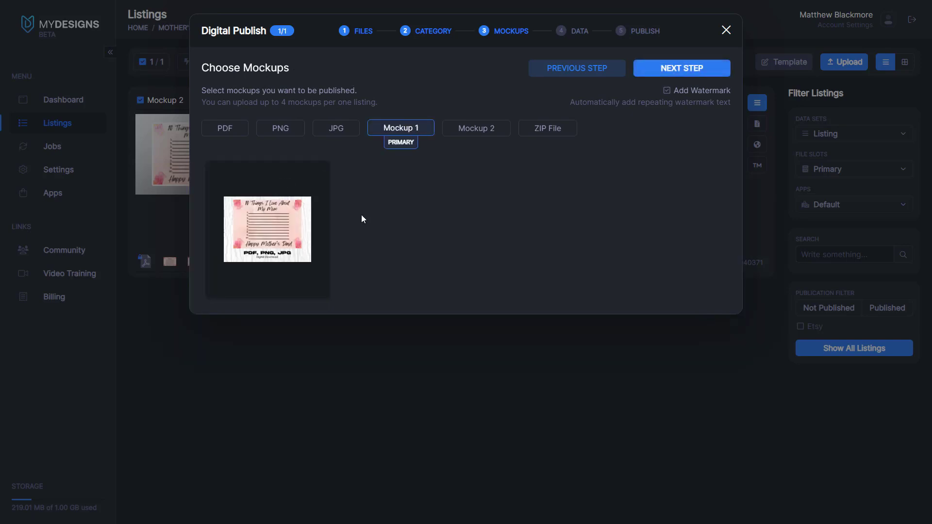
click(475, 127)
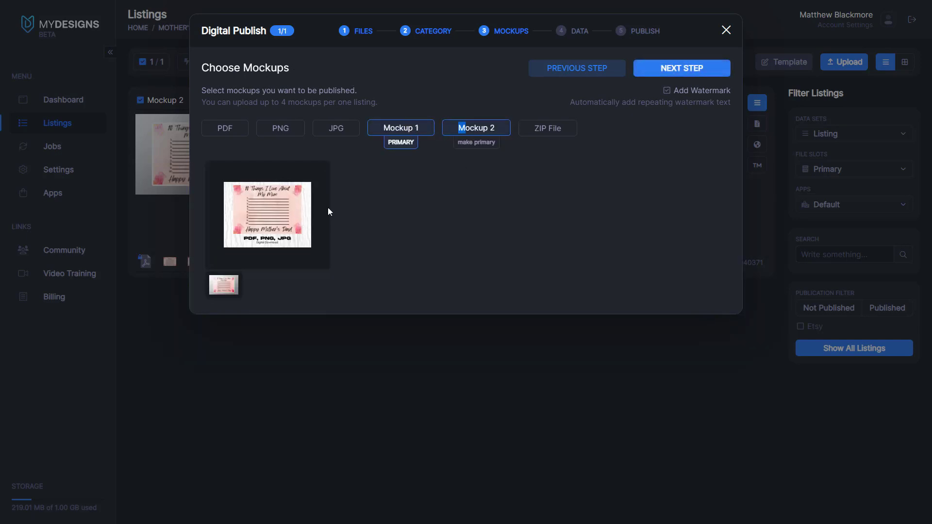
click(400, 127)
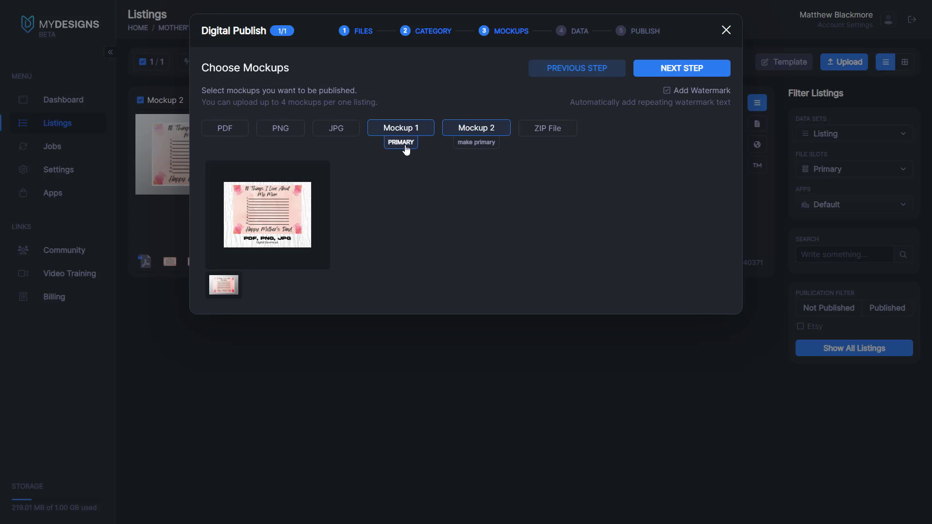
mouse_move(476, 142)
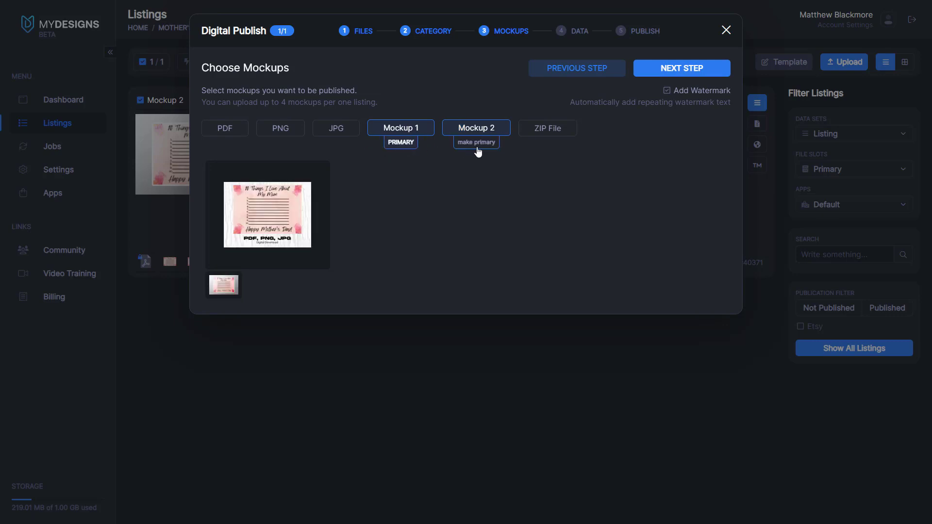
click(475, 143)
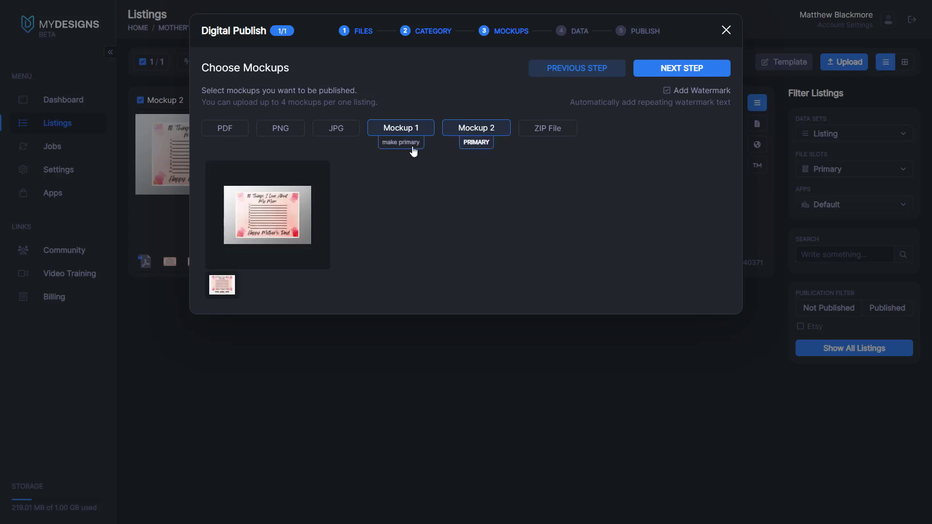
click(401, 143)
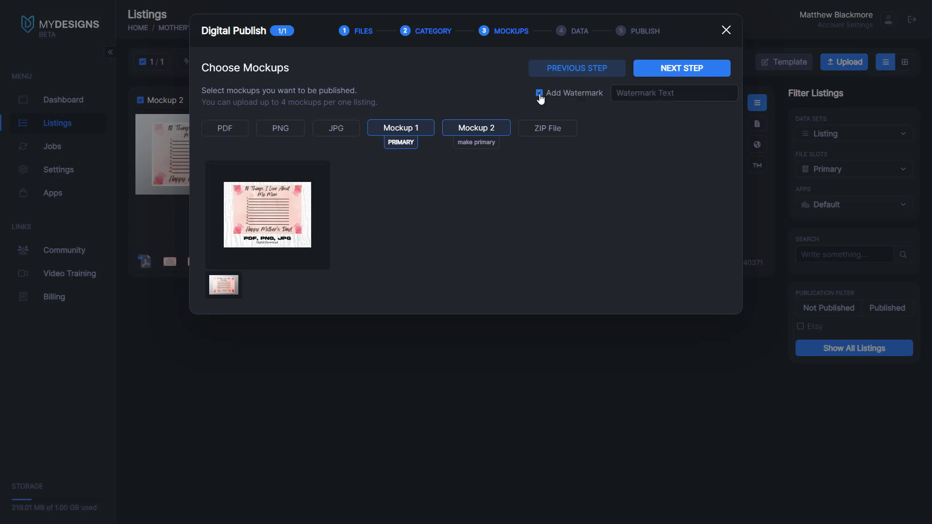
Enable a repeating 'Mother's day' watermark and continue to the data fields step.
click(538, 93)
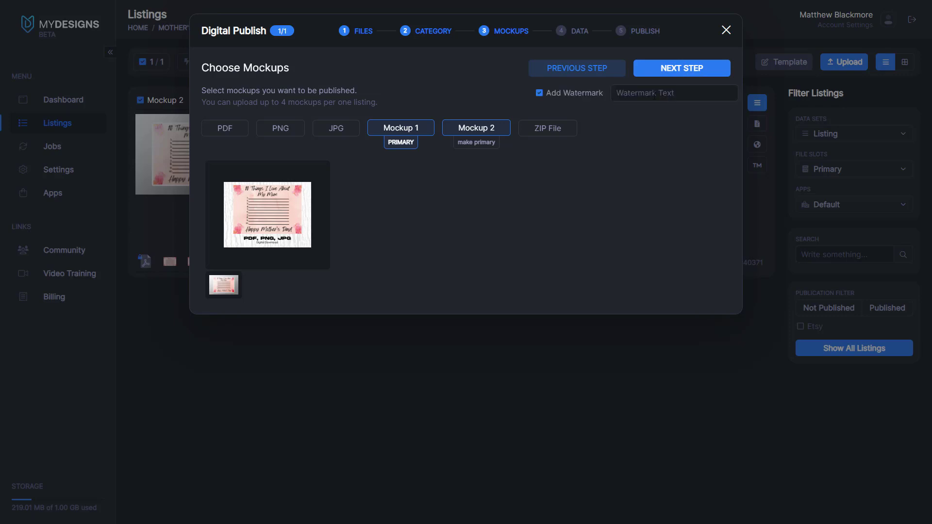
click(674, 93)
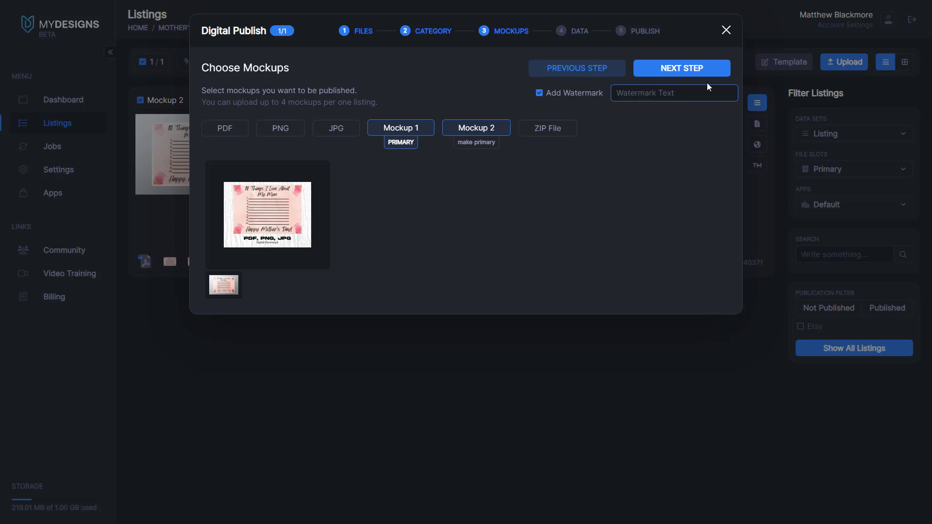
text(Mother's dau)
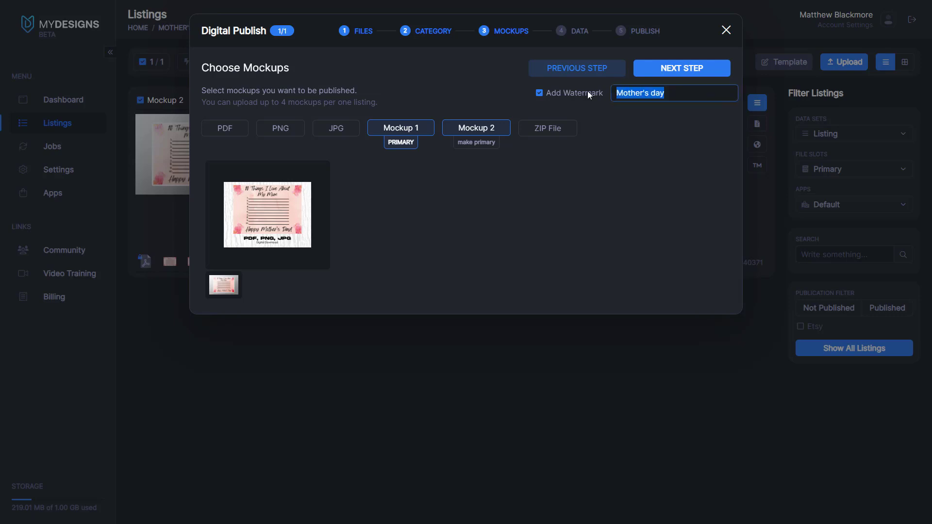
click(681, 68)
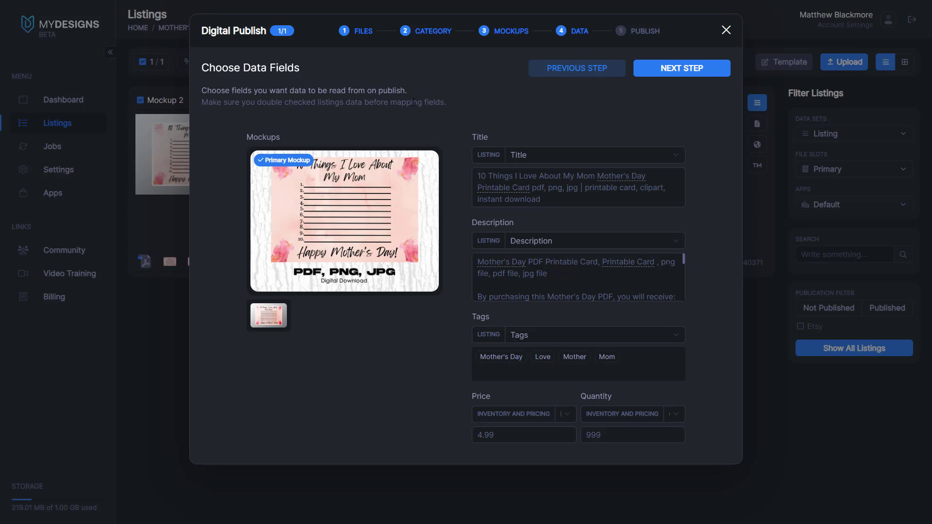
mouse_move(485, 140)
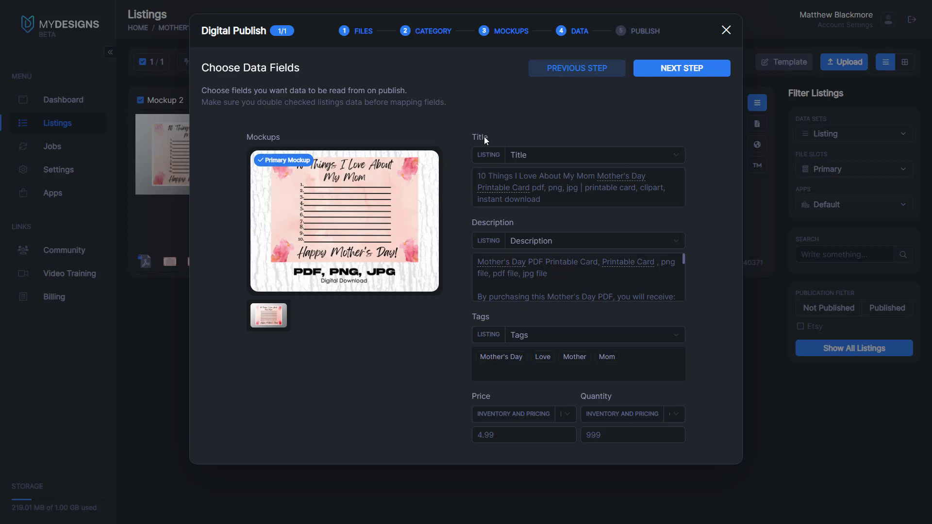
mouse_move(573, 128)
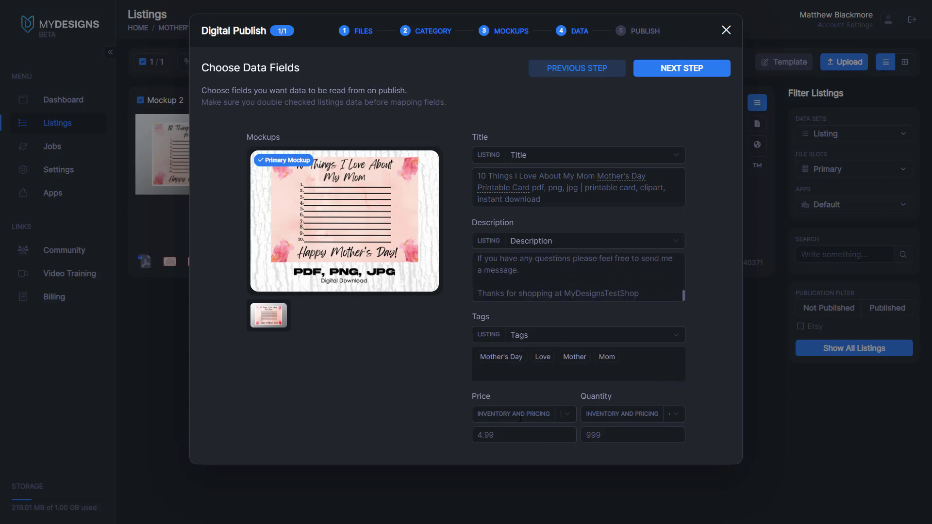
mouse_move(650, 113)
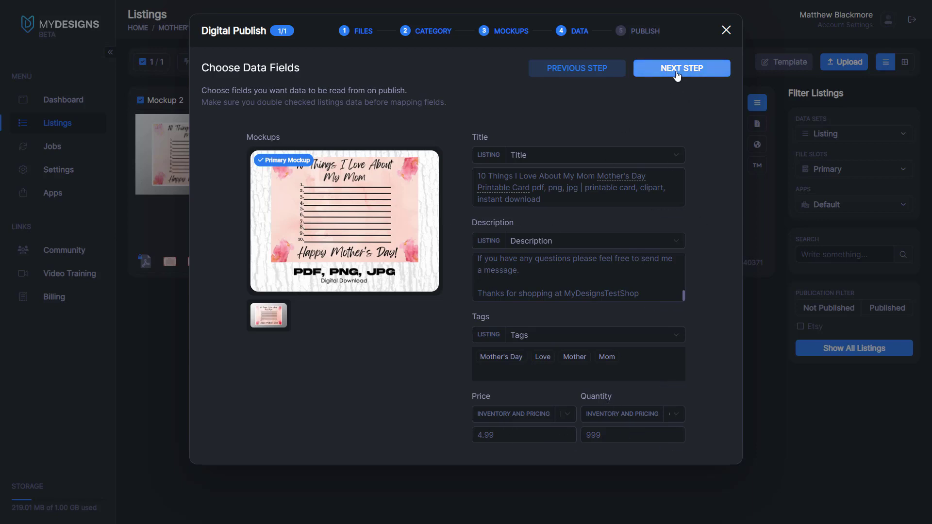
Accept the title, description, tags, $4.99 price and 999 quantity mappings and continue to Preview.
click(681, 68)
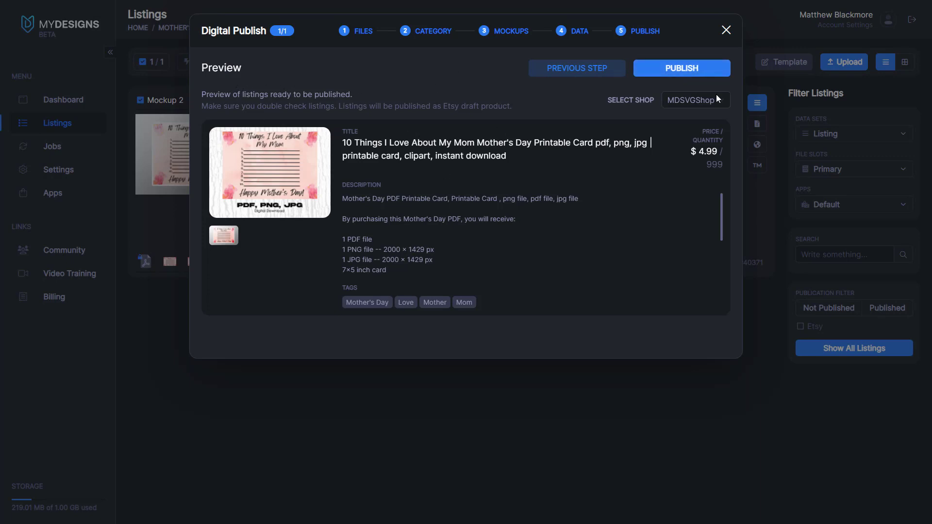
Choose MDSVGShop as the destination shop and publish the Mother's Day card as an Etsy draft.
click(694, 99)
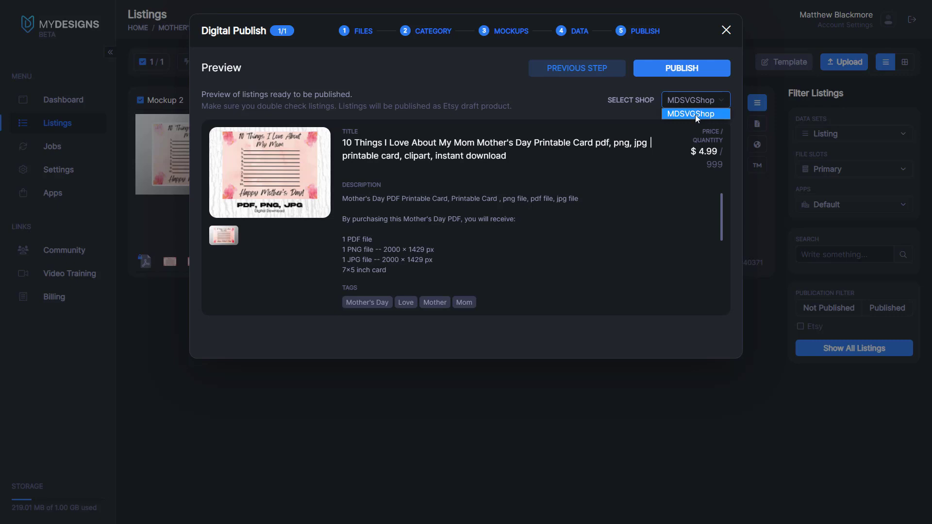
click(694, 114)
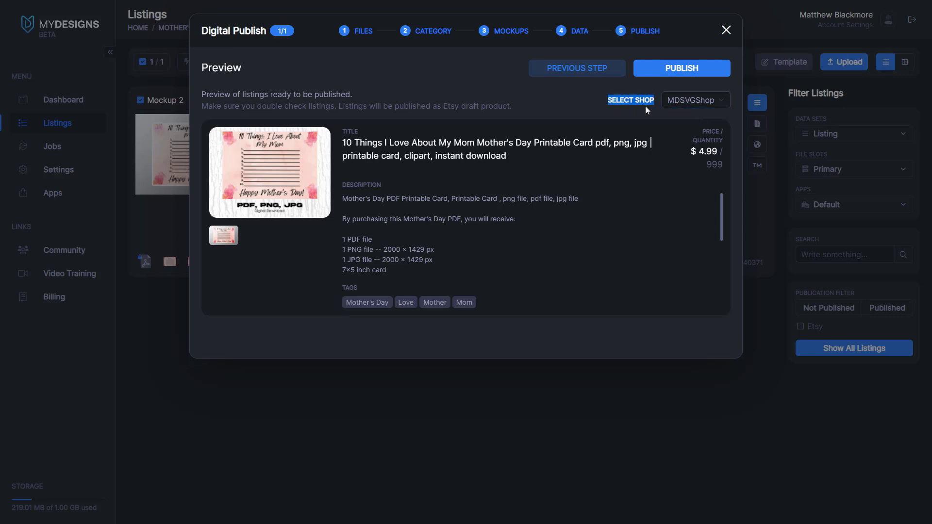
click(694, 100)
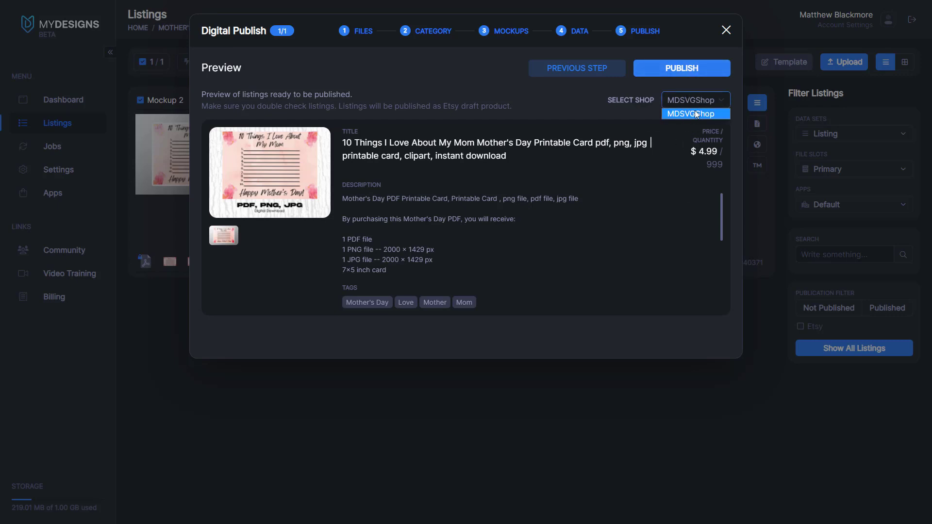
click(694, 114)
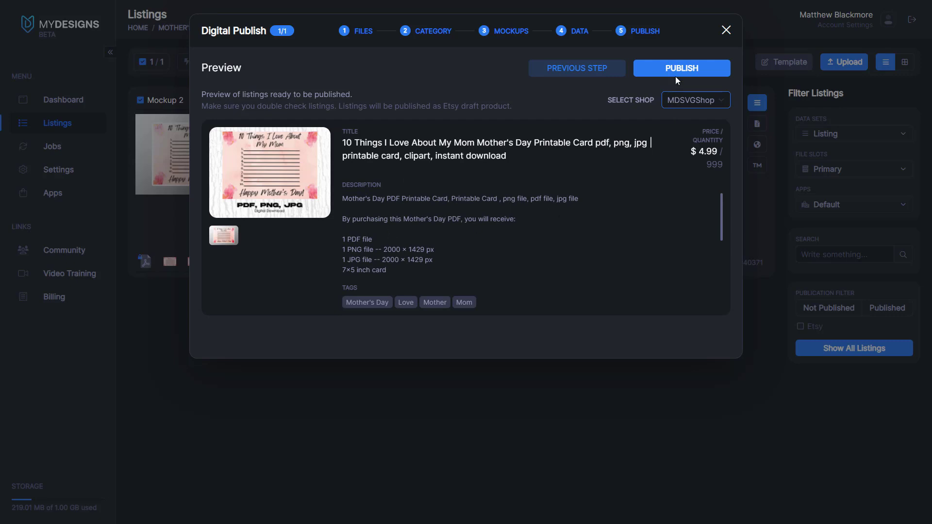
click(681, 68)
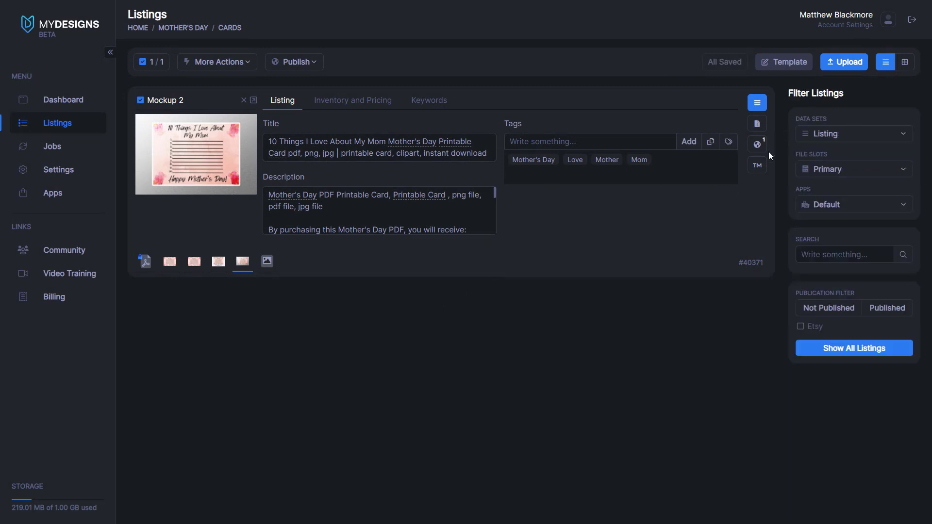
mouse_move(424, 274)
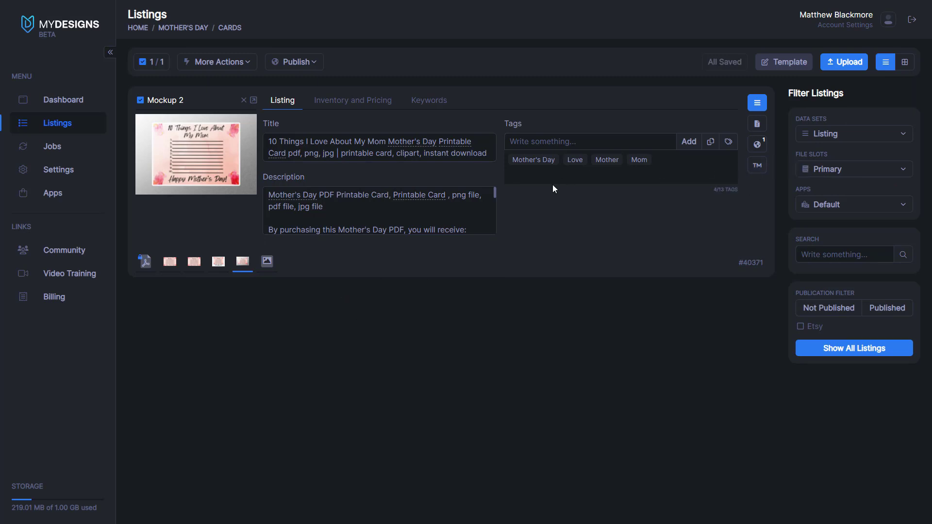
mouse_move(757, 103)
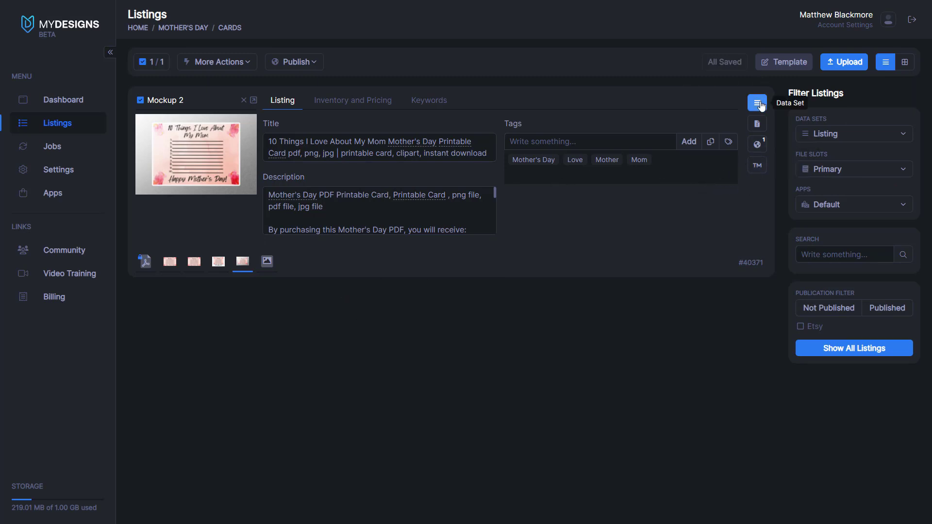
mouse_move(757, 123)
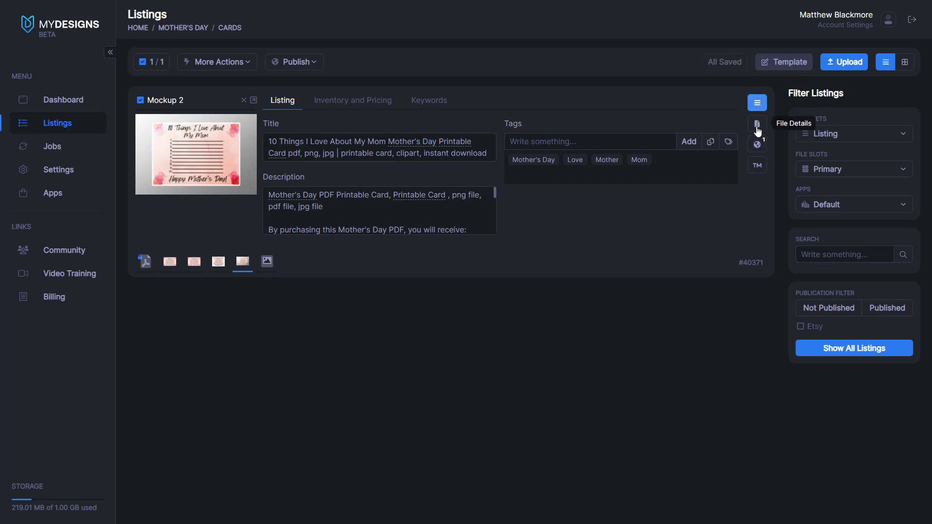
mouse_move(756, 145)
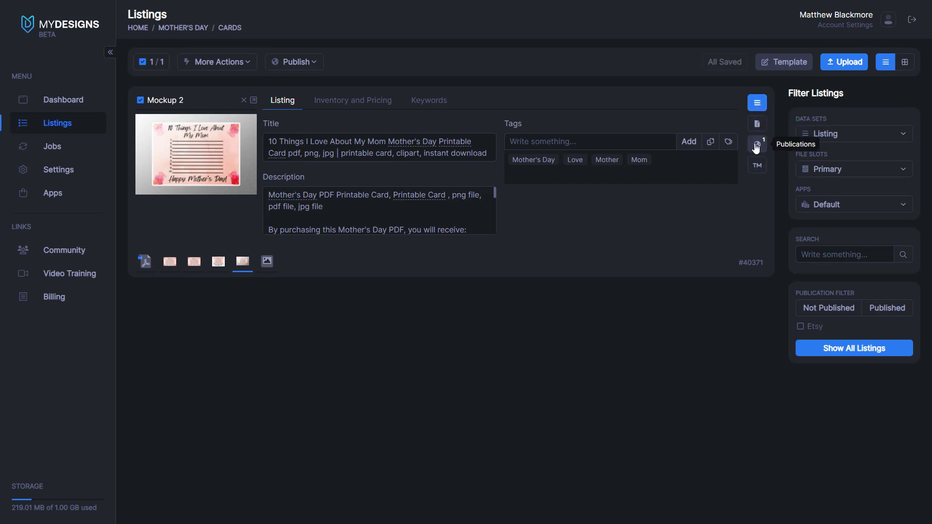
mouse_move(756, 165)
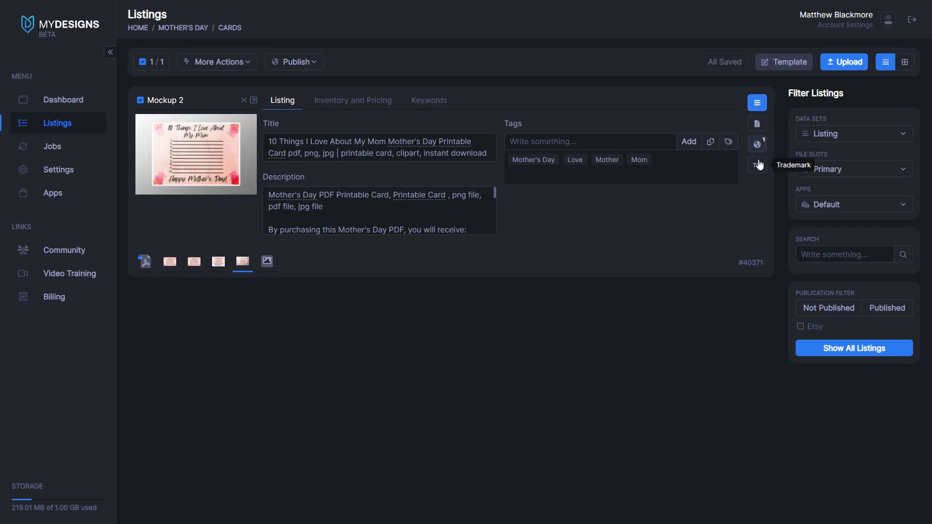
mouse_move(347, 95)
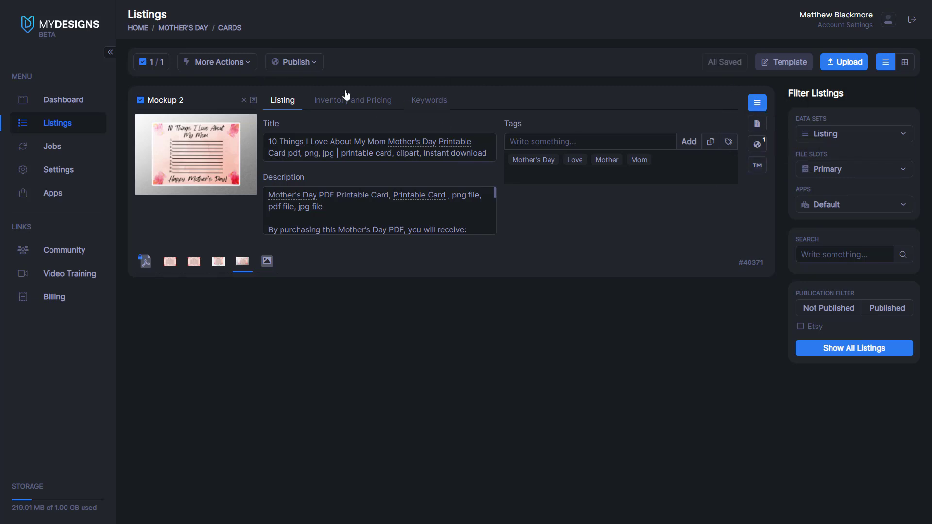
mouse_move(757, 144)
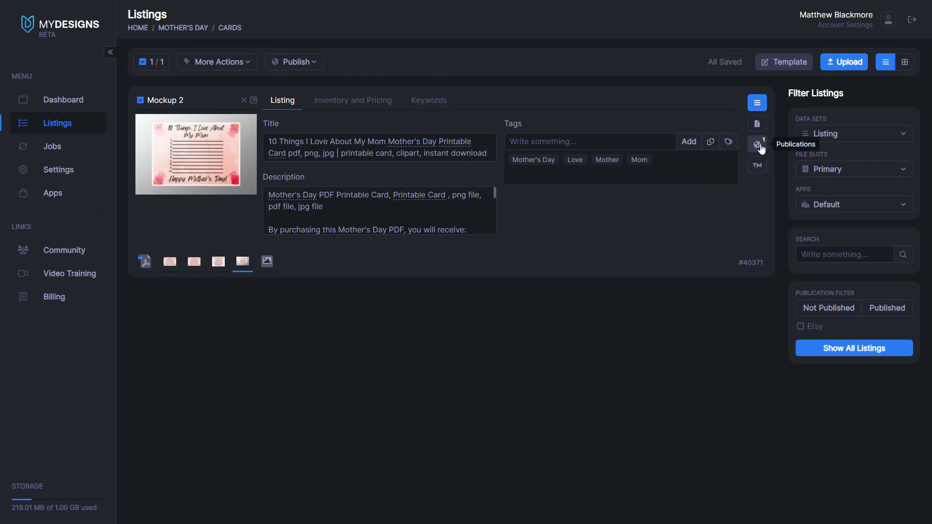
mouse_move(757, 145)
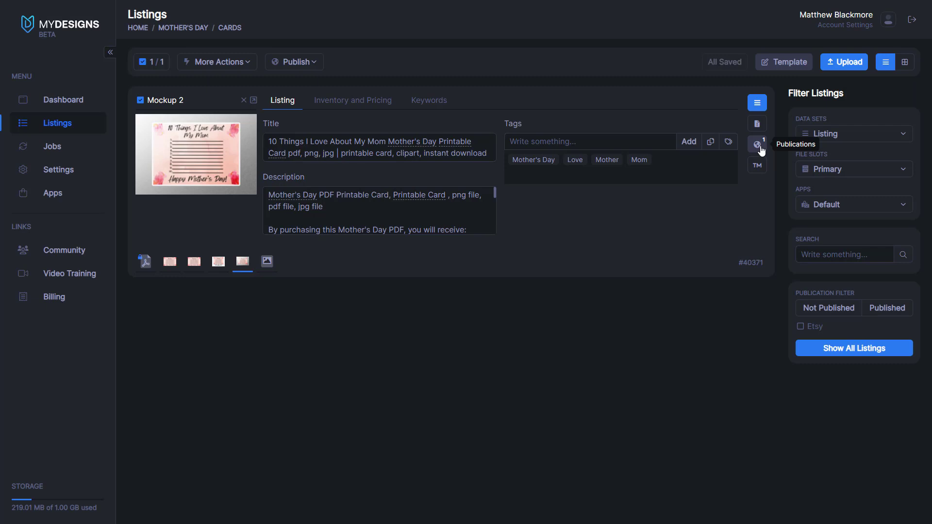
mouse_move(768, 143)
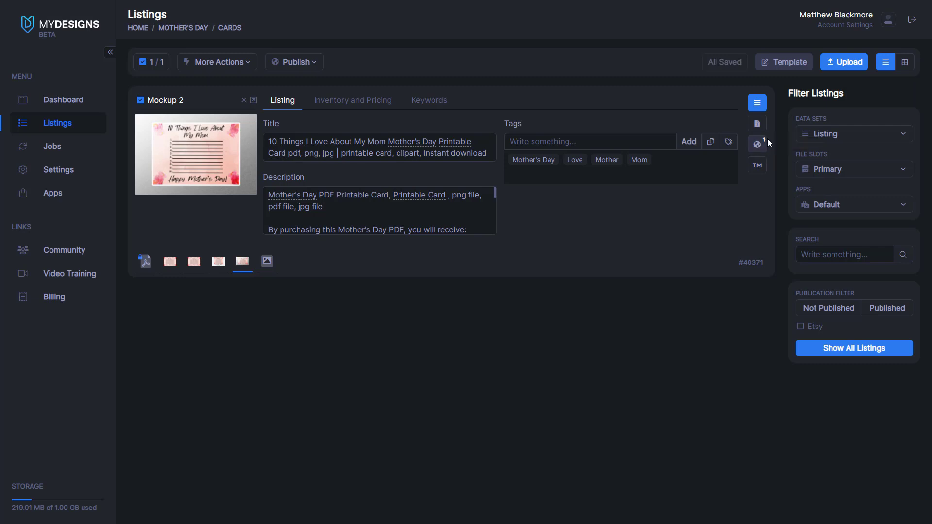
Open the listing's Publications panel, marked with badge 1.
click(757, 143)
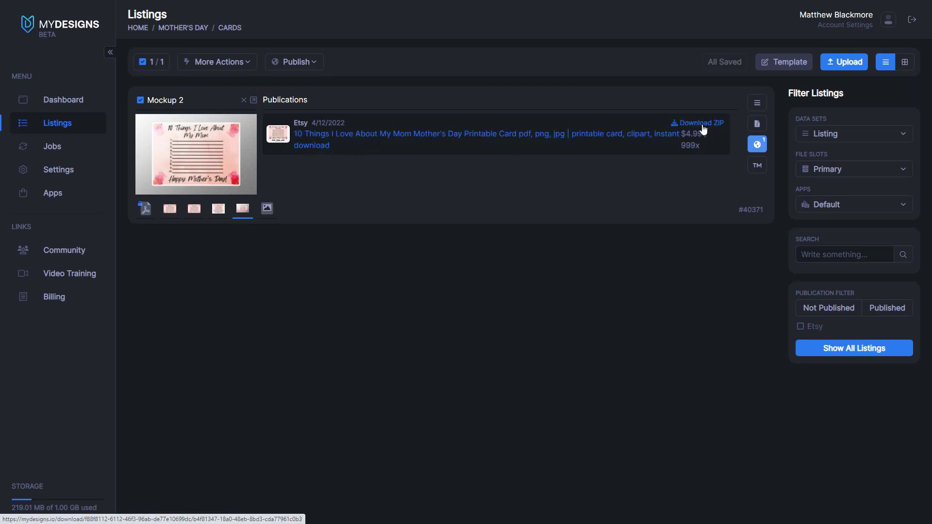
Download the ZIP file of the Etsy publication dated 4/12/2022.
click(698, 122)
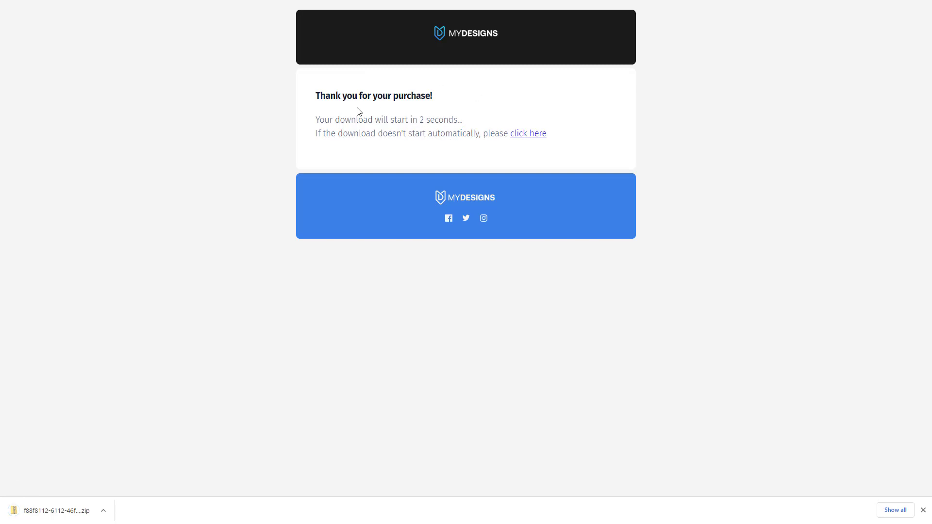
mouse_move(87, 513)
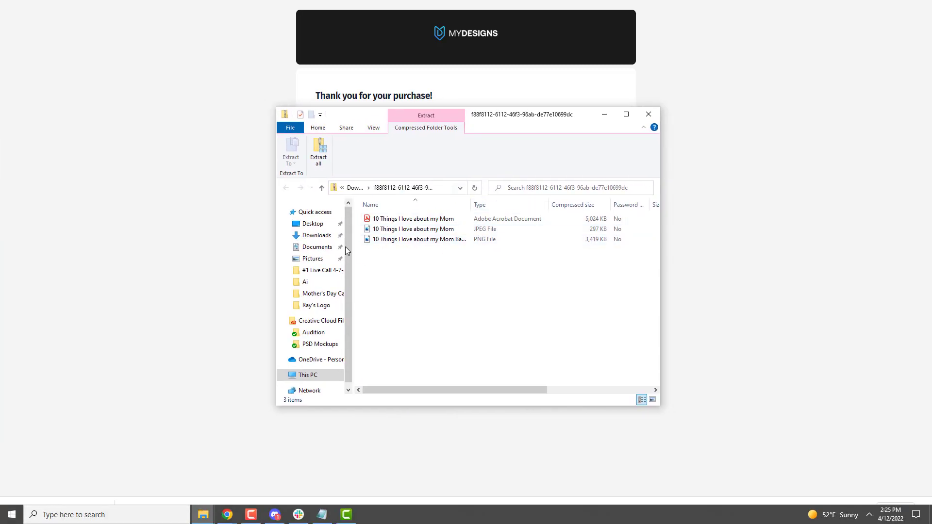
Inspect the PDF and PNG files in the downloaded archive, then close its window.
click(411, 218)
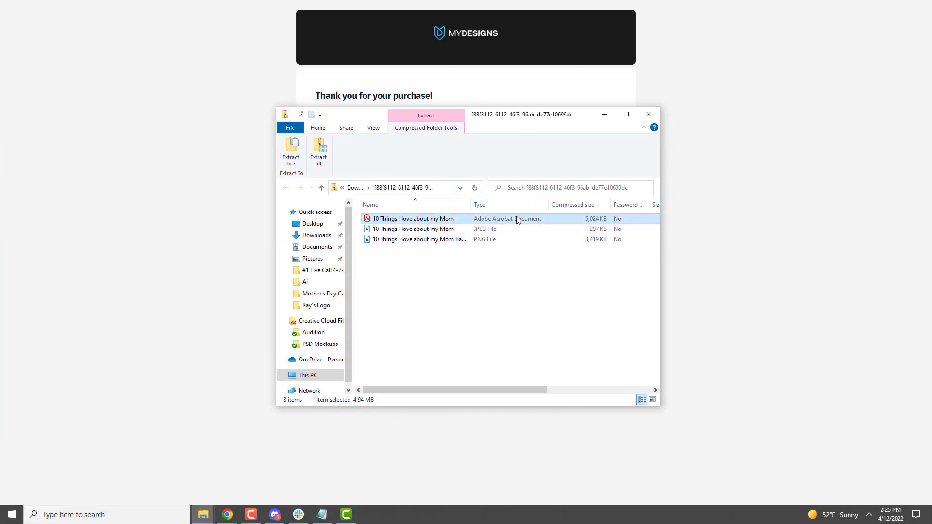
click(416, 239)
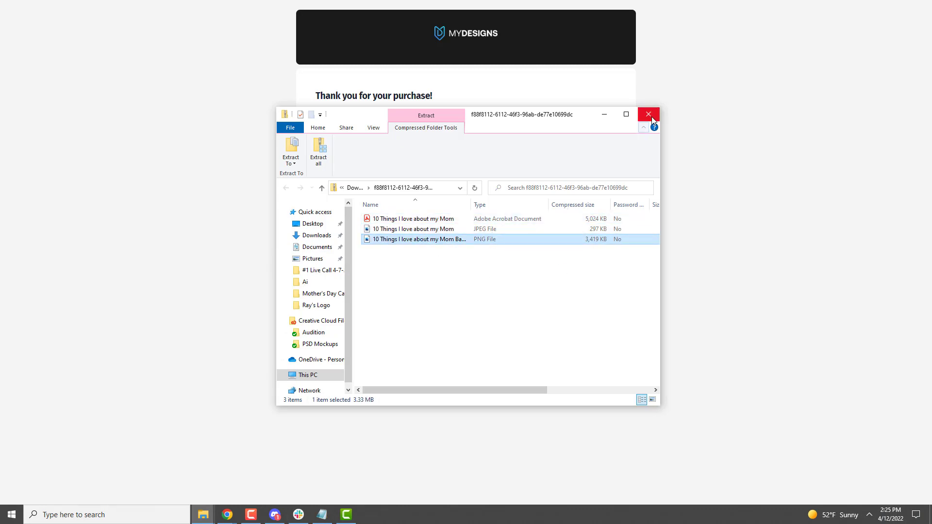
click(647, 114)
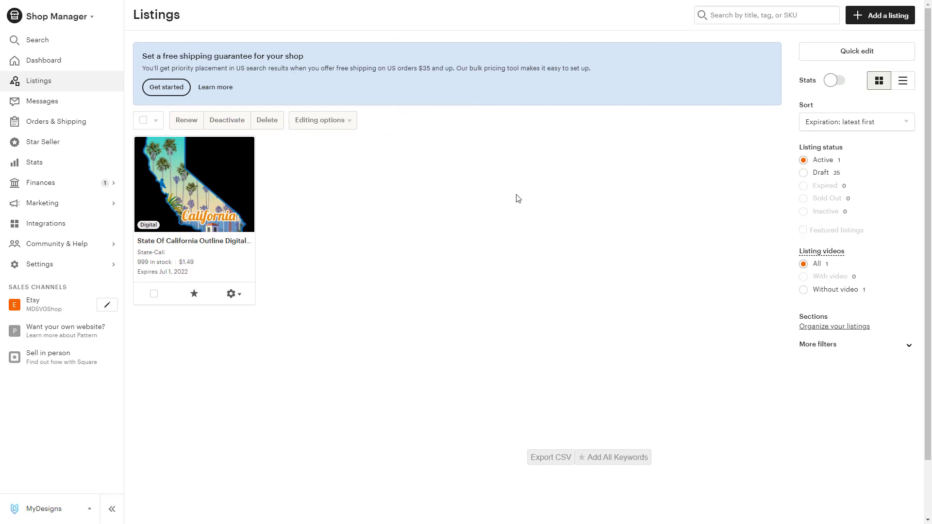
mouse_move(503, 214)
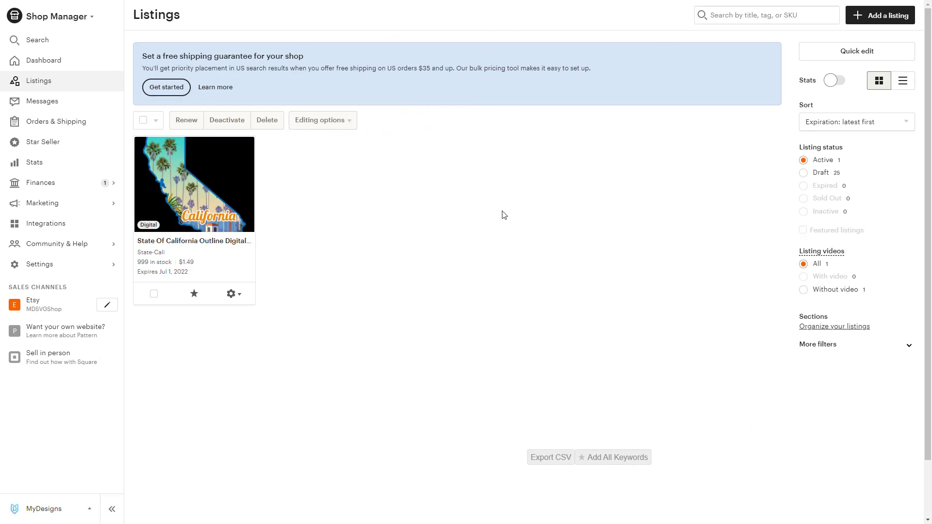
mouse_move(596, 188)
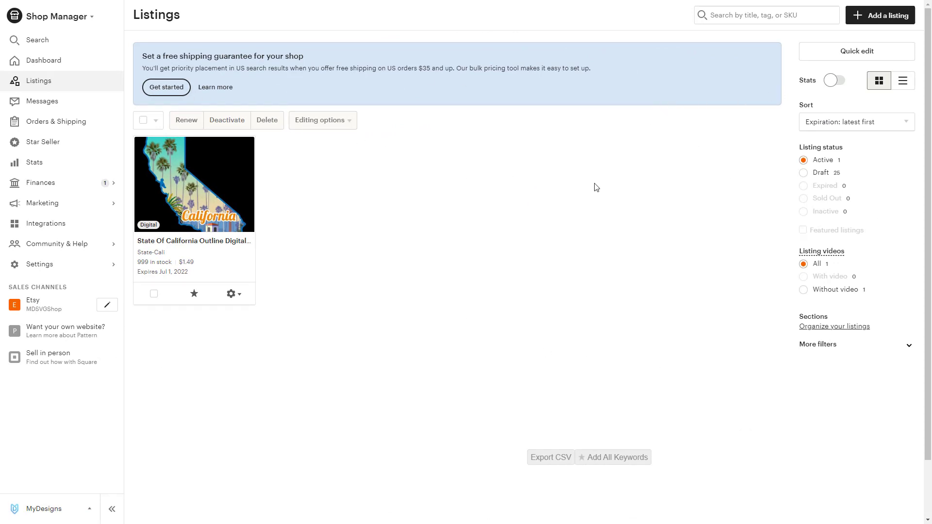
mouse_move(513, 215)
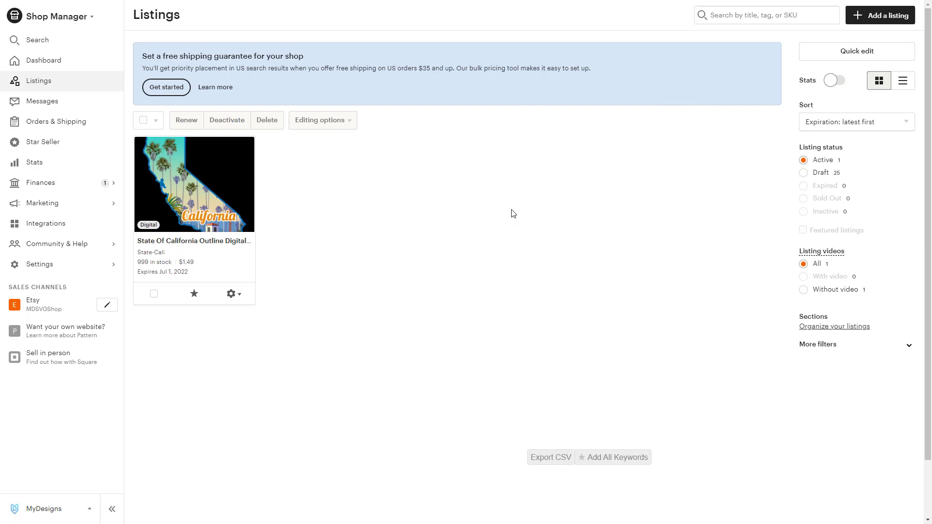
mouse_move(457, 236)
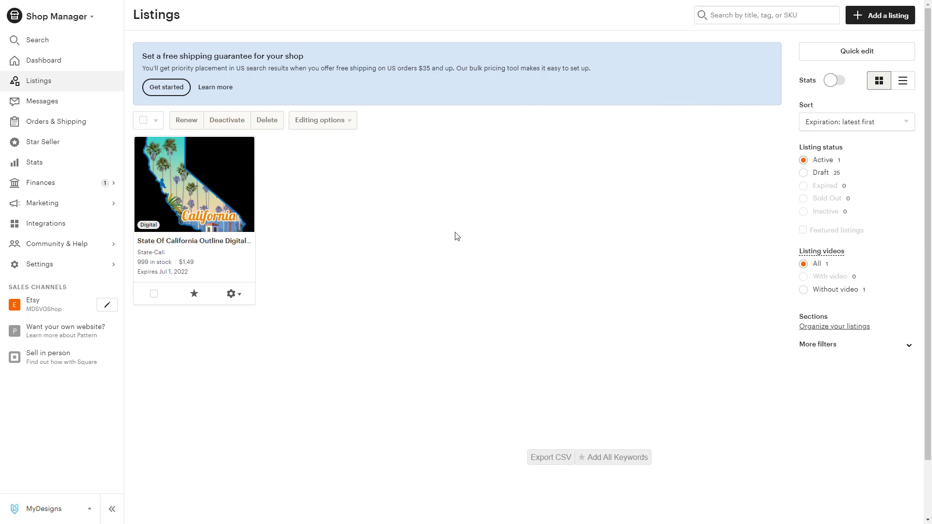
mouse_move(640, 226)
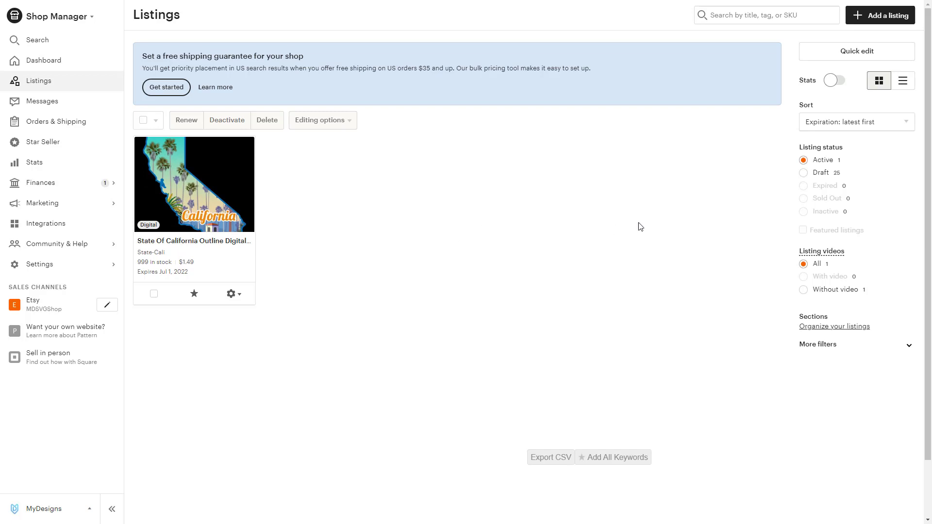
mouse_move(628, 188)
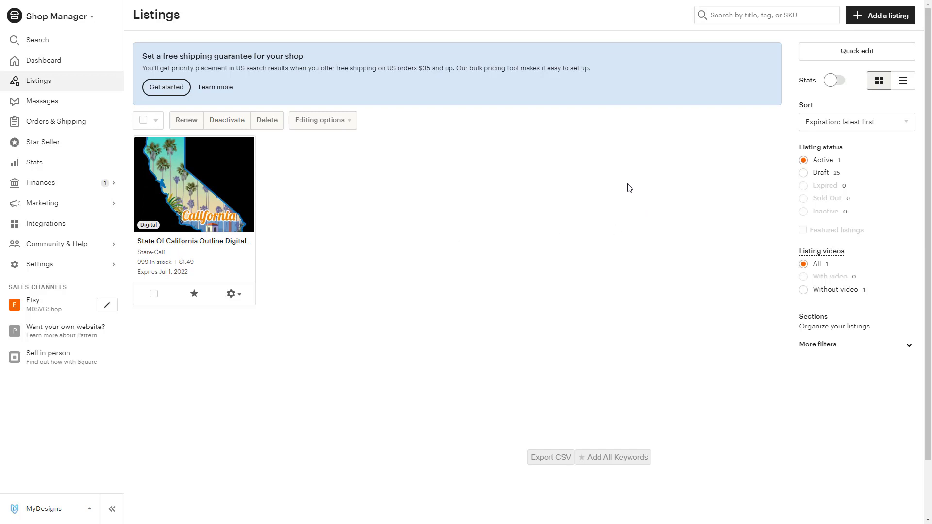
mouse_move(625, 186)
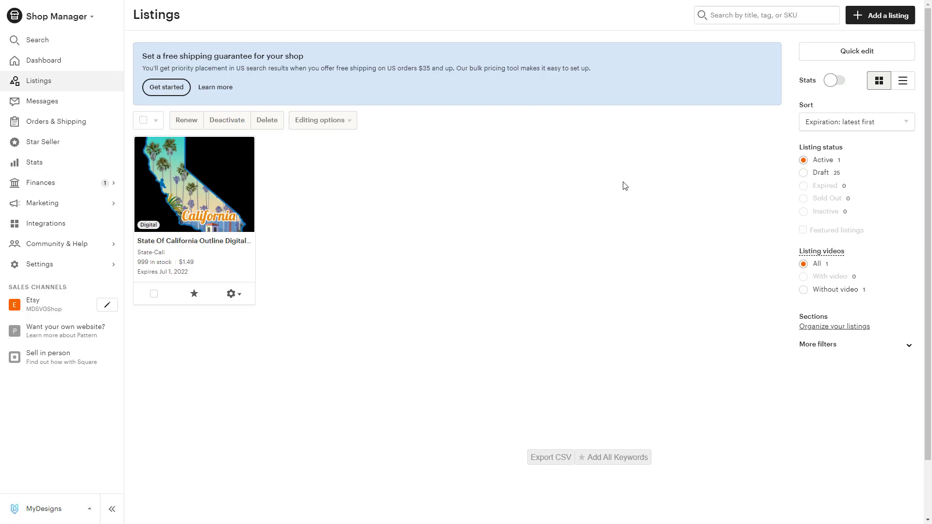
mouse_move(831, 184)
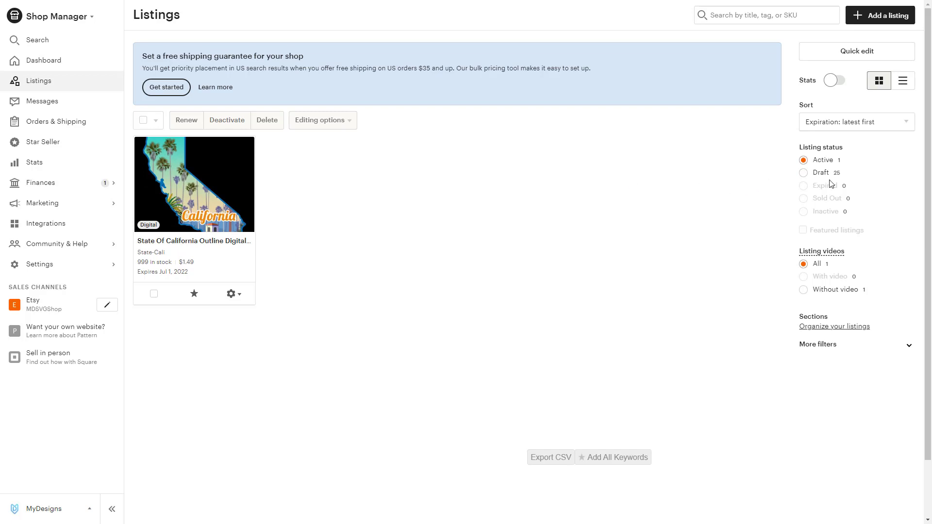
mouse_move(830, 184)
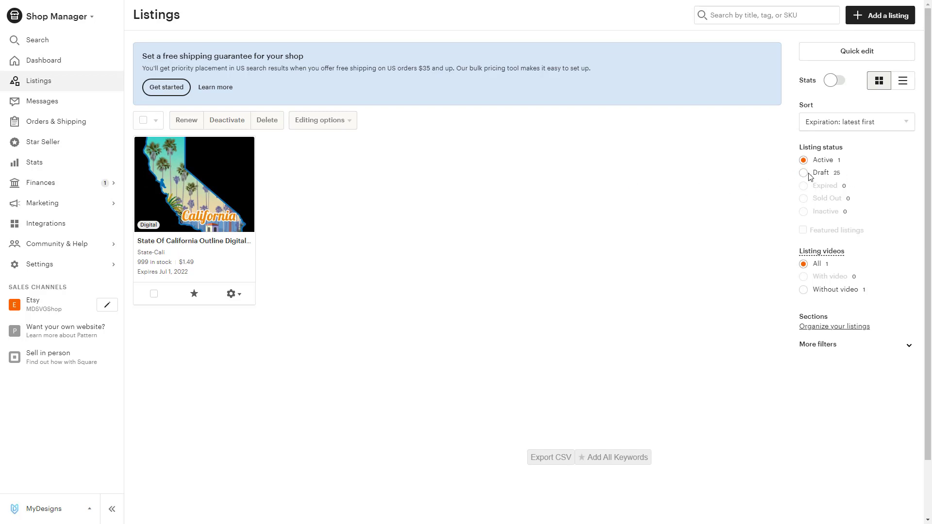
Filter Etsy listings by Draft status to show the 25 drafts.
click(803, 172)
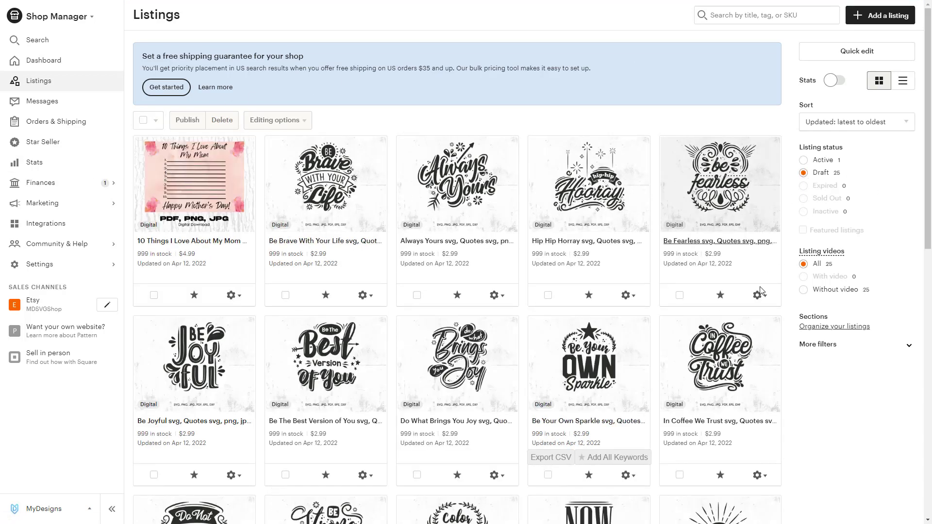
Select the '10 Things I Love About My Mom' draft and start publishing it.
scroll(down, 3)
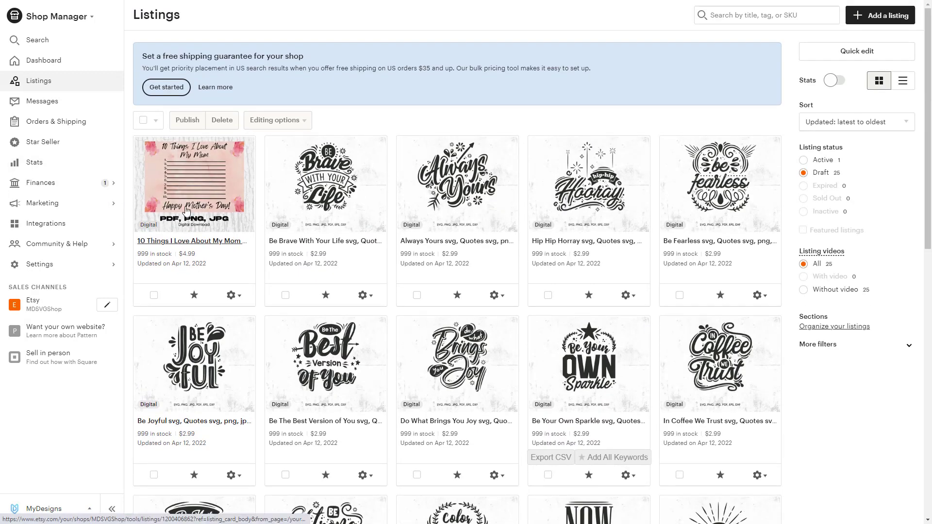
mouse_move(154, 147)
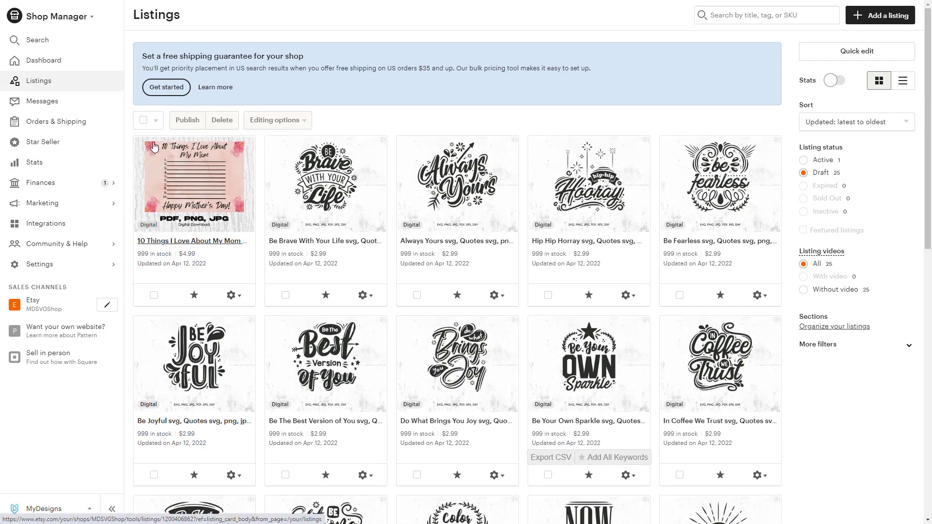
click(145, 120)
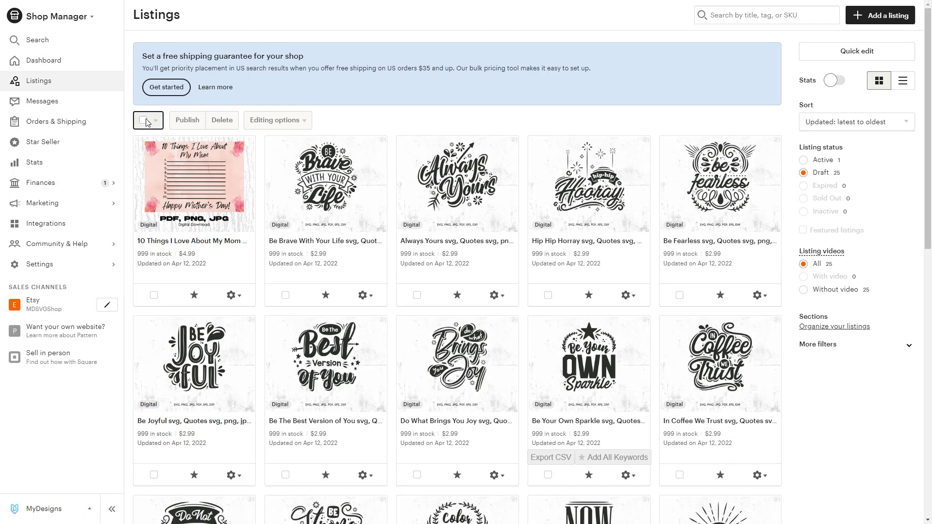
click(154, 295)
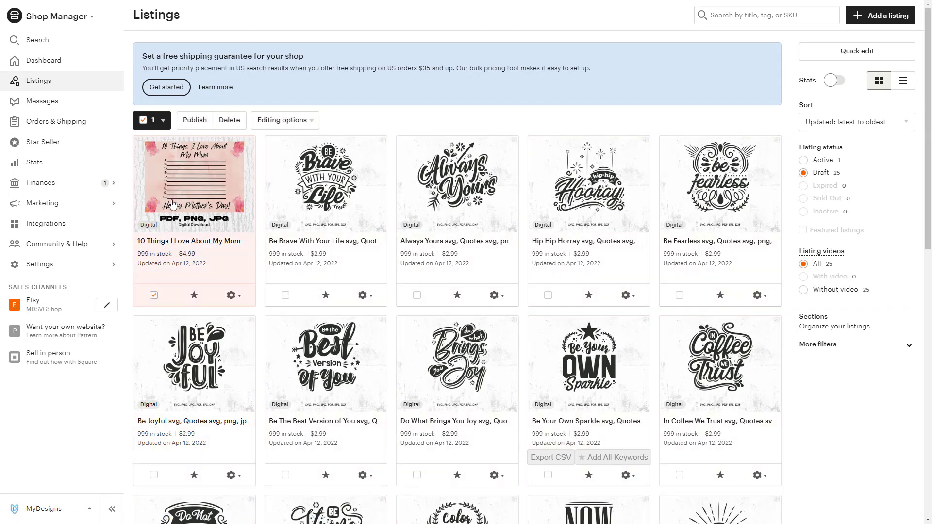
click(194, 119)
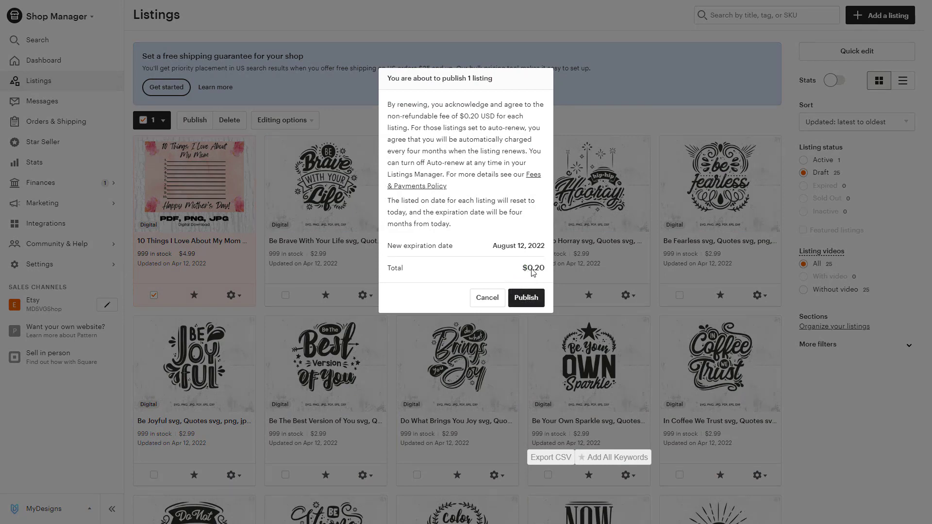
mouse_move(418, 224)
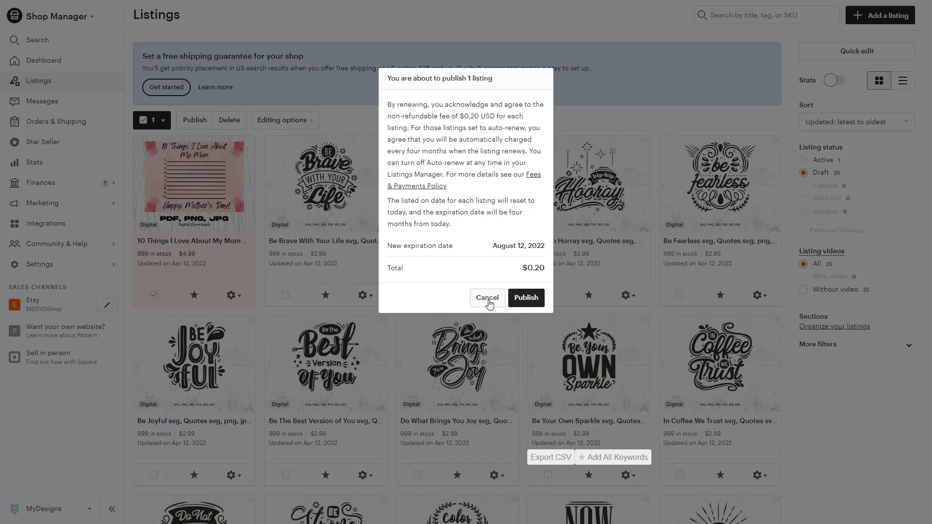
click(485, 297)
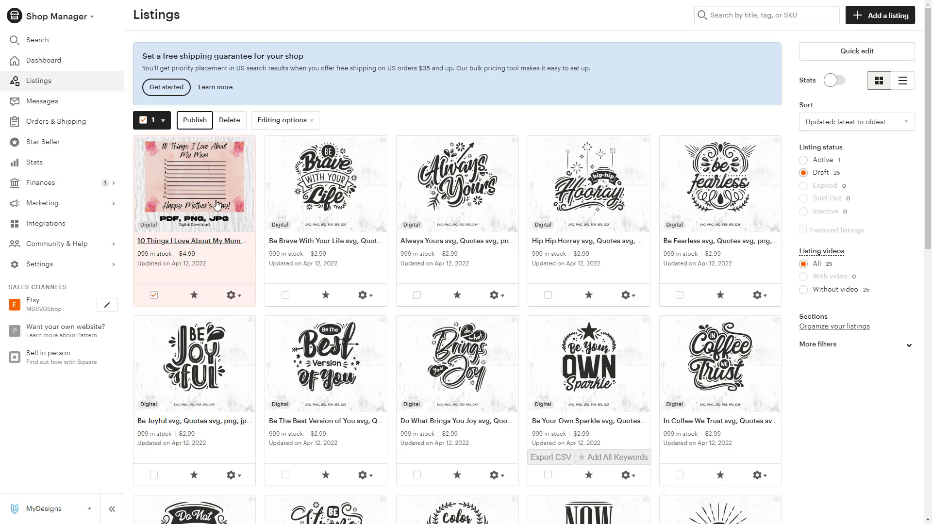
mouse_move(255, 227)
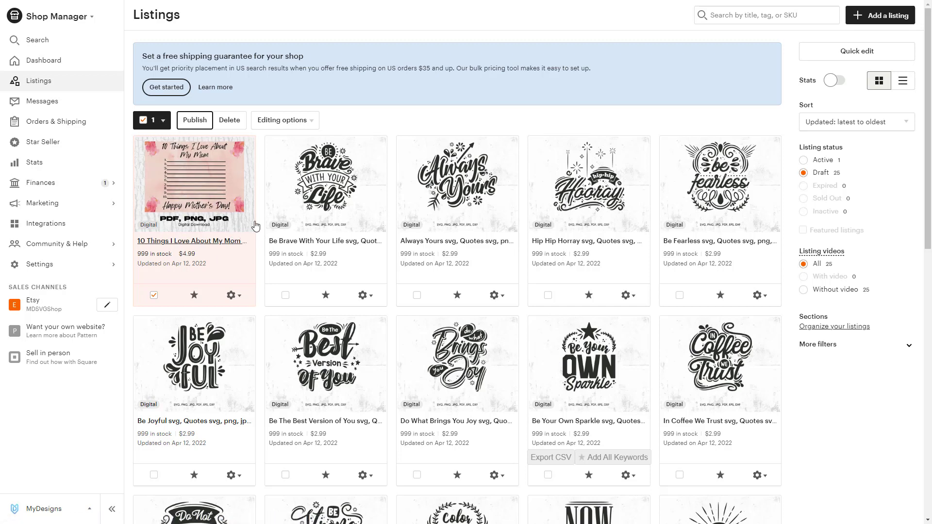
mouse_move(259, 214)
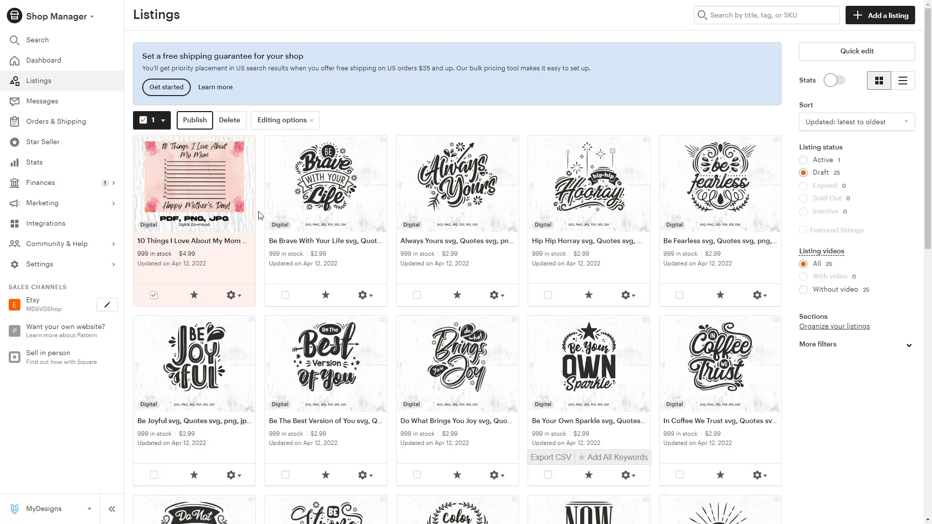
mouse_move(216, 204)
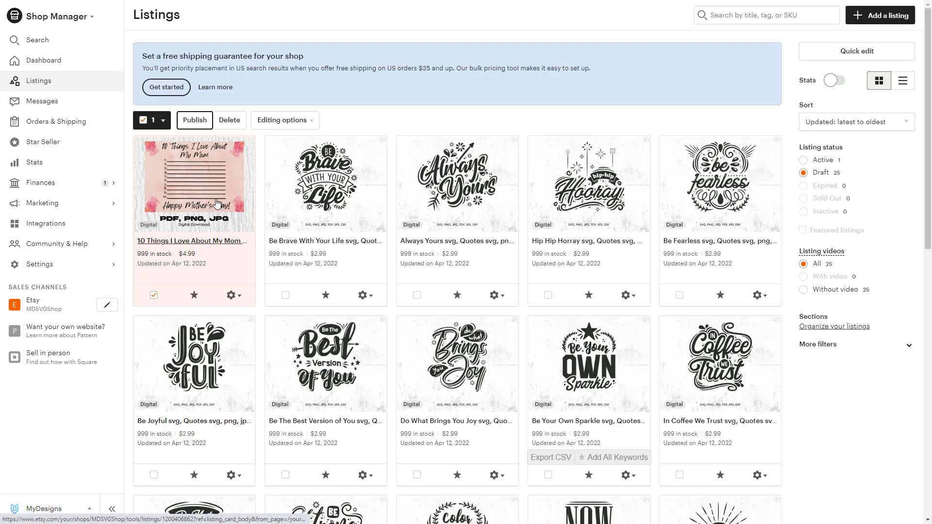
scroll(down, 3)
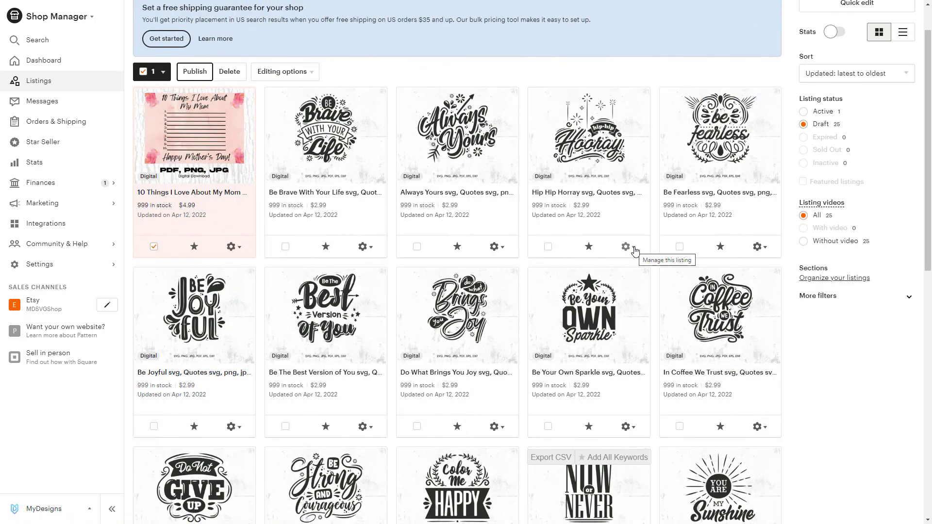